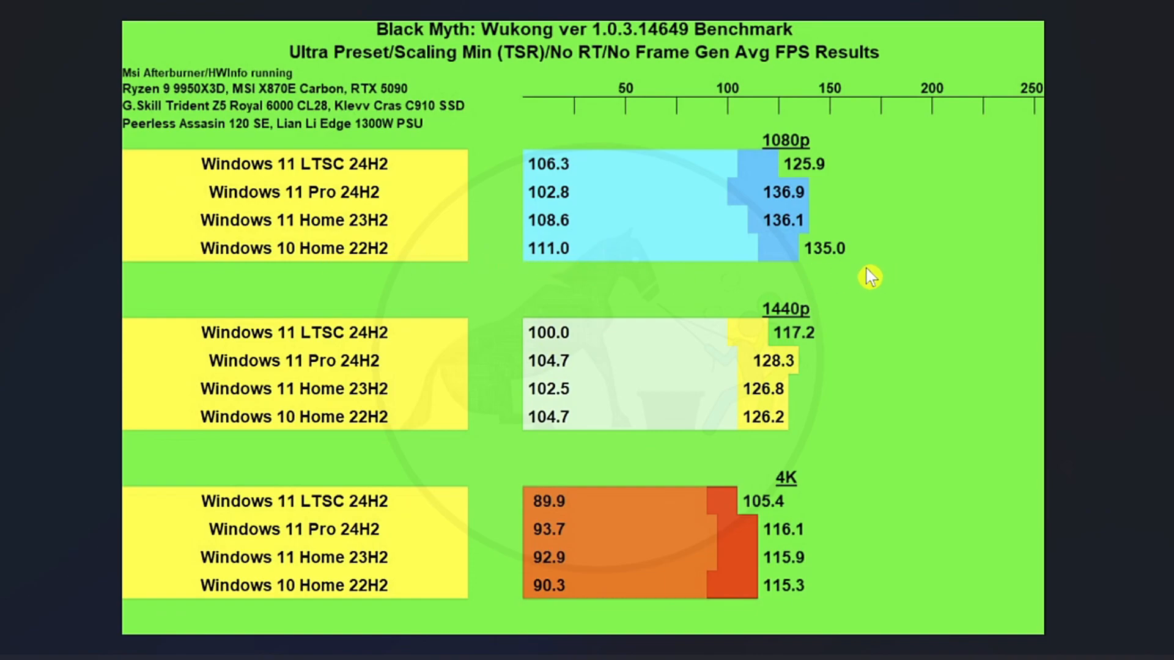
{"action": "mouse_move", "coordinate": [854, 258]}
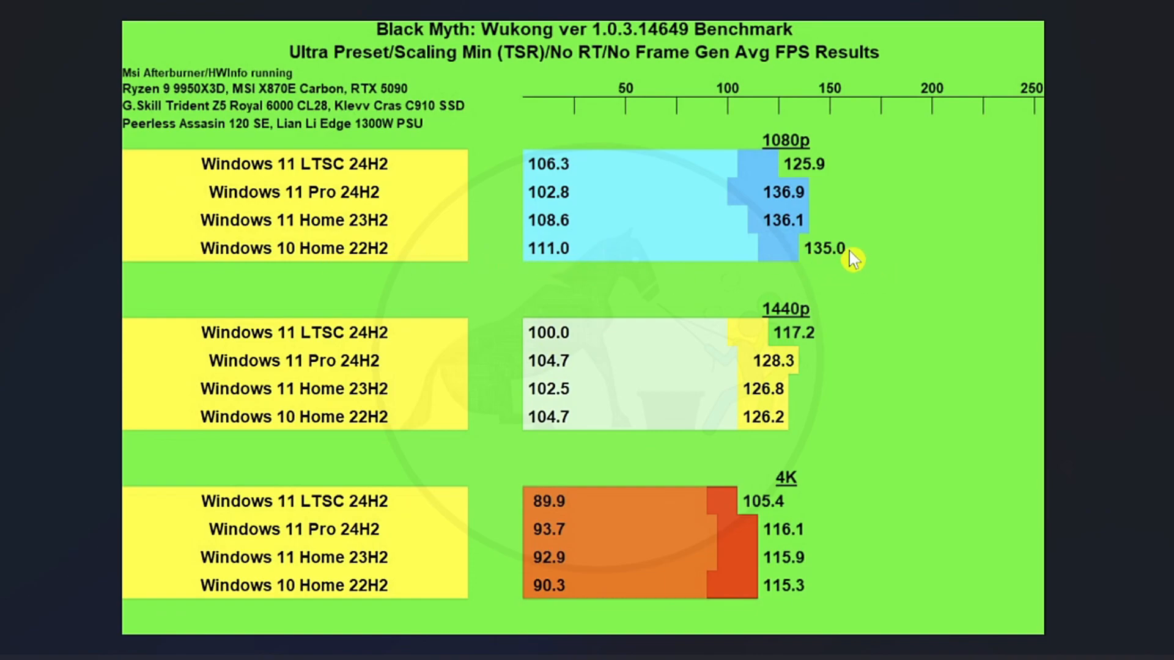
{"action": "mouse_move", "coordinate": [760, 239]}
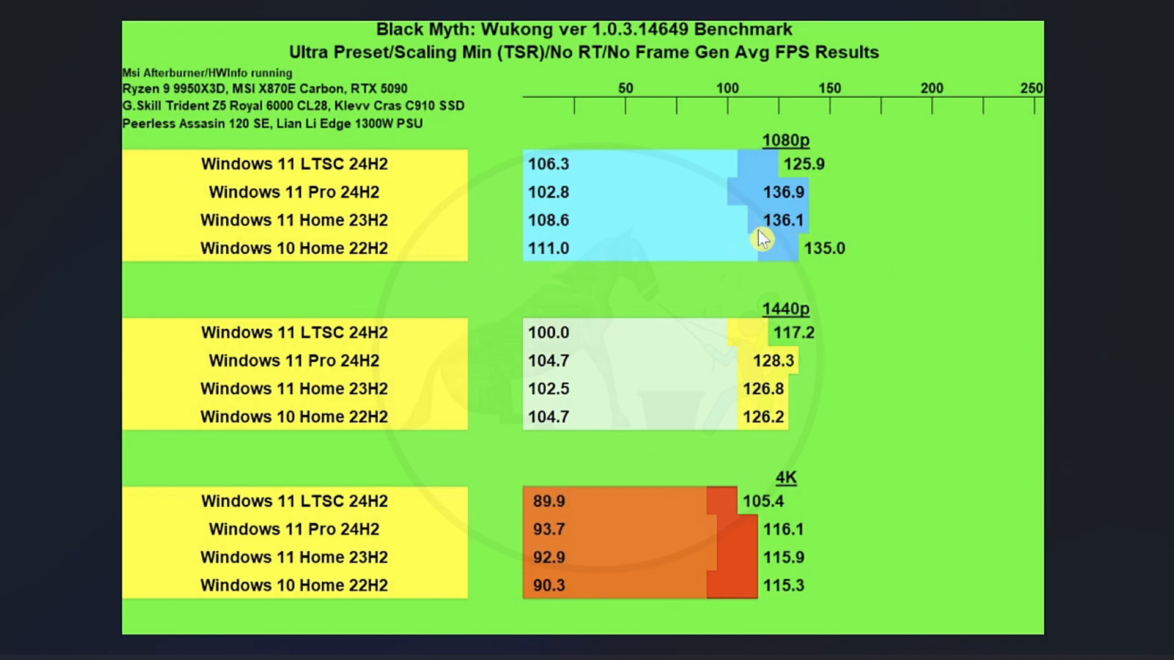
{"action": "mouse_move", "coordinate": [441, 225]}
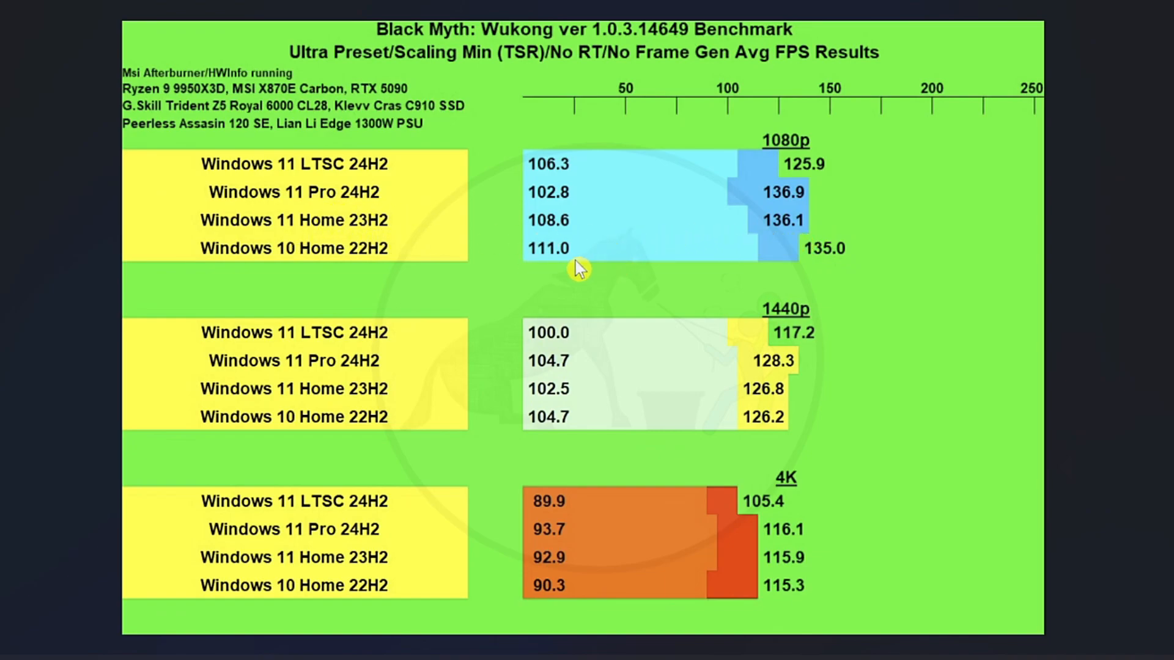
{"action": "mouse_move", "coordinate": [887, 300]}
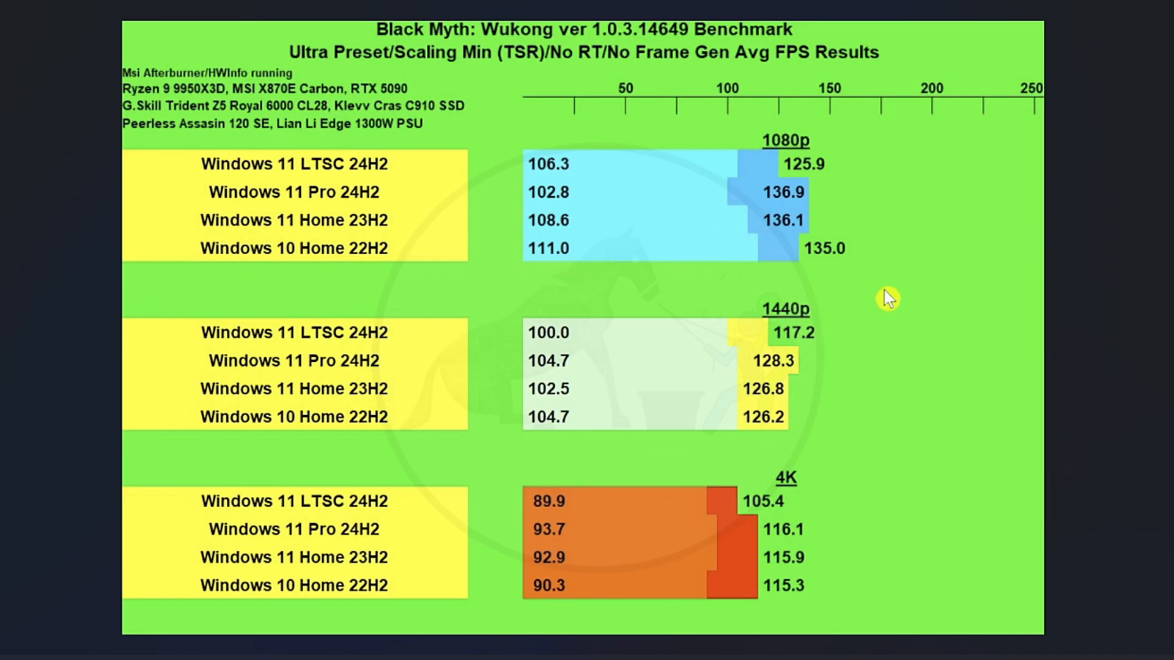
{"action": "mouse_move", "coordinate": [864, 390]}
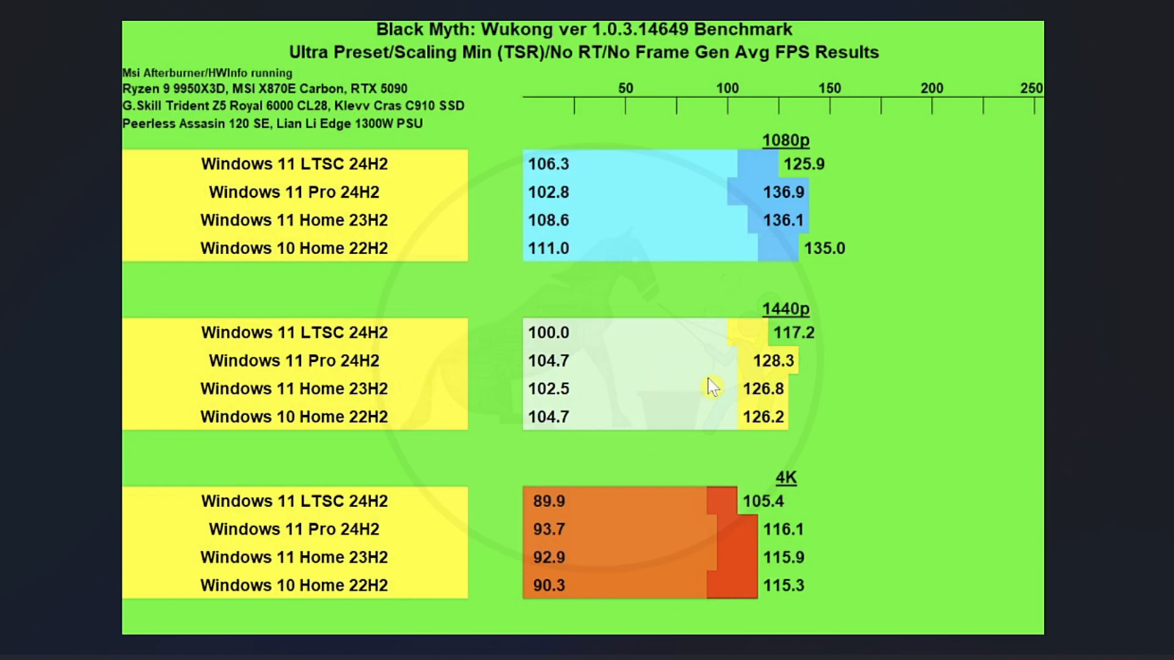
{"action": "mouse_move", "coordinate": [594, 437]}
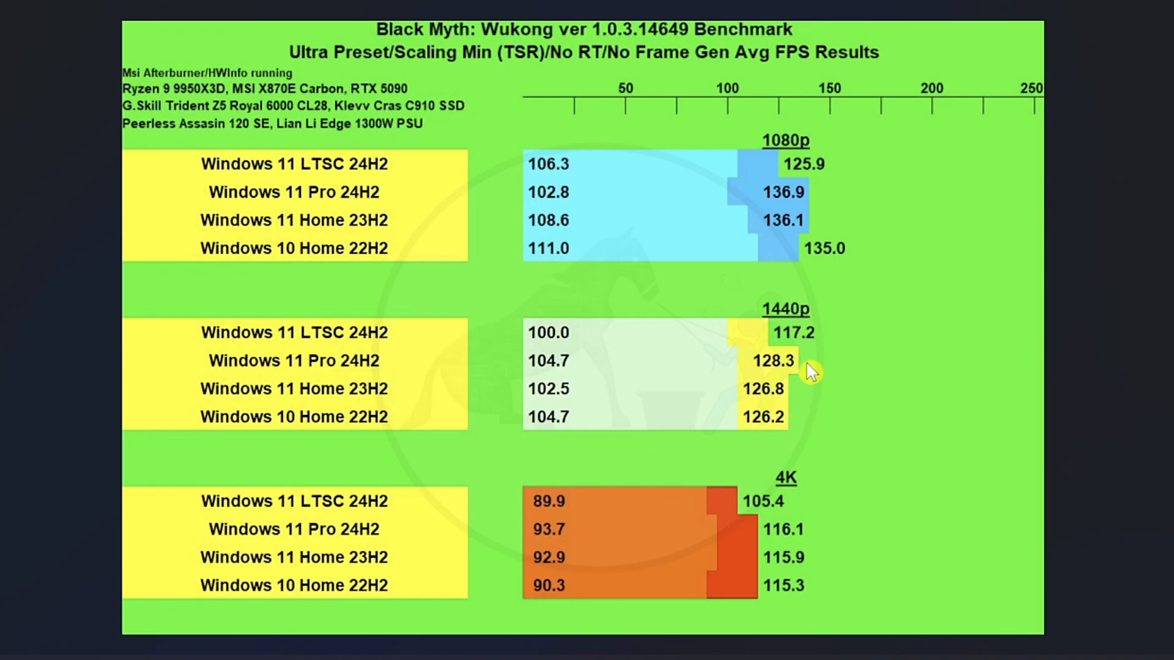
{"action": "mouse_move", "coordinate": [806, 436]}
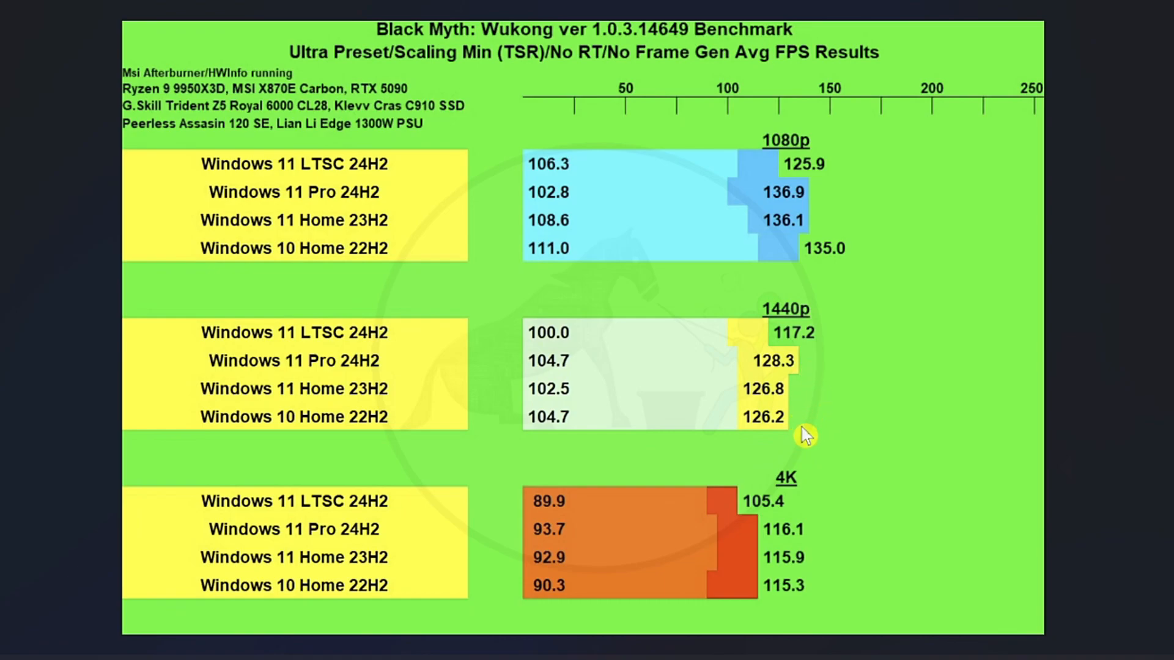
{"action": "mouse_move", "coordinate": [639, 408]}
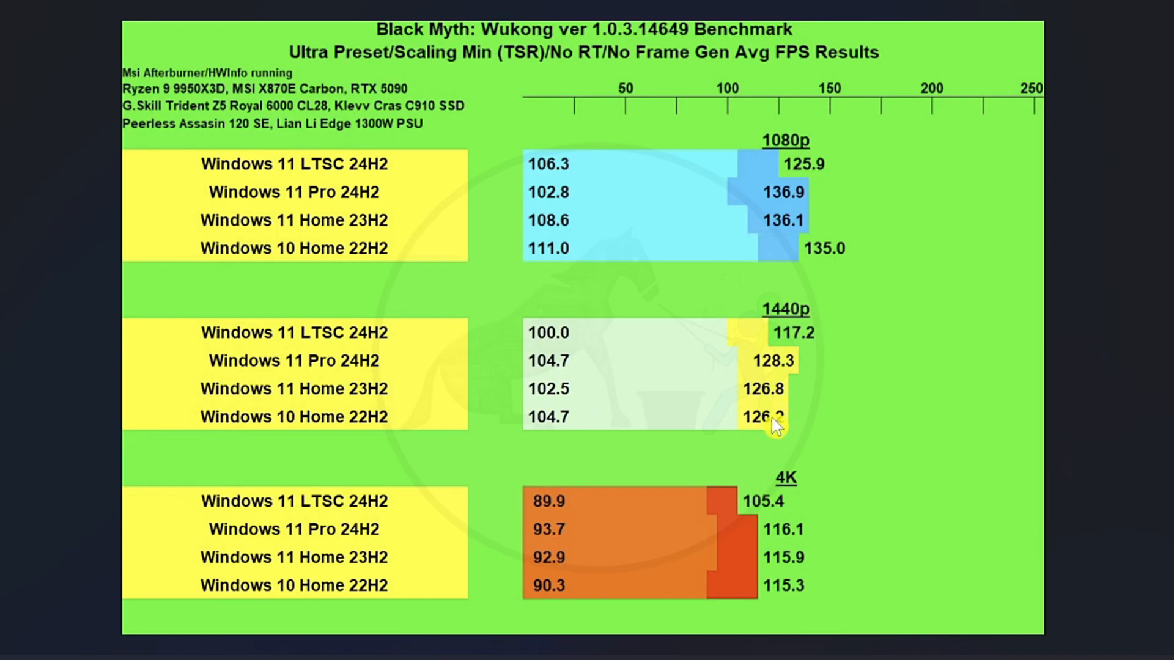
{"action": "mouse_move", "coordinate": [830, 389]}
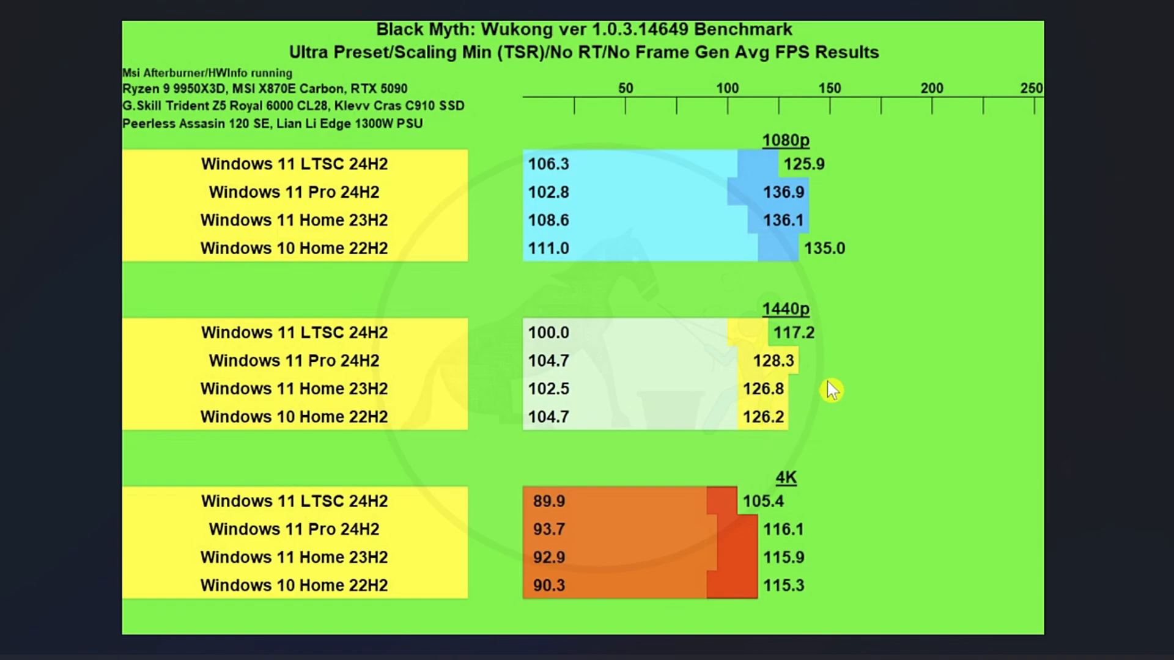
{"action": "mouse_move", "coordinate": [583, 447]}
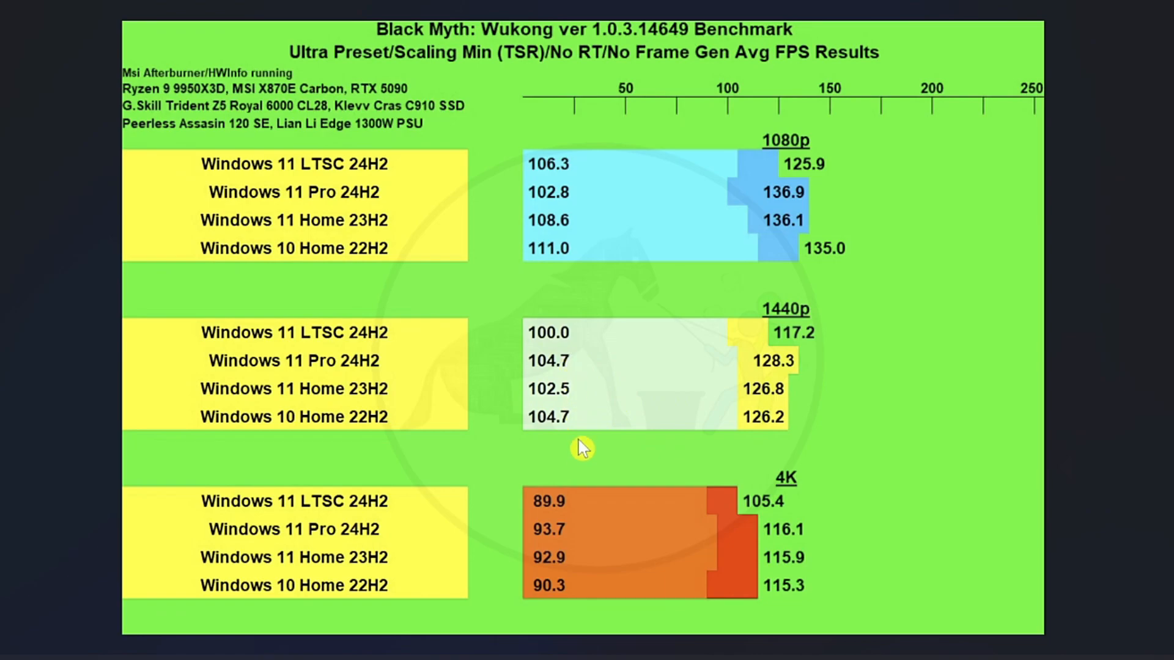
{"action": "mouse_move", "coordinate": [583, 380]}
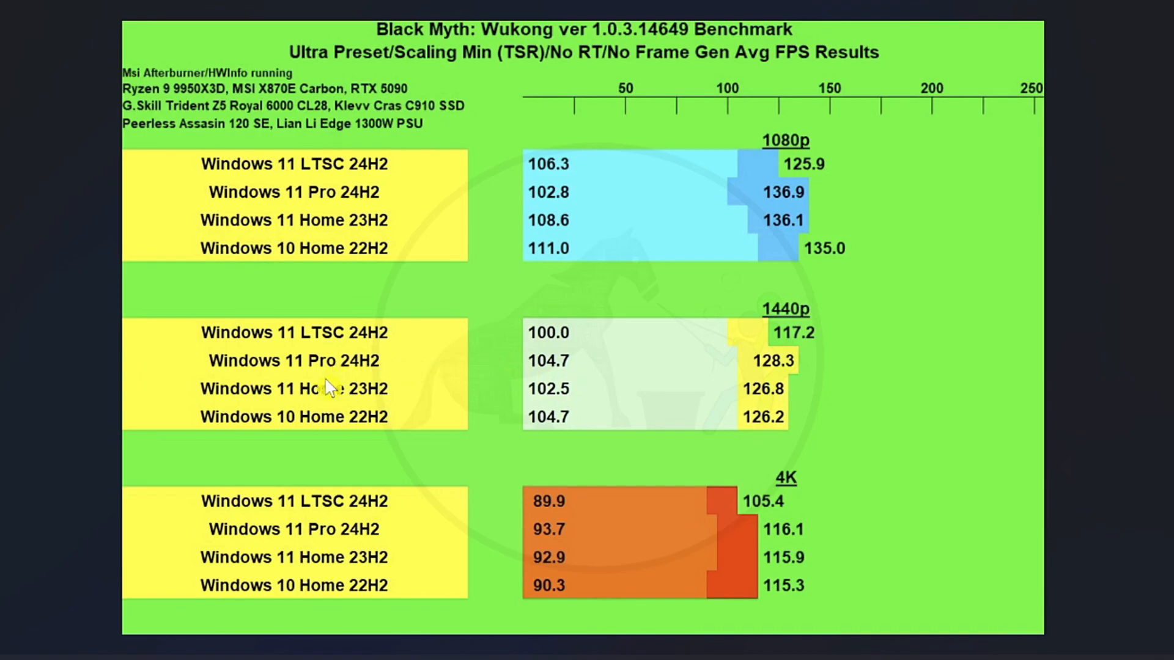
{"action": "mouse_move", "coordinate": [814, 551]}
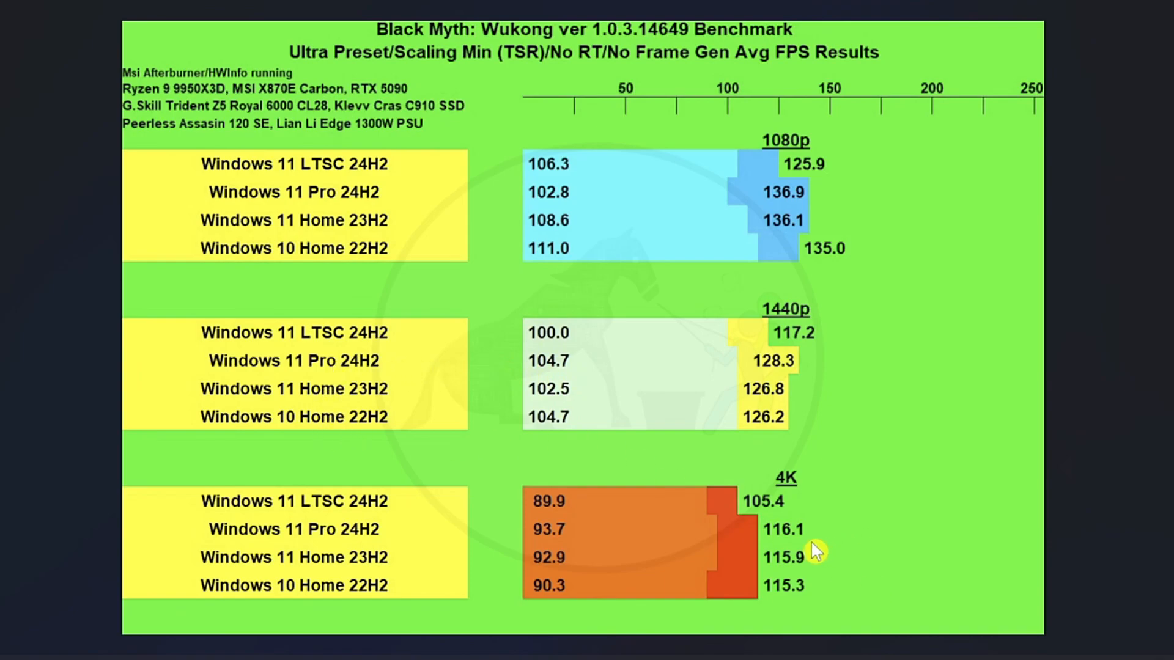
{"action": "mouse_move", "coordinate": [803, 565]}
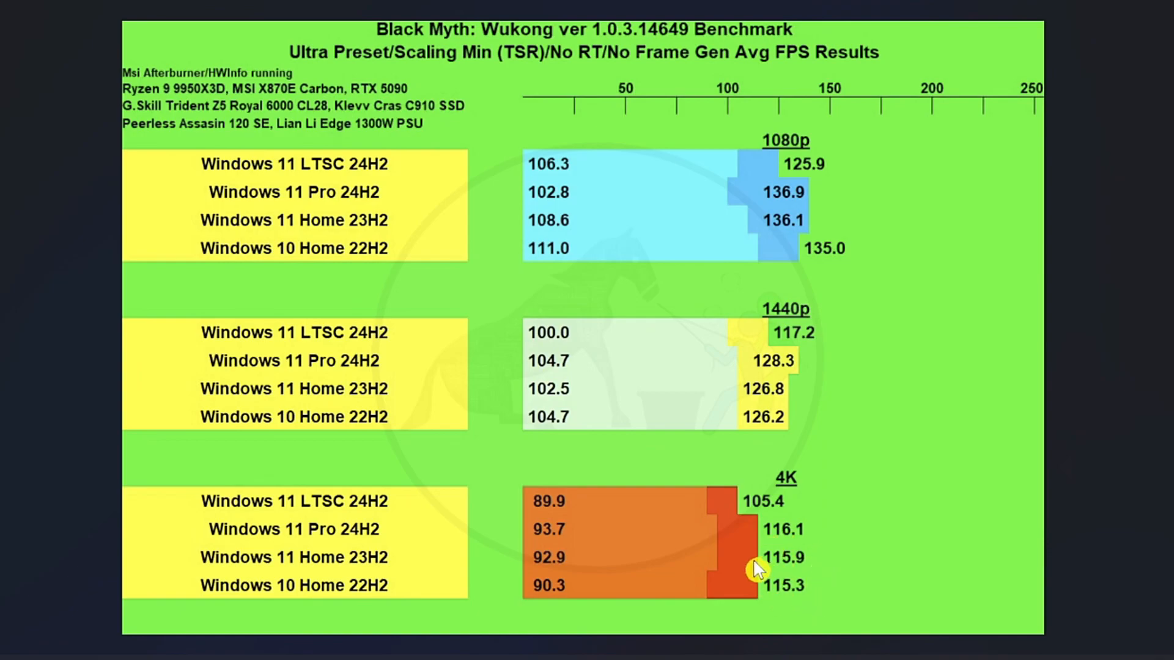
{"action": "mouse_move", "coordinate": [581, 556]}
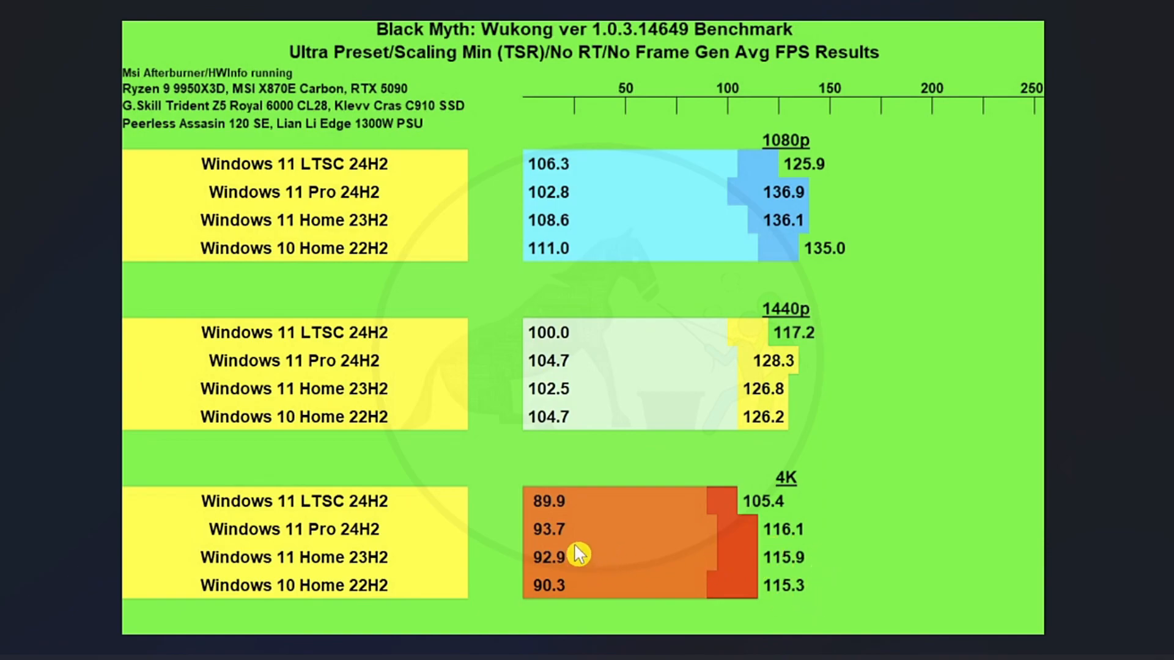
{"action": "mouse_move", "coordinate": [580, 583]}
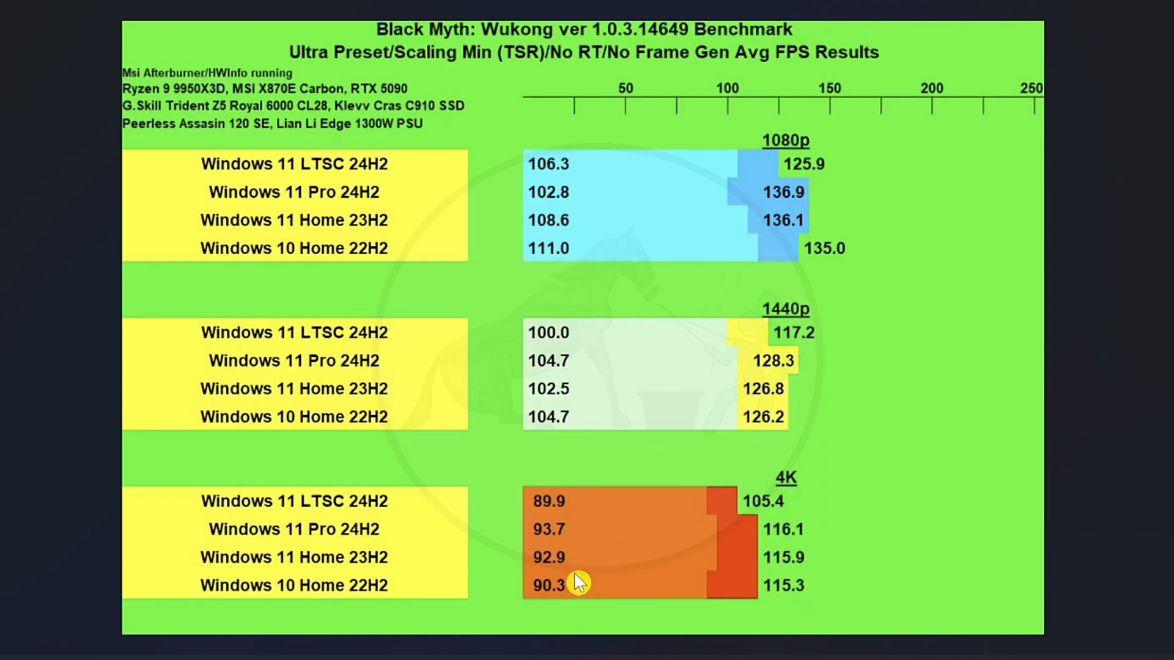
{"action": "mouse_move", "coordinate": [560, 556]}
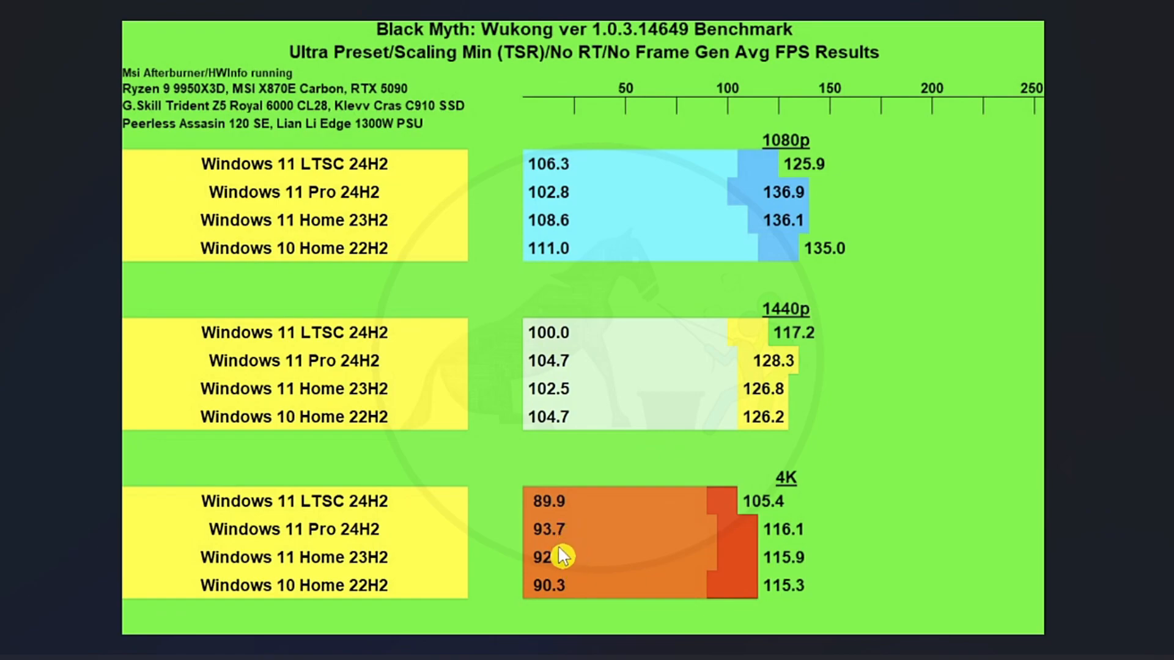
{"action": "mouse_move", "coordinate": [553, 533]}
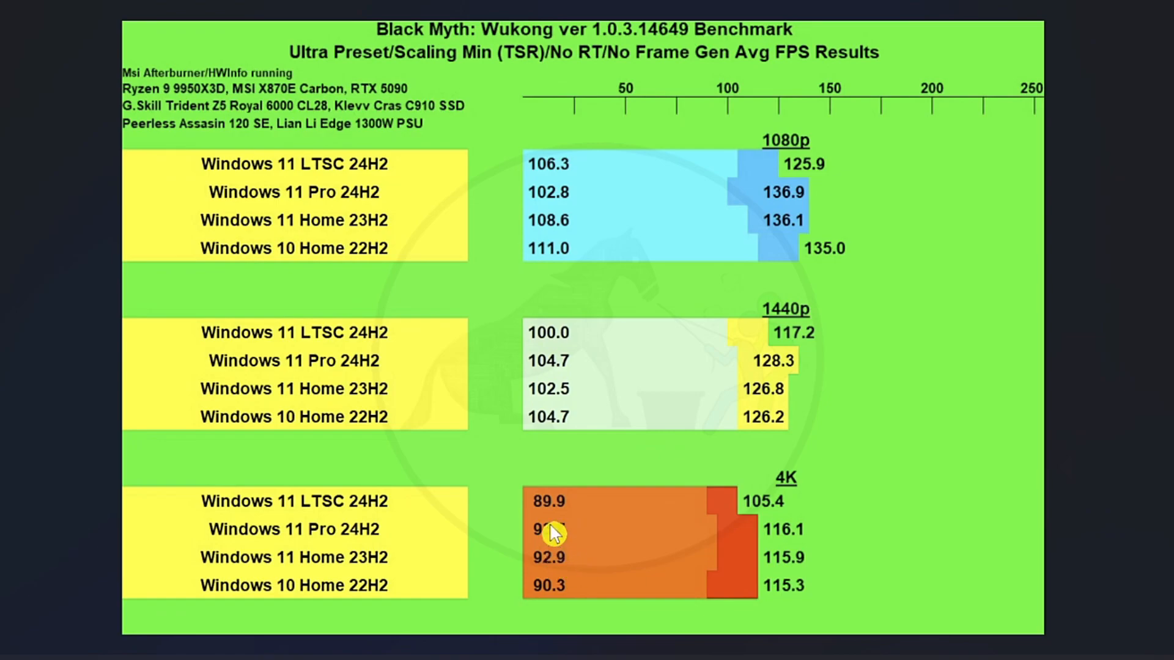
{"action": "mouse_move", "coordinate": [541, 605]}
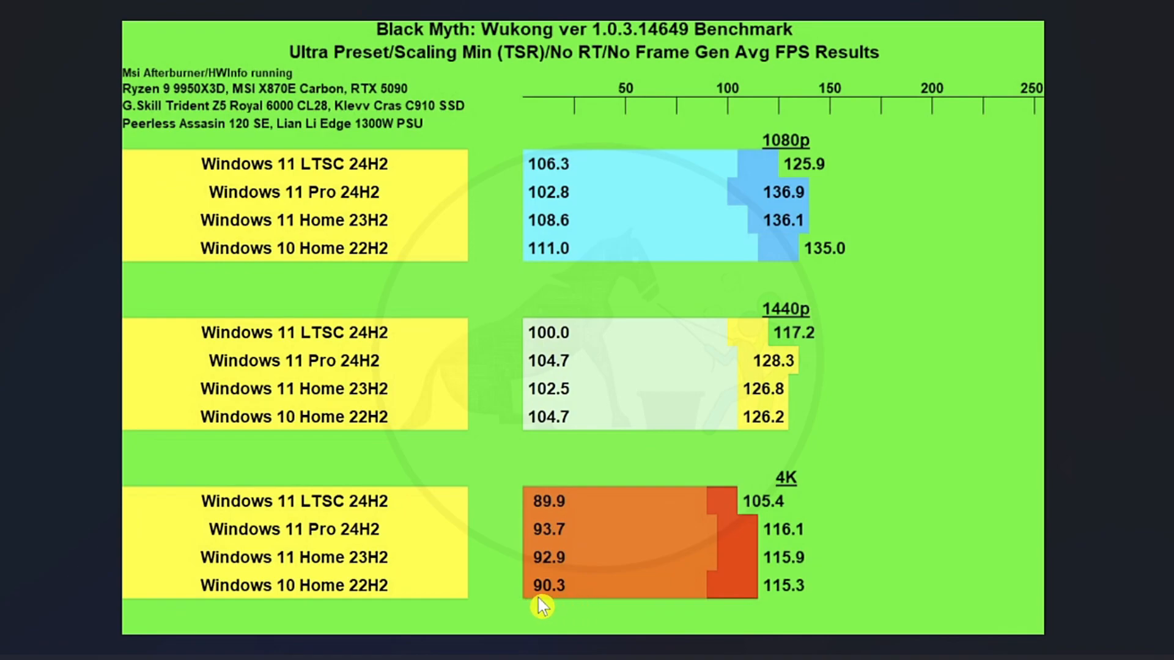
{"action": "mouse_move", "coordinate": [571, 605]}
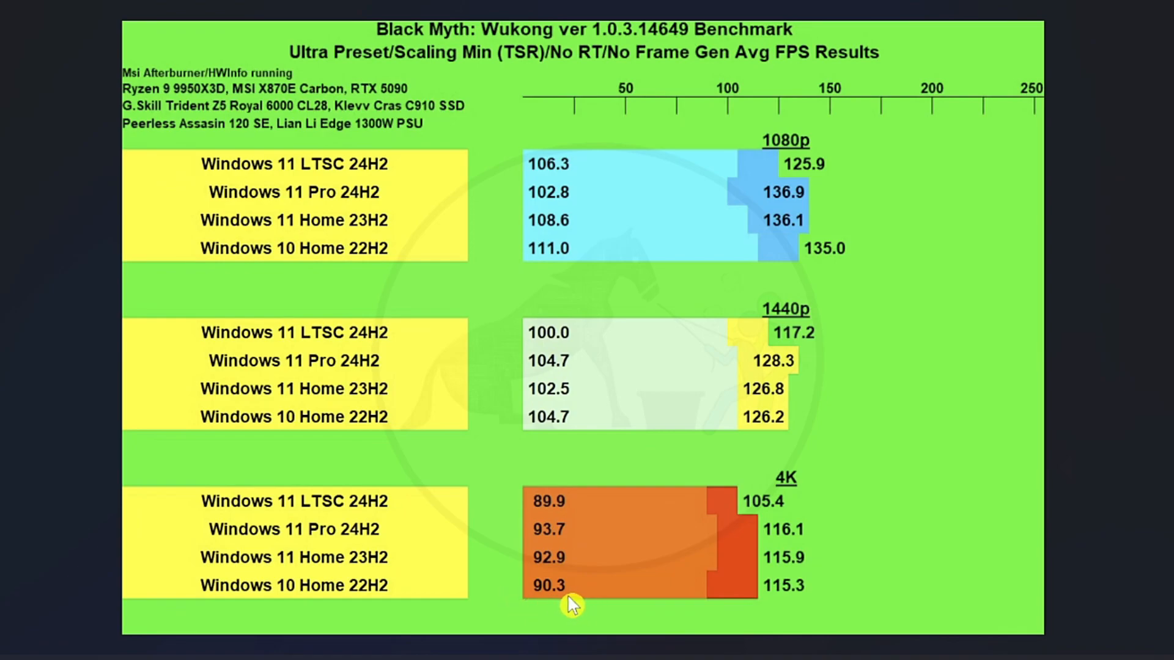
{"action": "mouse_move", "coordinate": [538, 522]}
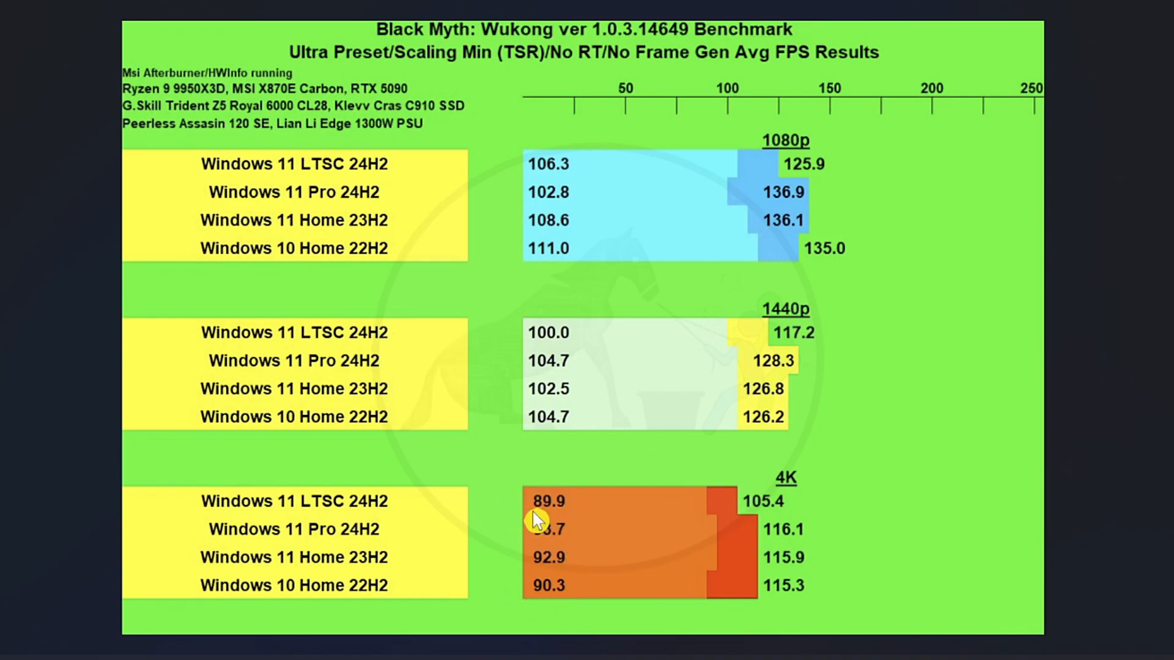
{"action": "mouse_move", "coordinate": [724, 556]}
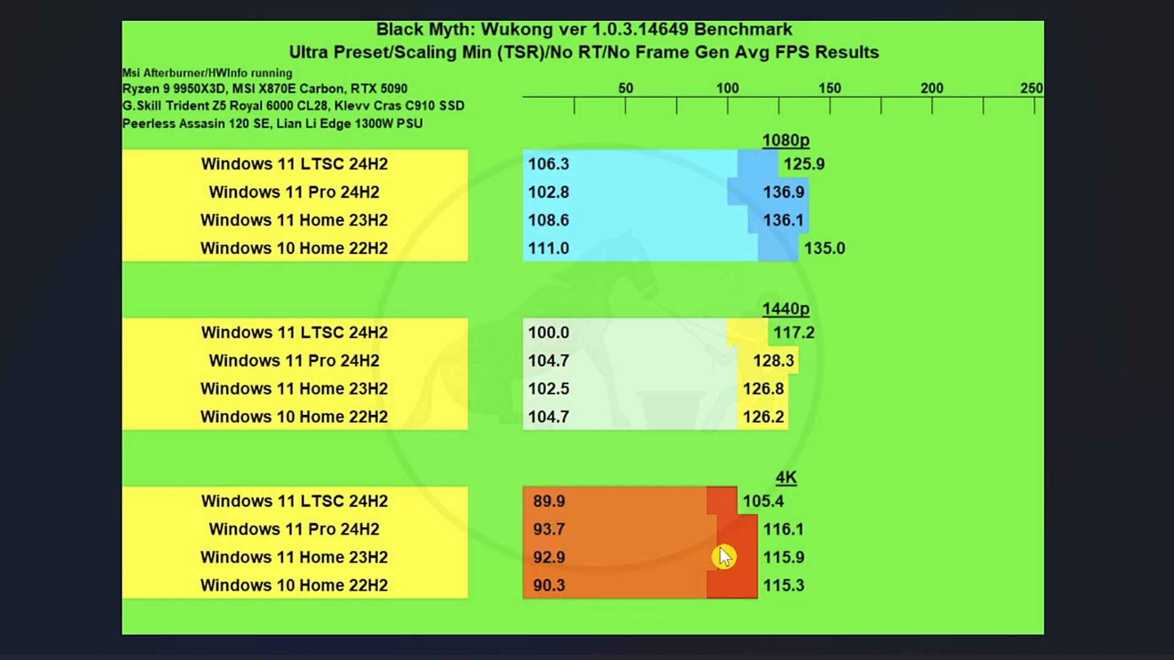
{"action": "mouse_move", "coordinate": [734, 528]}
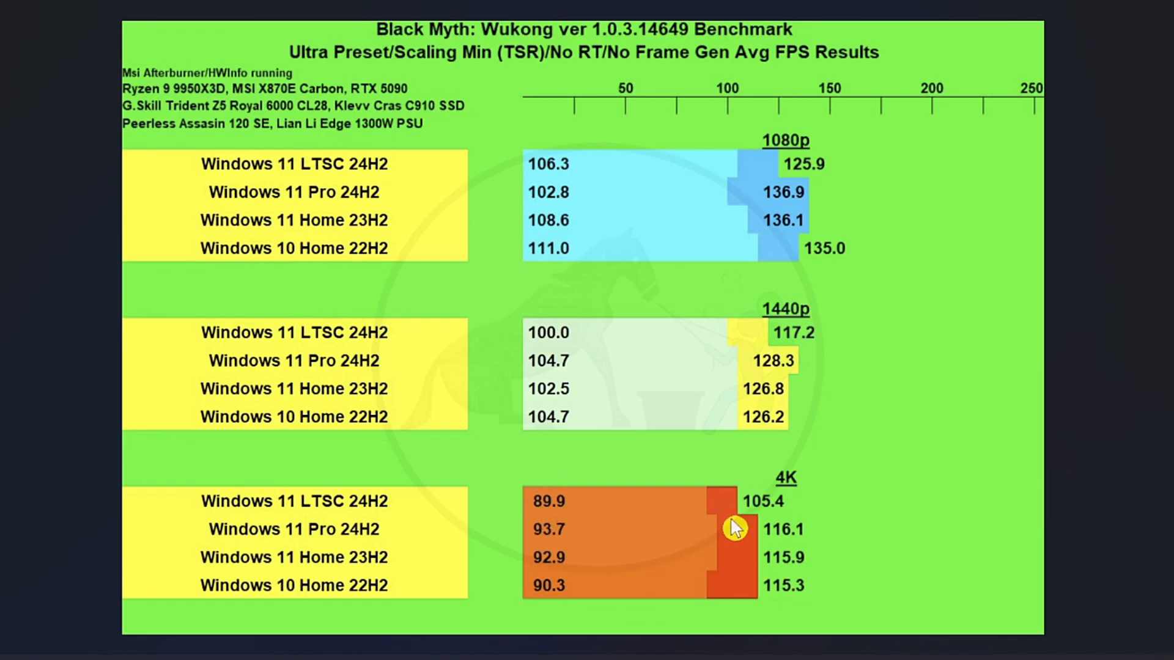
{"action": "mouse_move", "coordinate": [444, 191]}
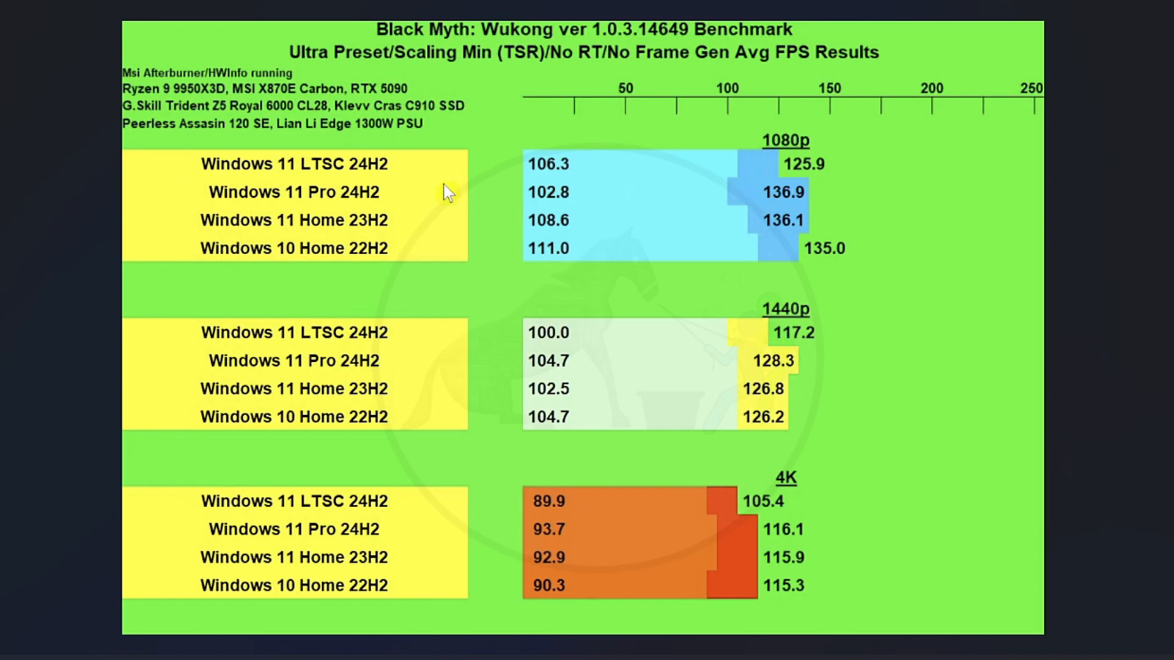
{"action": "mouse_move", "coordinate": [781, 185]}
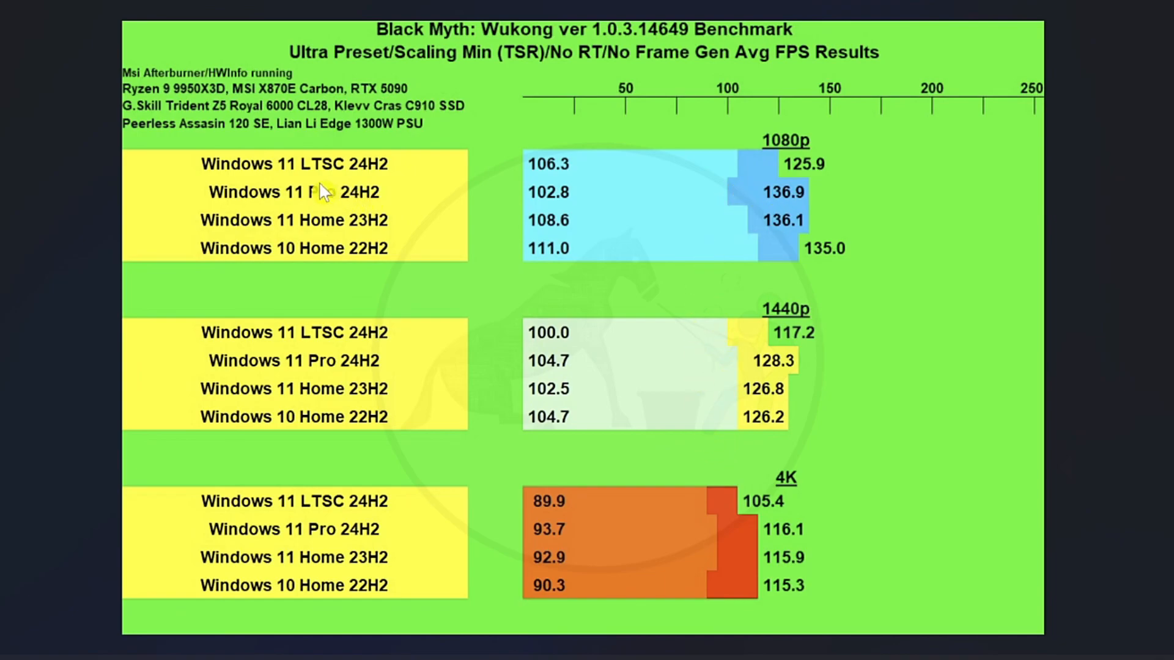
{"action": "mouse_move", "coordinate": [778, 311]}
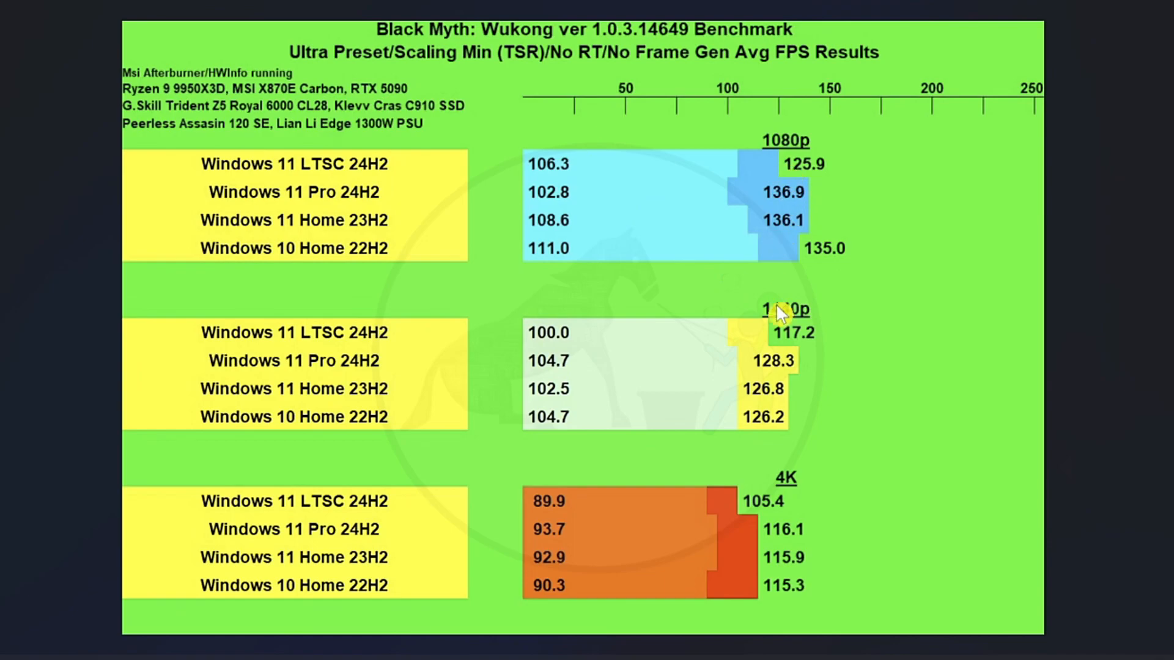
{"action": "mouse_move", "coordinate": [612, 184]}
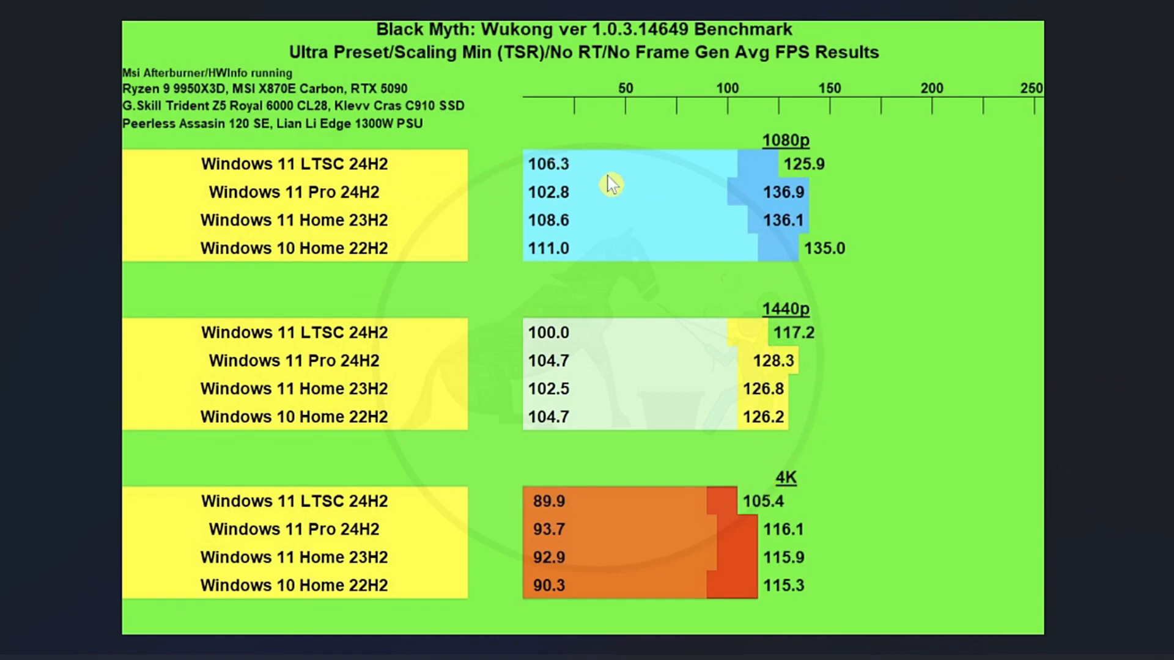
{"action": "mouse_move", "coordinate": [390, 184]}
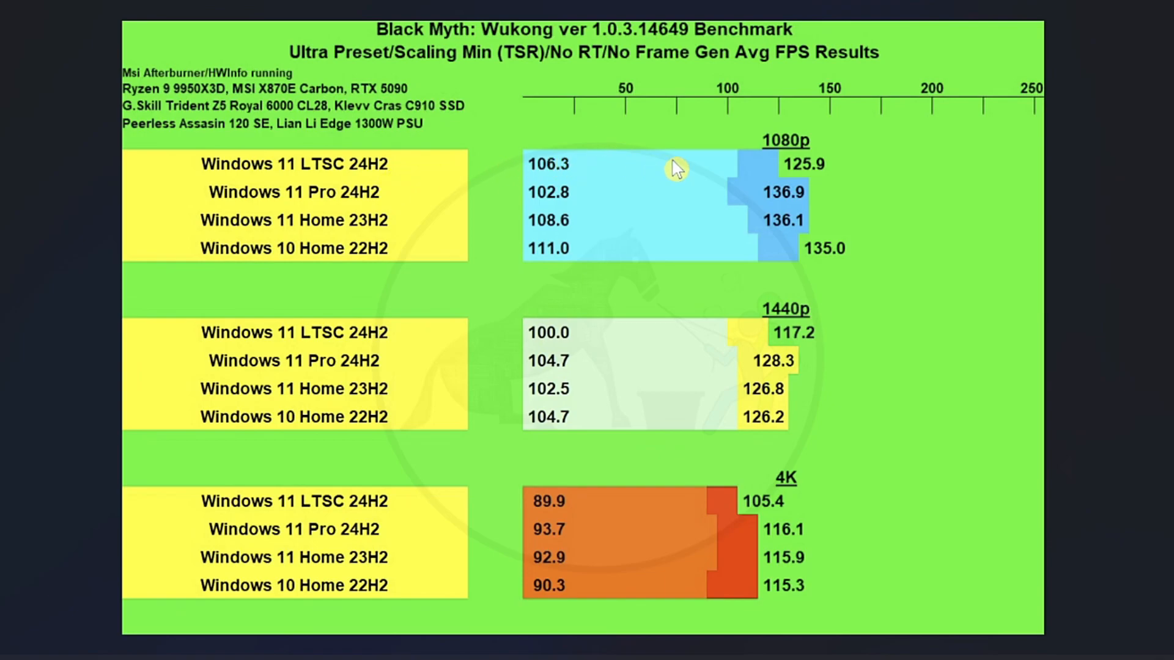
{"action": "mouse_move", "coordinate": [758, 180]}
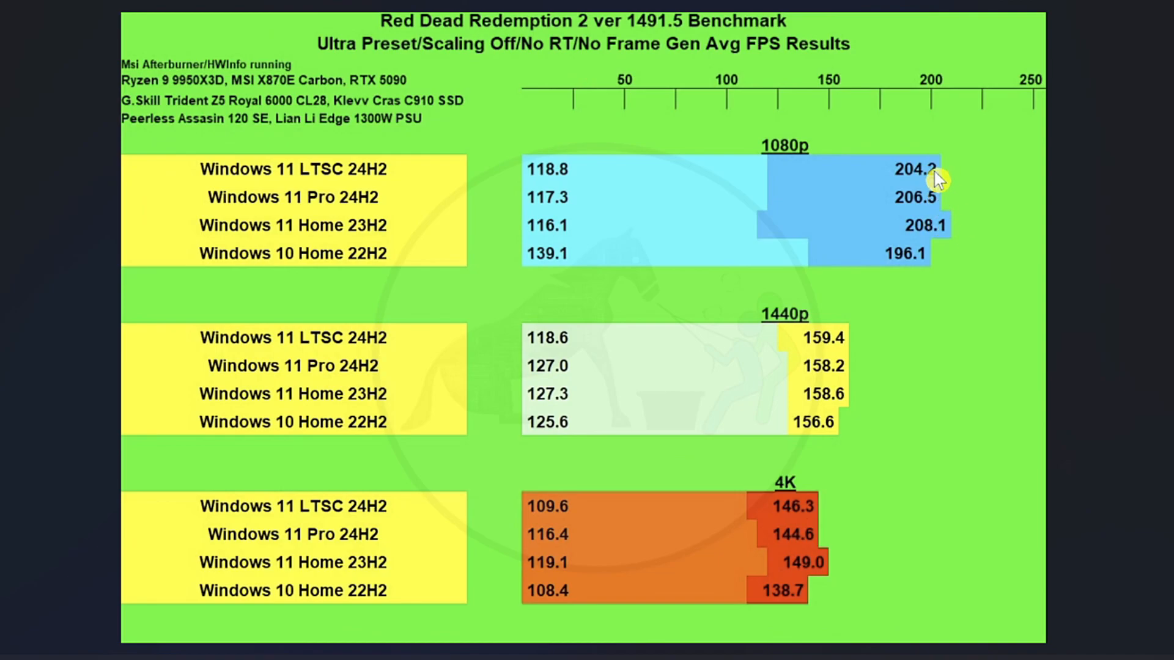
{"action": "mouse_move", "coordinate": [950, 226]}
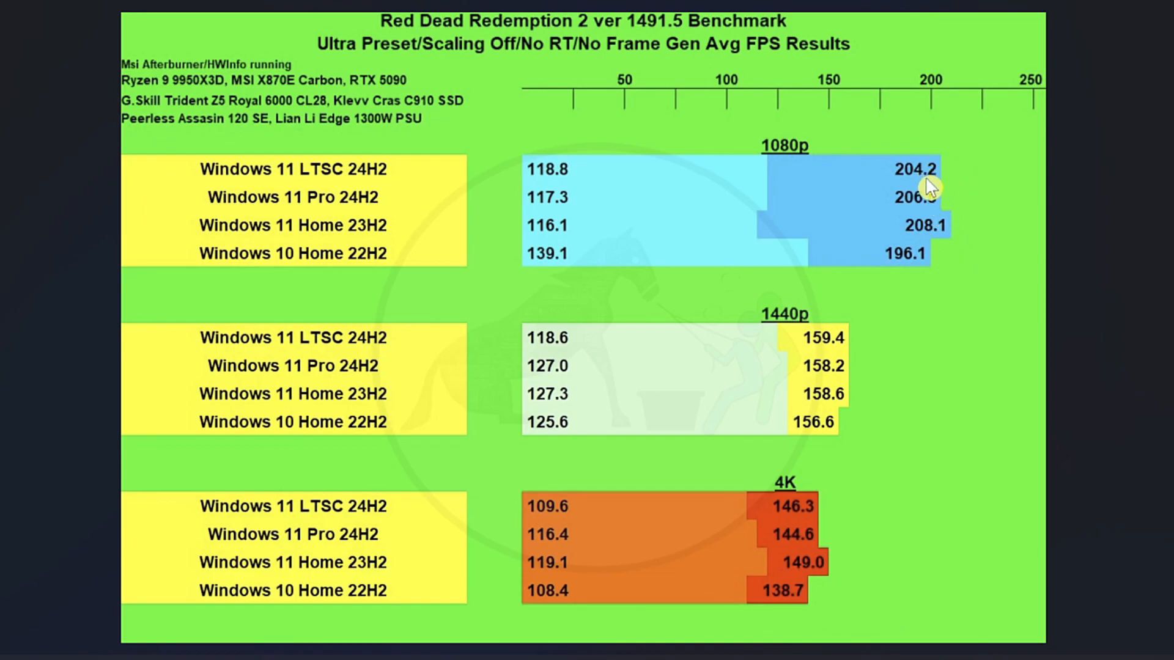
{"action": "mouse_move", "coordinate": [940, 230]}
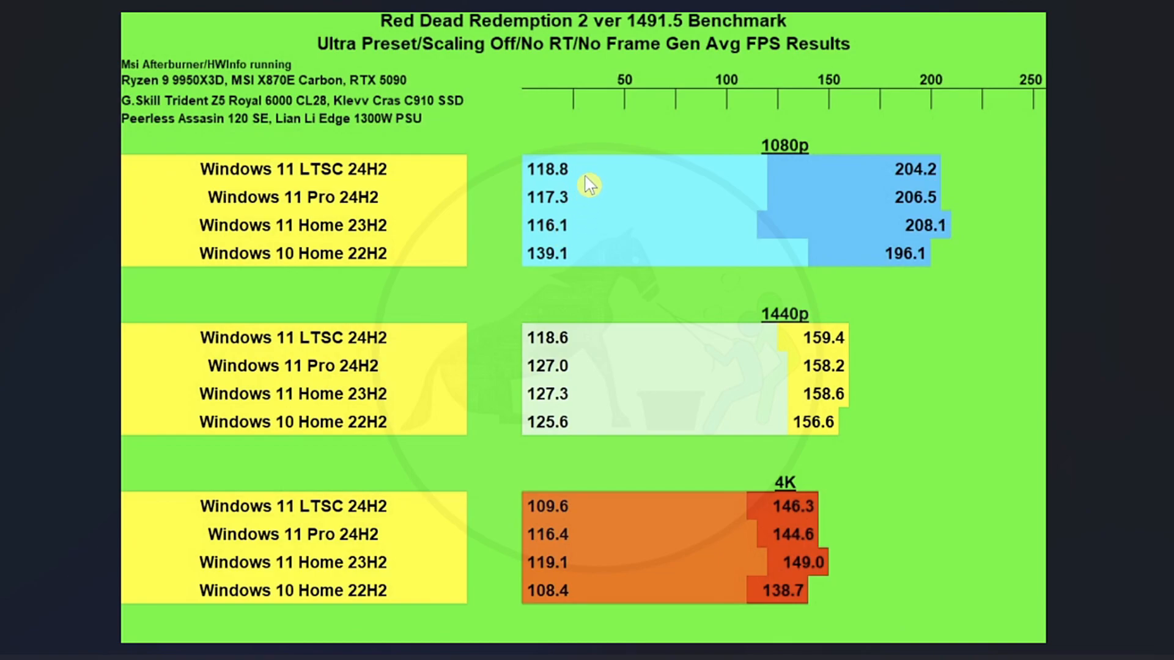
{"action": "mouse_move", "coordinate": [921, 271]}
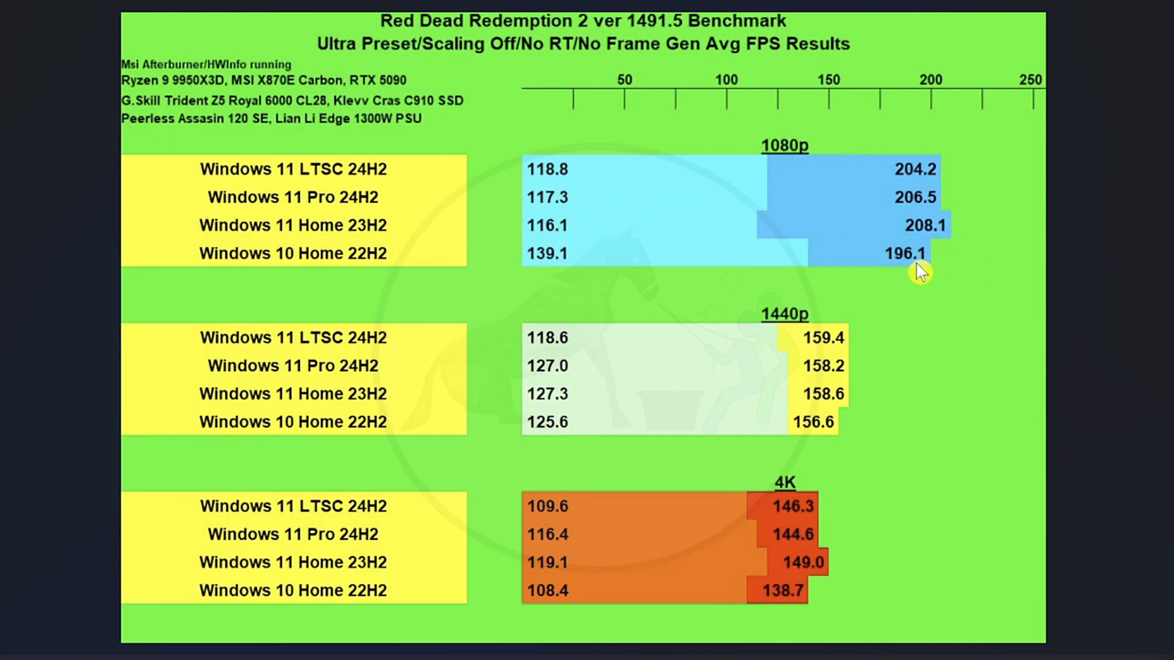
{"action": "mouse_move", "coordinate": [885, 271]}
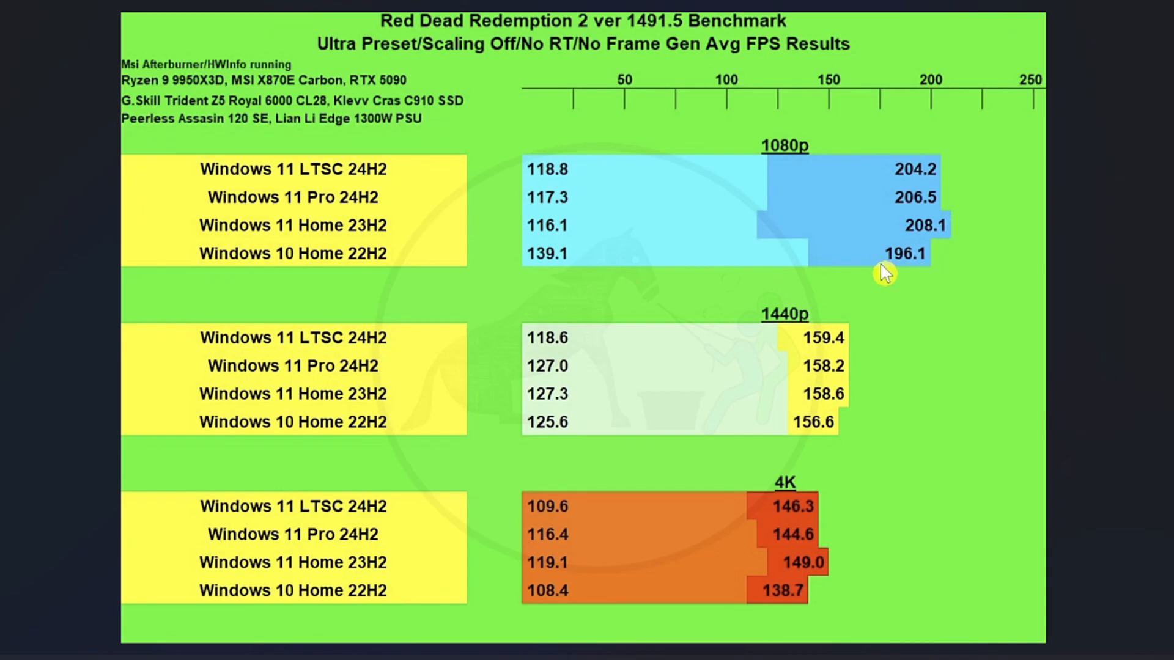
{"action": "mouse_move", "coordinate": [928, 275]}
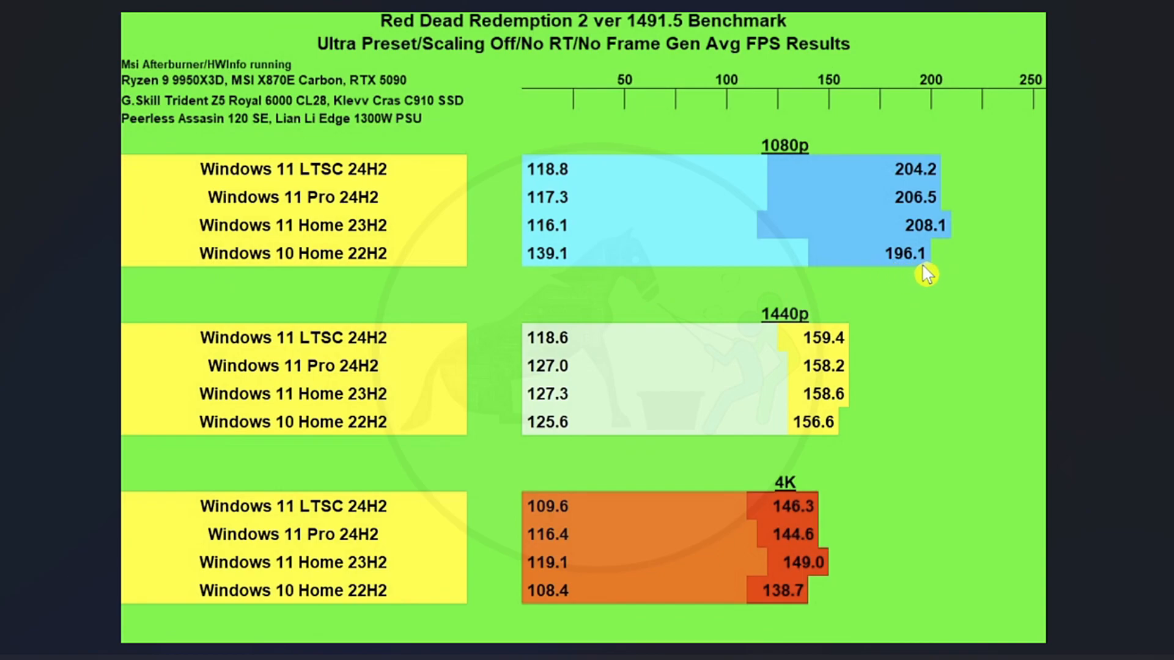
{"action": "mouse_move", "coordinate": [935, 214]}
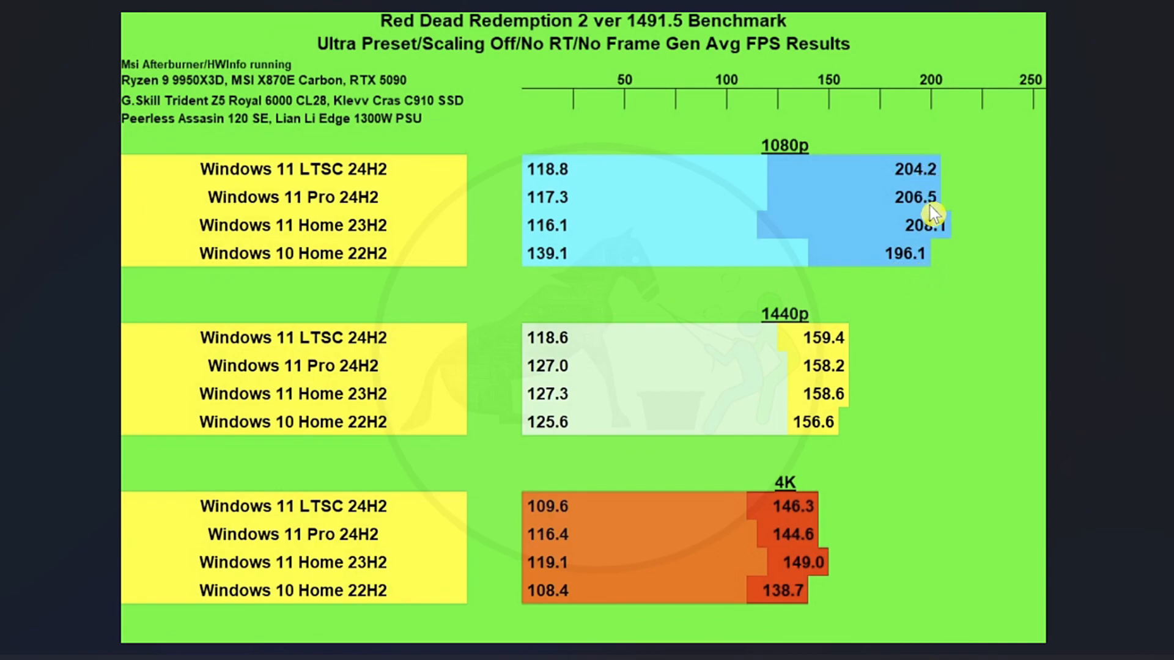
{"action": "mouse_move", "coordinate": [917, 270]}
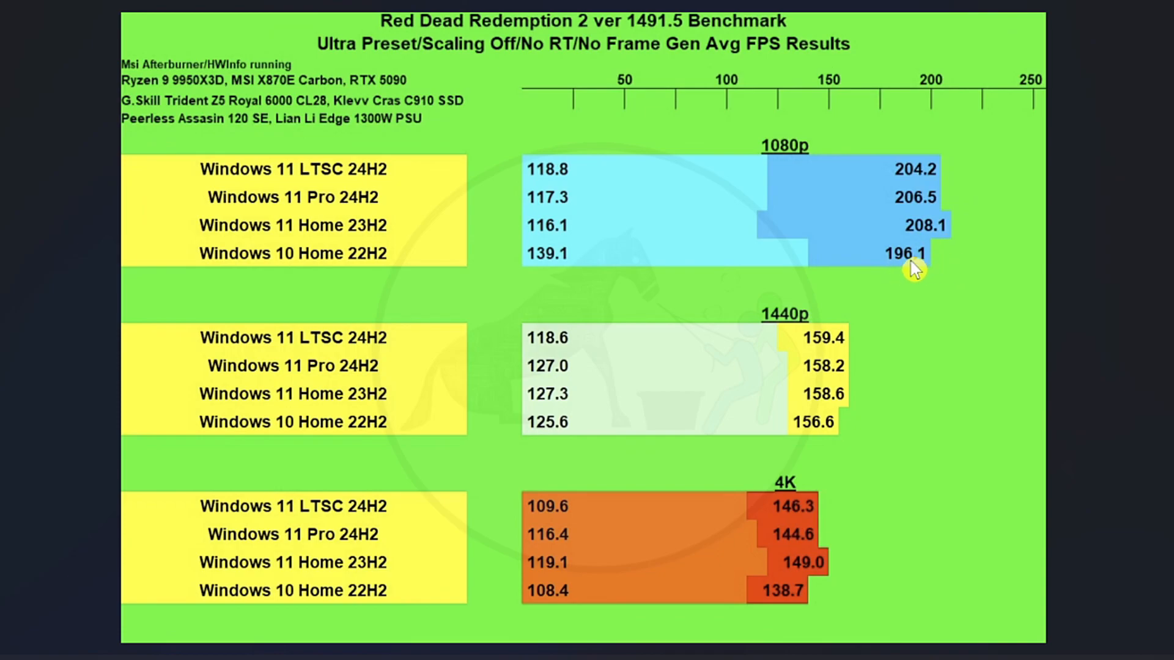
{"action": "mouse_move", "coordinate": [565, 277]}
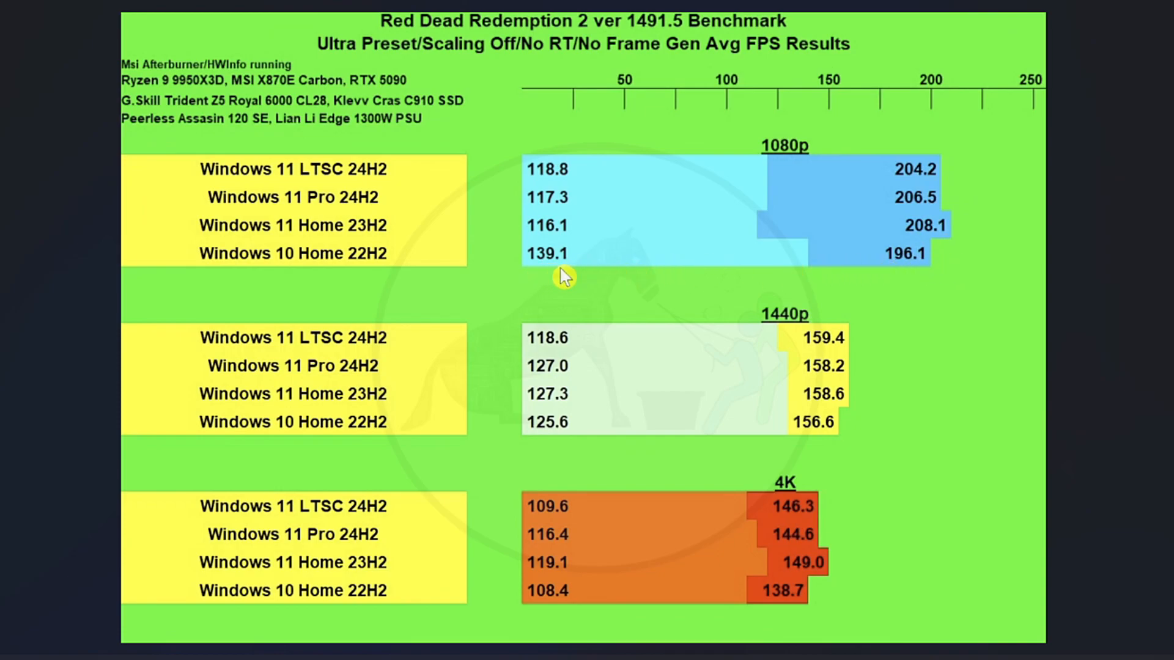
{"action": "mouse_move", "coordinate": [890, 378]}
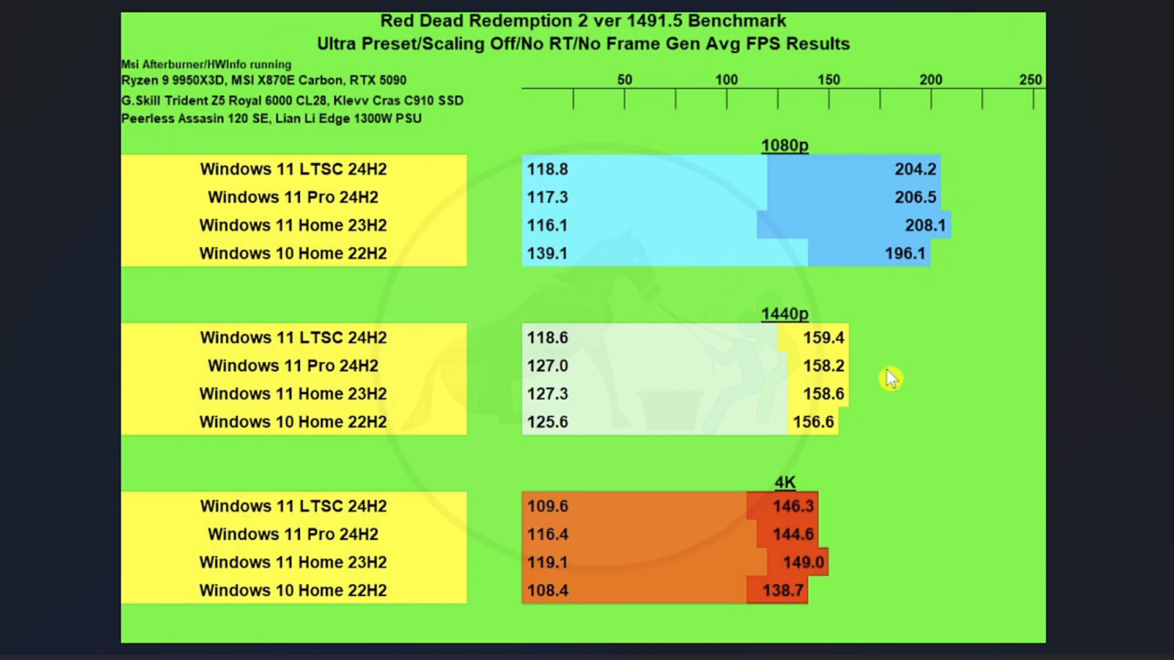
{"action": "mouse_move", "coordinate": [902, 367]}
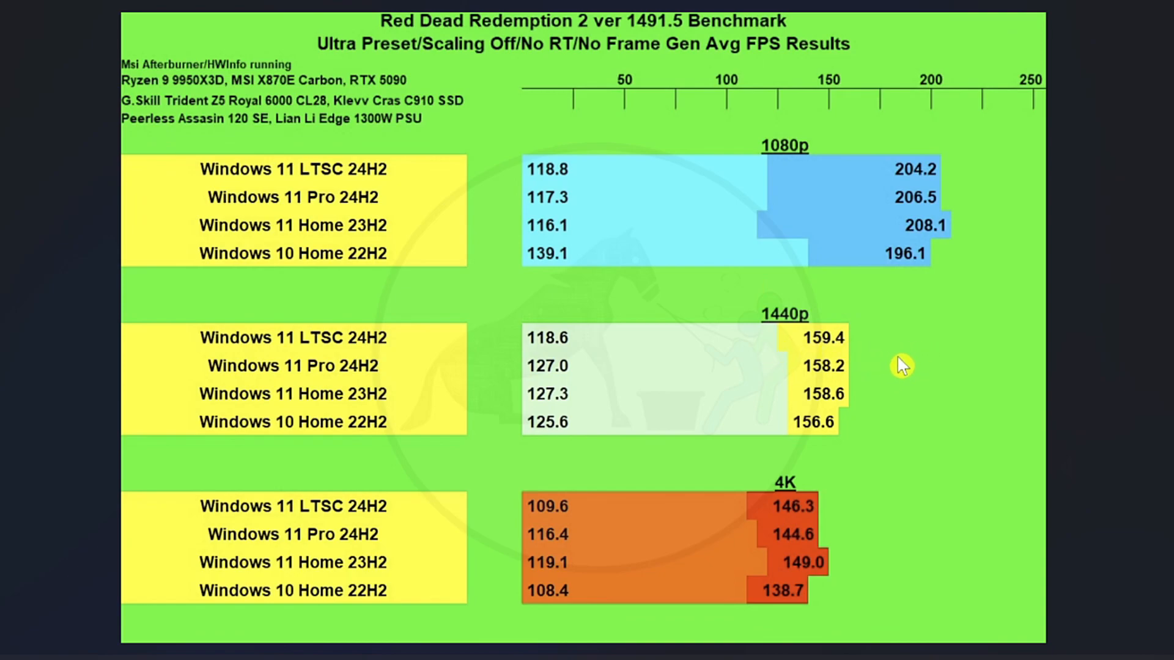
{"action": "mouse_move", "coordinate": [867, 333]}
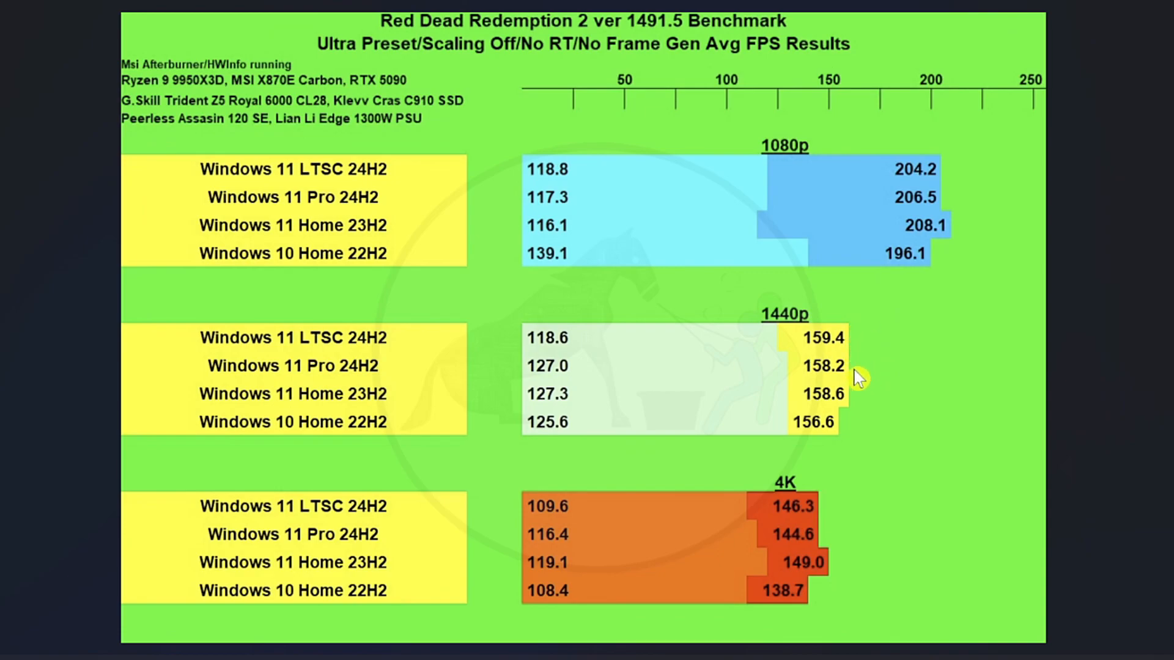
{"action": "mouse_move", "coordinate": [856, 343]}
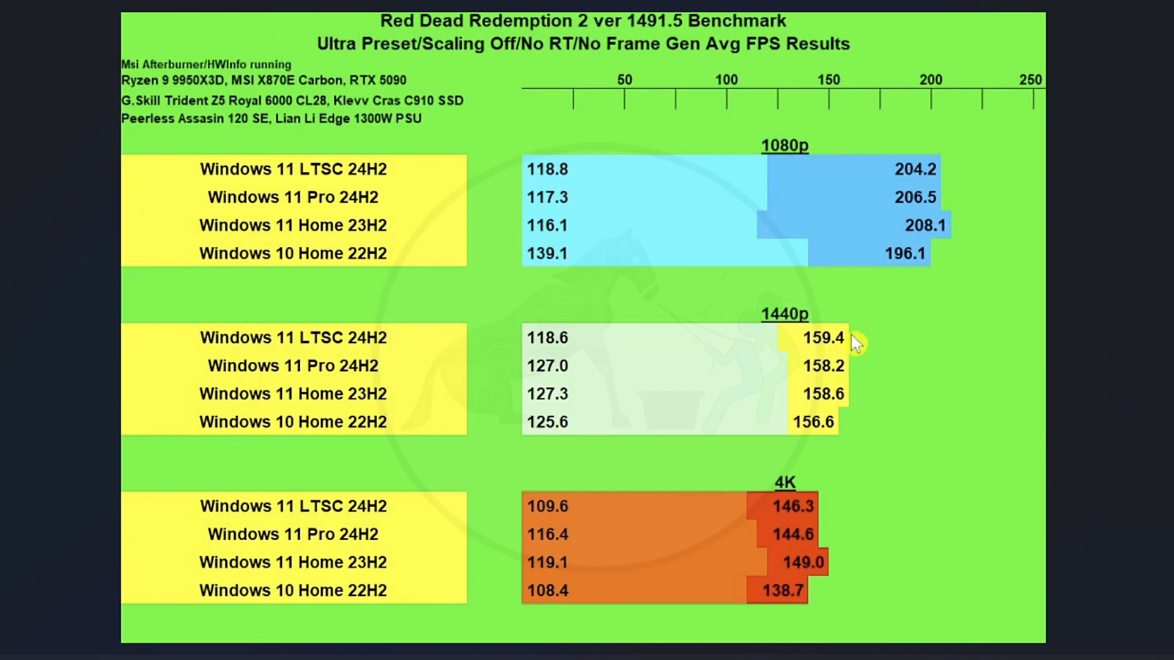
{"action": "mouse_move", "coordinate": [861, 359]}
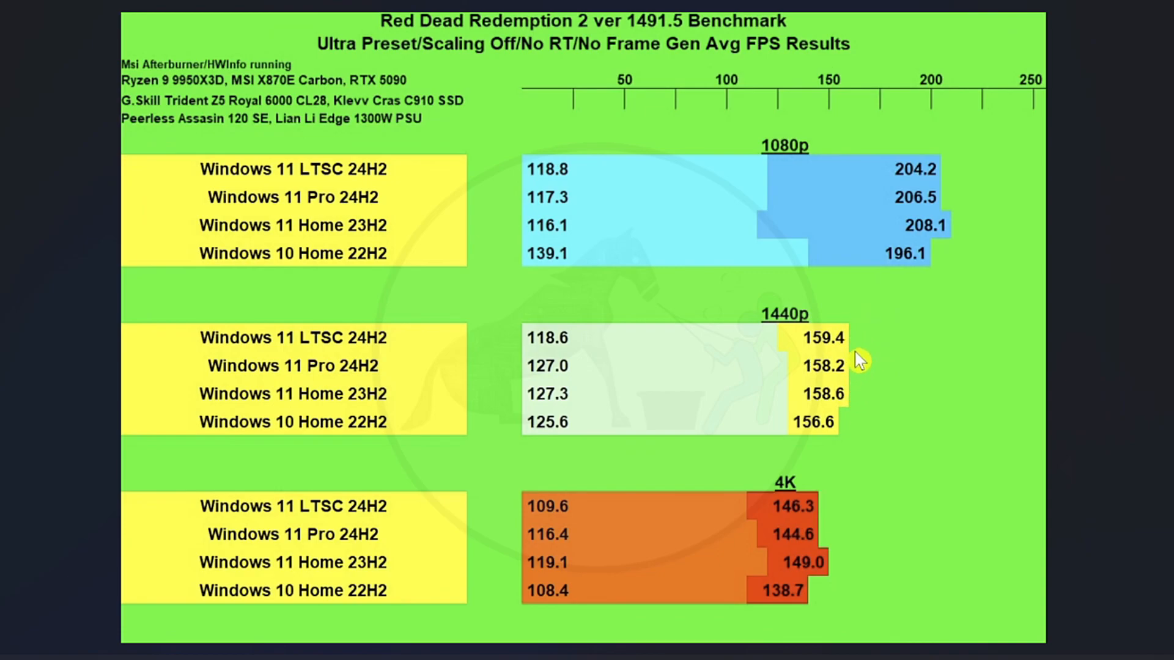
{"action": "mouse_move", "coordinate": [820, 437]}
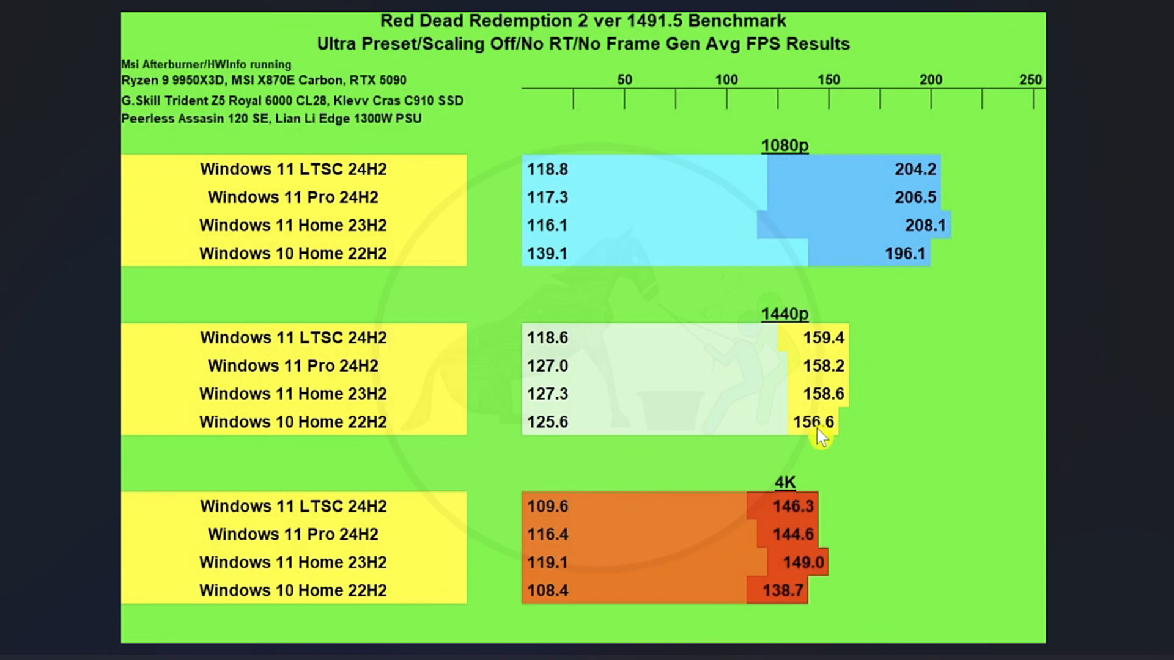
{"action": "mouse_move", "coordinate": [743, 373]}
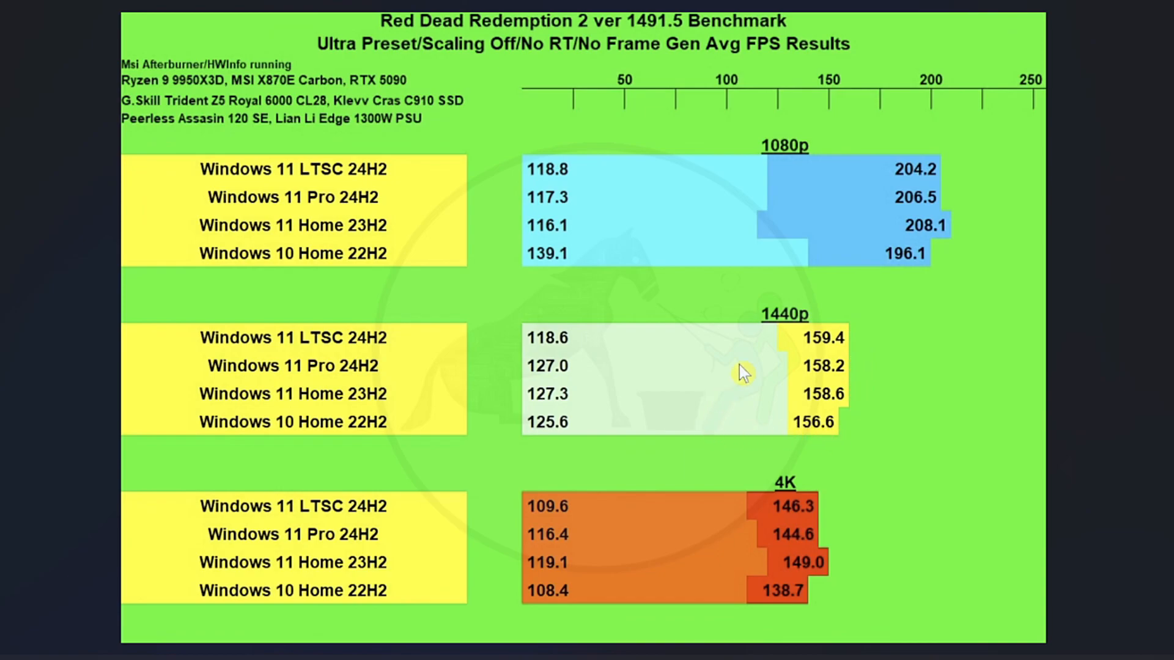
{"action": "mouse_move", "coordinate": [582, 403]}
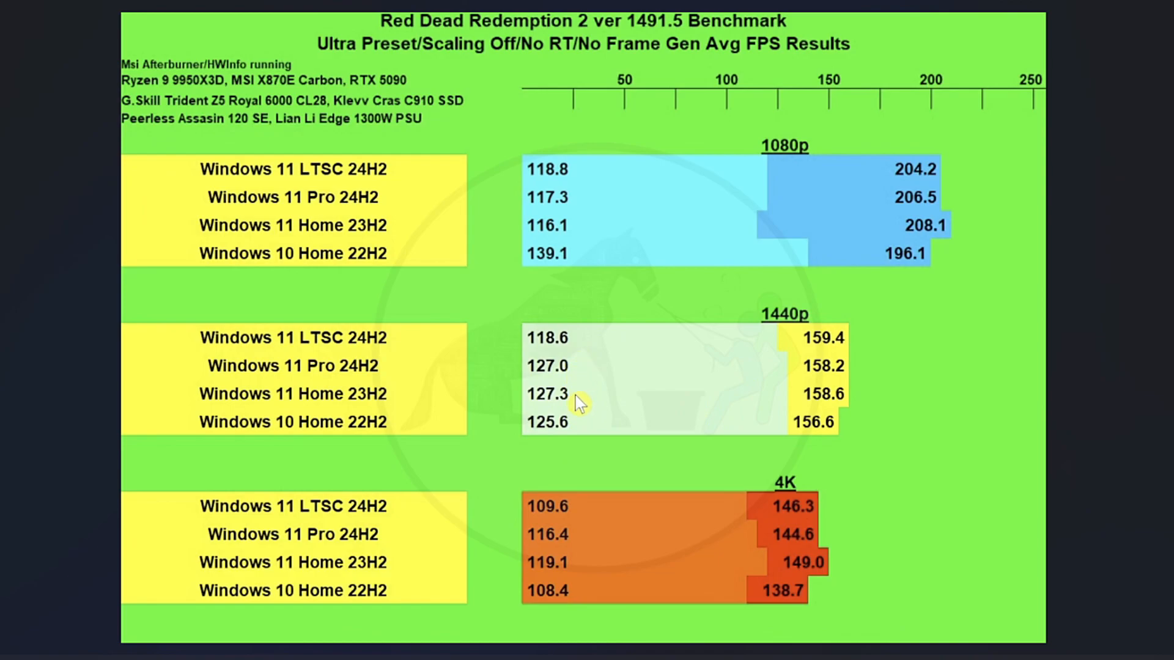
{"action": "mouse_move", "coordinate": [329, 419]}
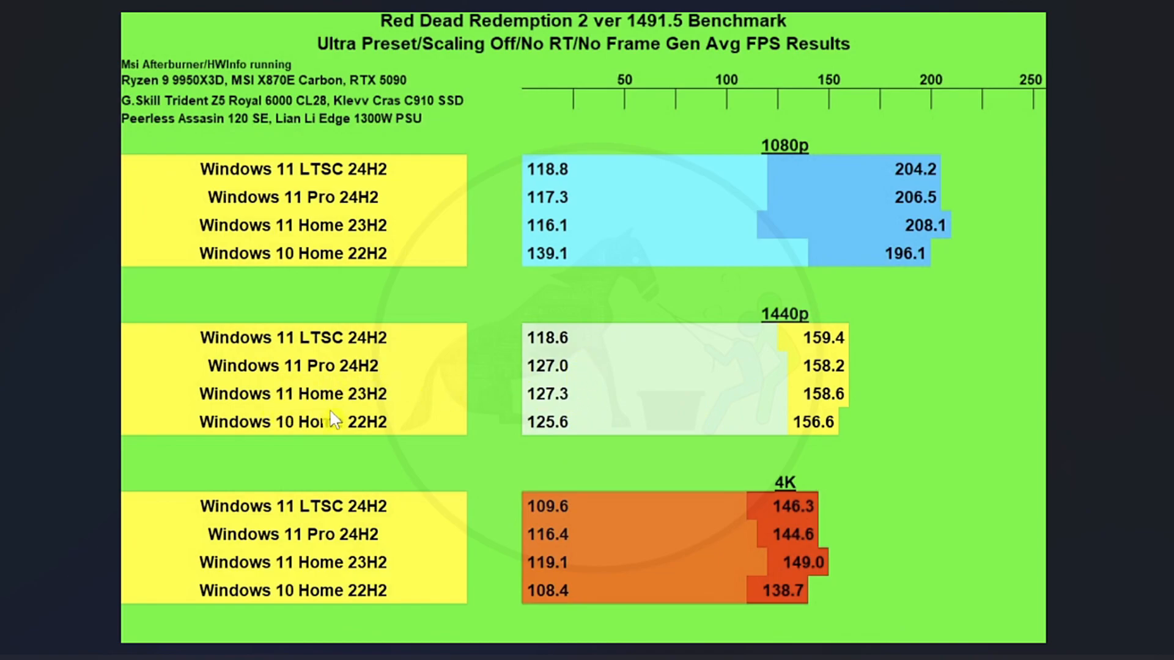
{"action": "mouse_move", "coordinate": [586, 434]}
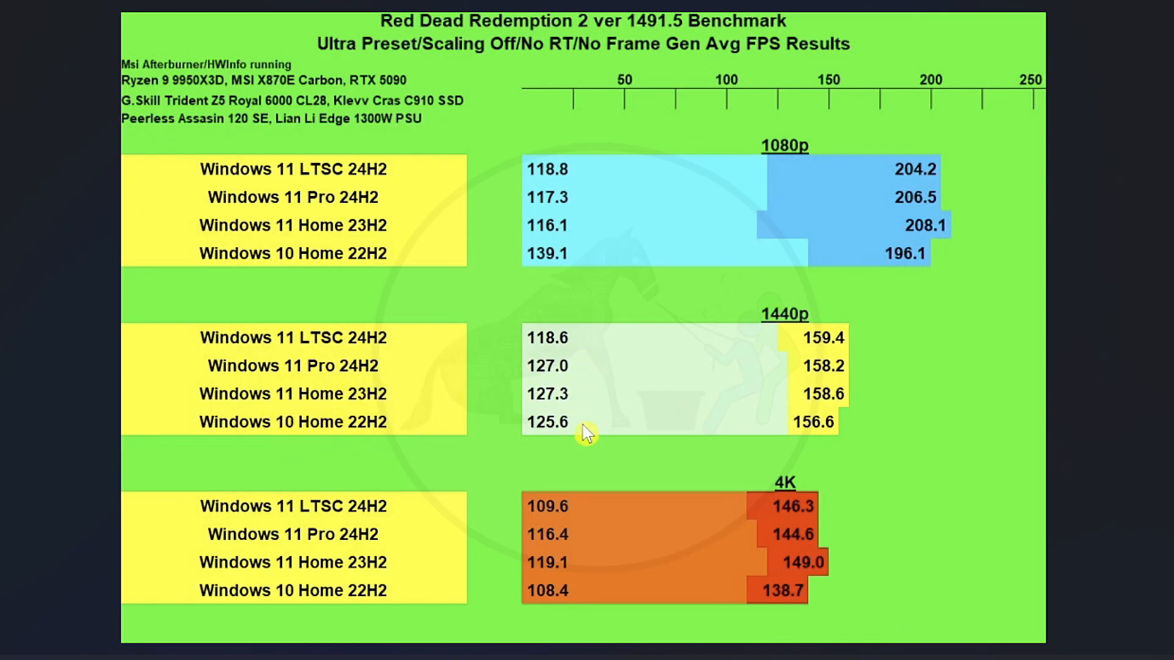
{"action": "mouse_move", "coordinate": [547, 364]}
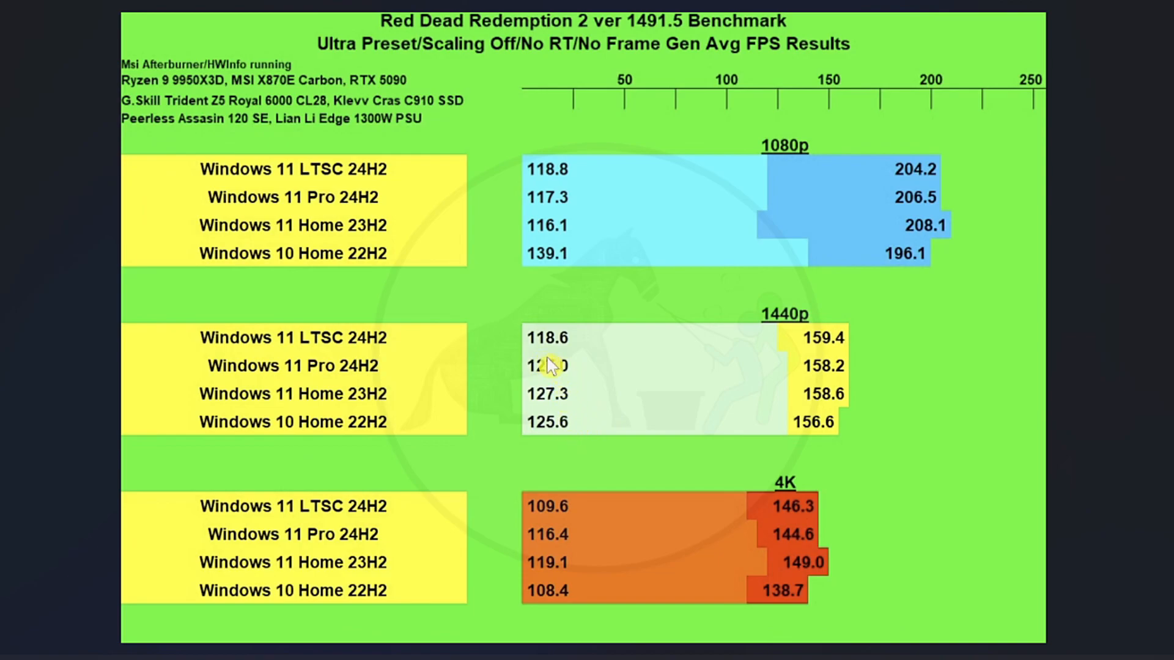
{"action": "mouse_move", "coordinate": [558, 358]}
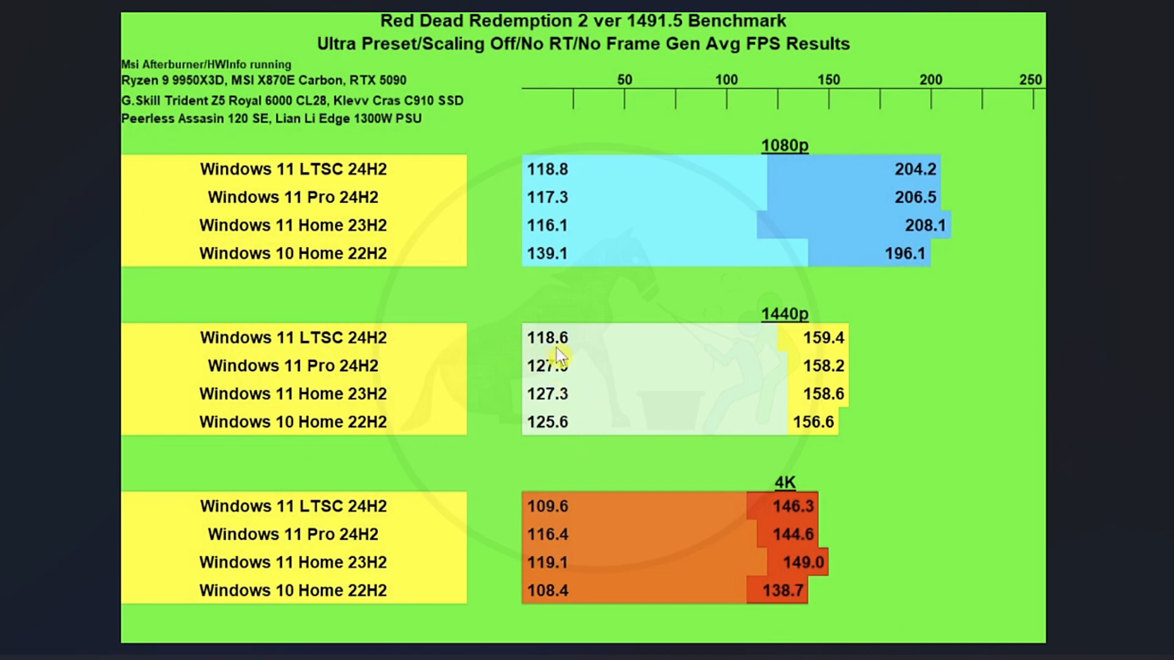
{"action": "mouse_move", "coordinate": [629, 433]}
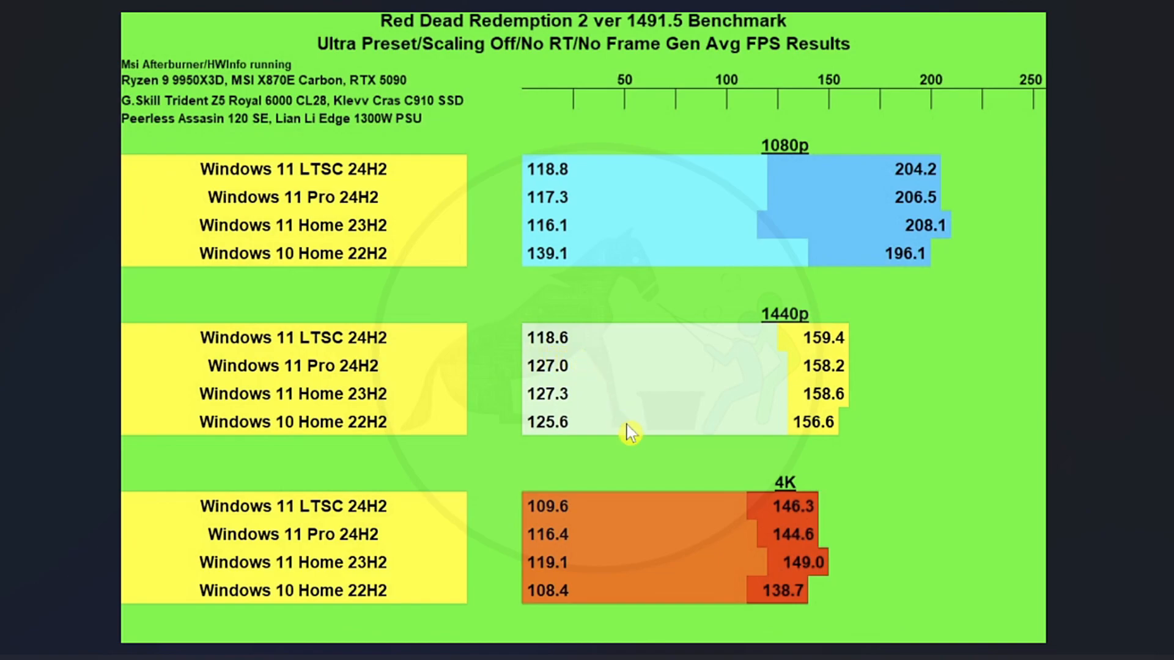
{"action": "mouse_move", "coordinate": [843, 517]}
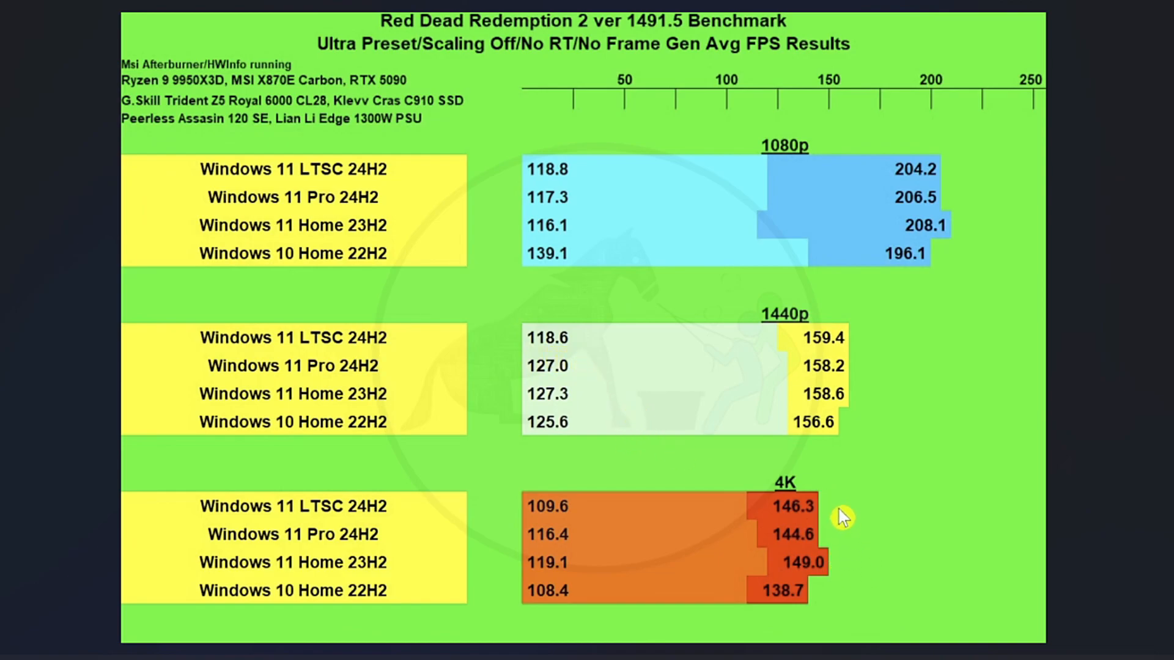
{"action": "mouse_move", "coordinate": [833, 513]}
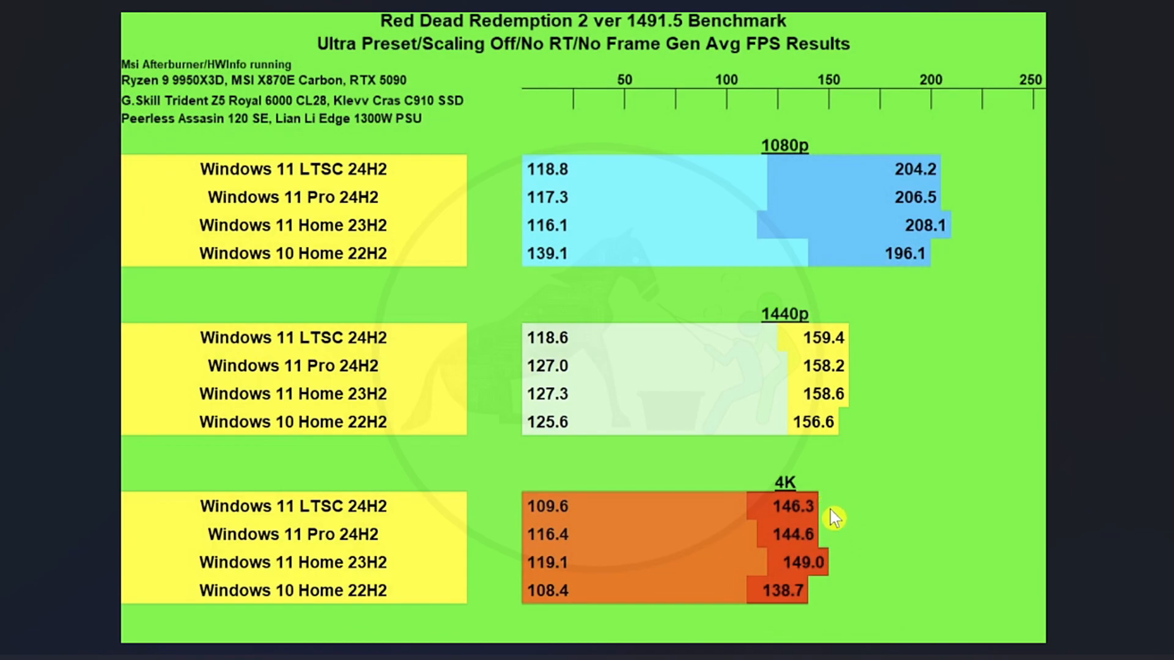
{"action": "mouse_move", "coordinate": [608, 508]}
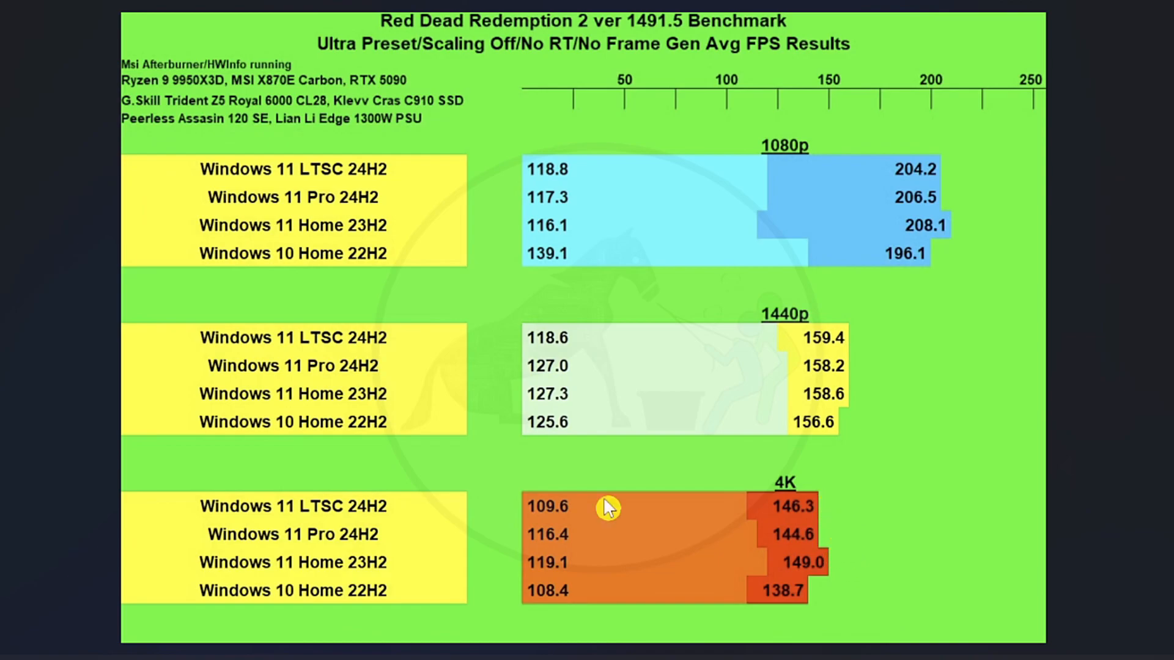
{"action": "mouse_move", "coordinate": [604, 560]}
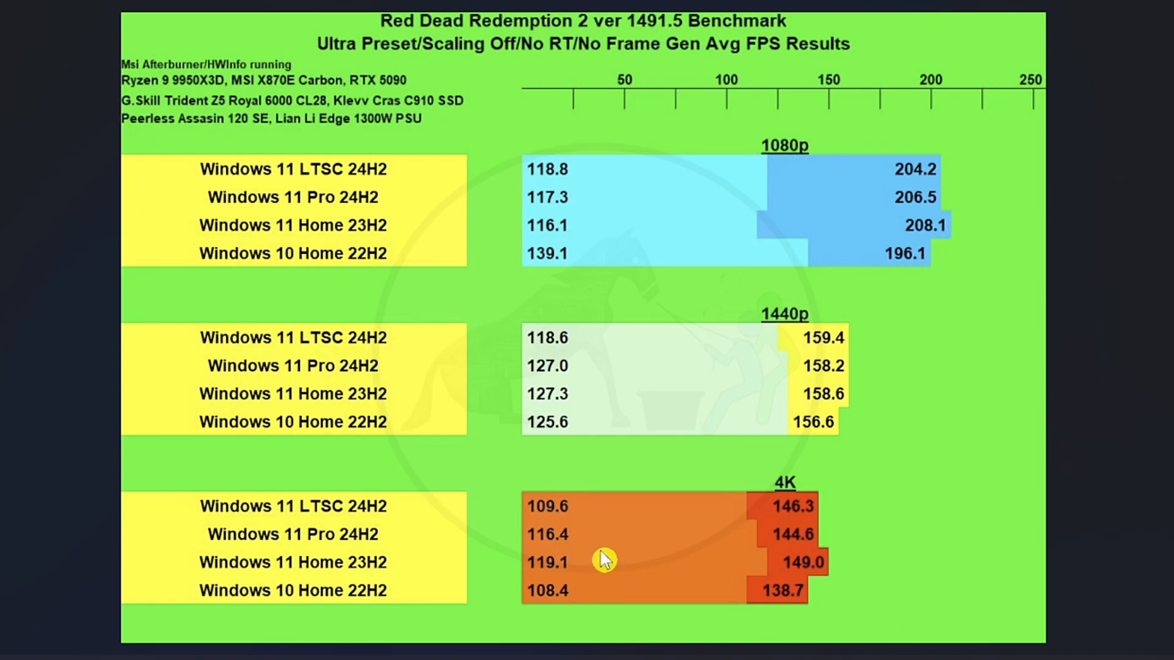
{"action": "mouse_move", "coordinate": [587, 571]}
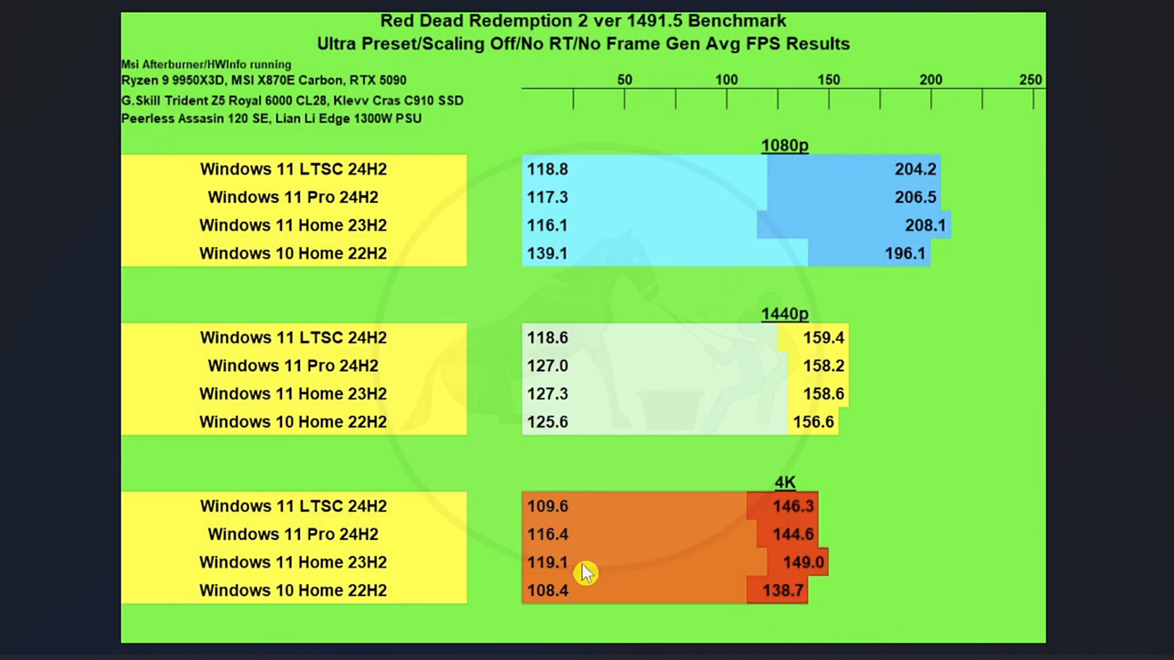
{"action": "mouse_move", "coordinate": [716, 560]}
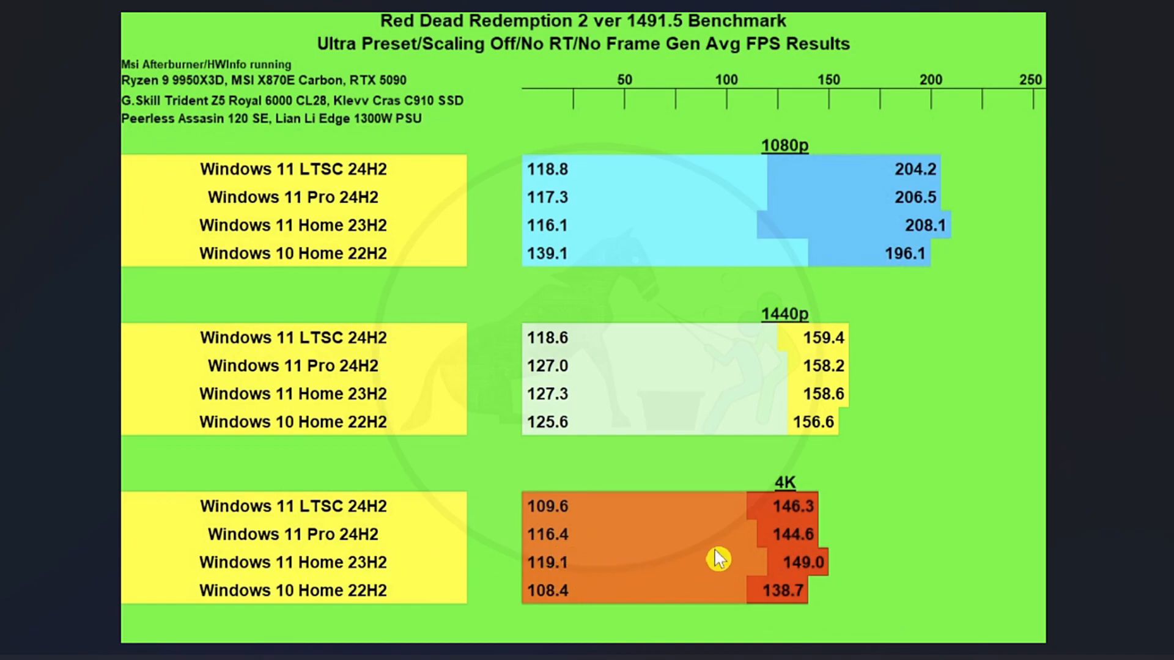
{"action": "mouse_move", "coordinate": [616, 584]}
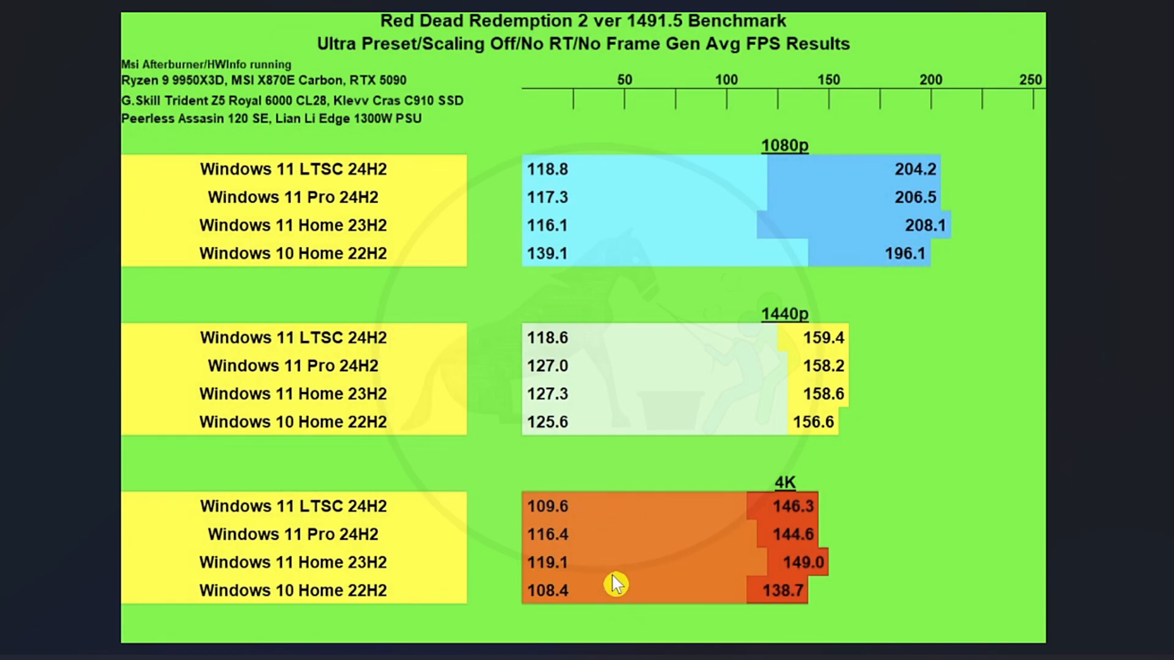
{"action": "mouse_move", "coordinate": [584, 573]}
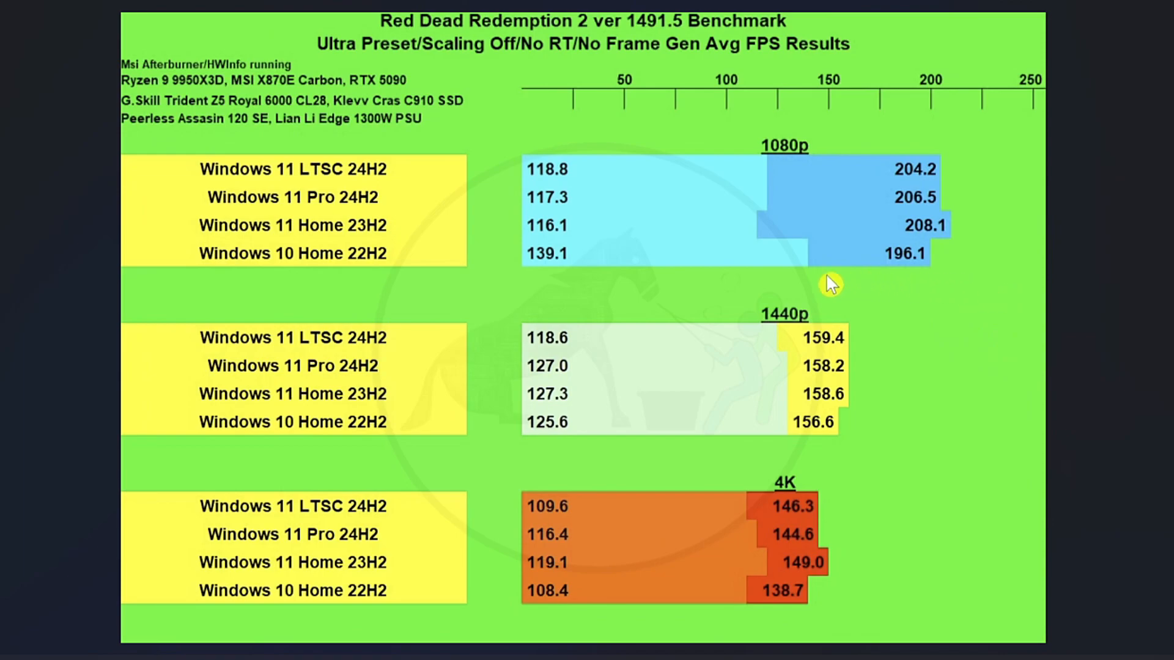
{"action": "mouse_move", "coordinate": [283, 277]}
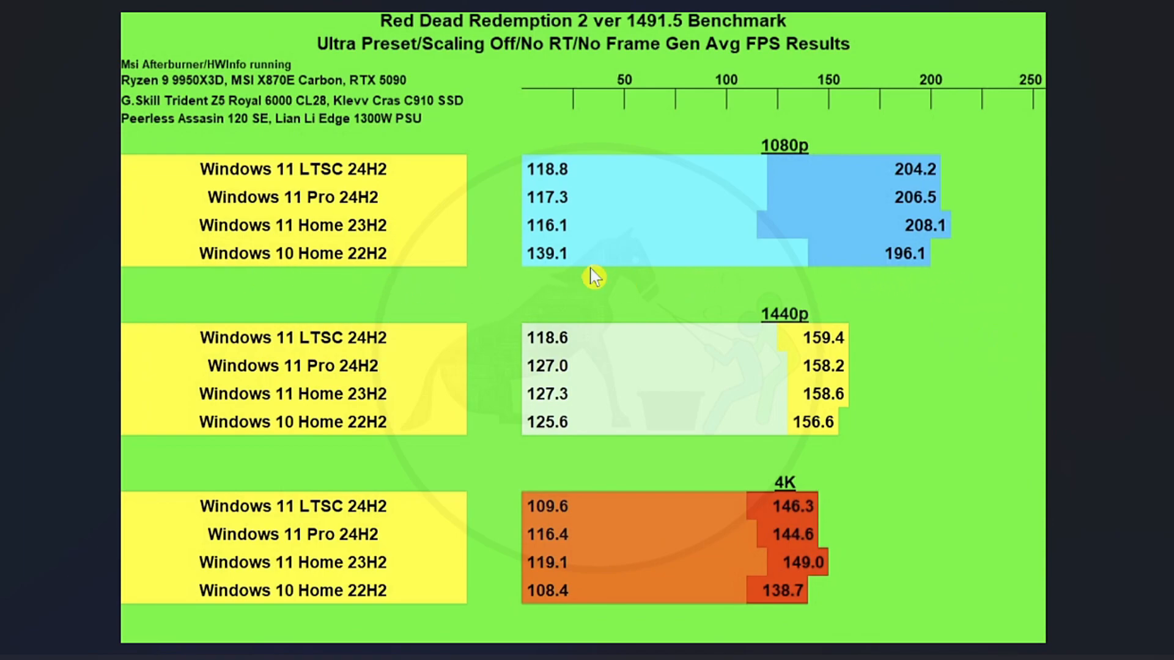
{"action": "mouse_move", "coordinate": [861, 337]}
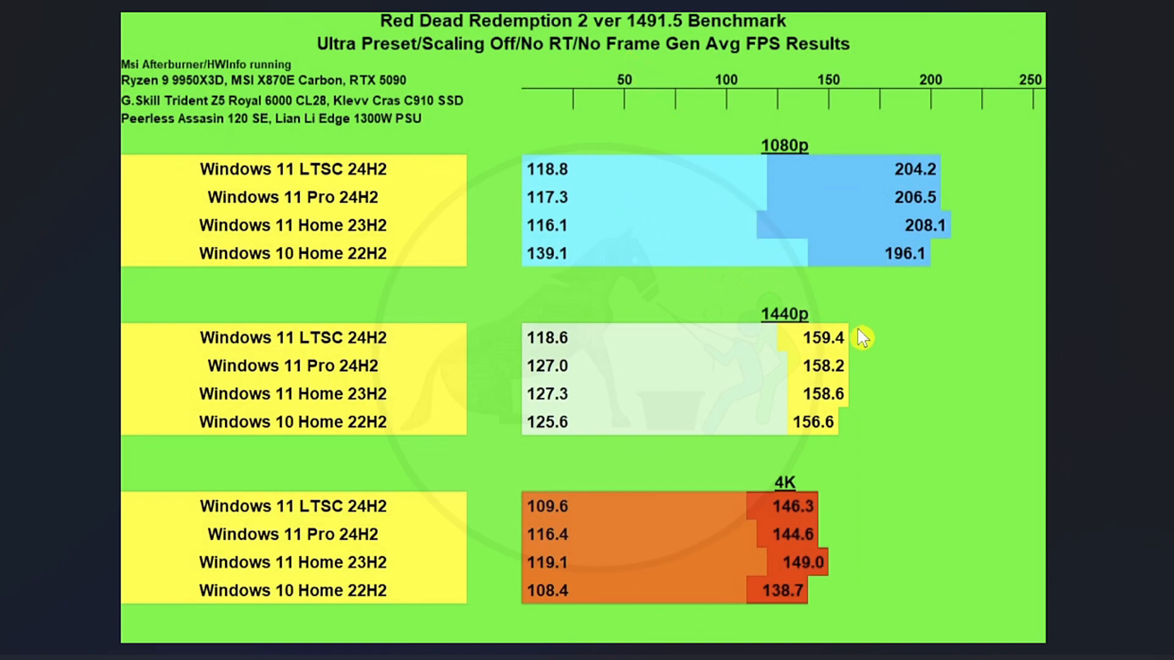
{"action": "mouse_move", "coordinate": [685, 303]}
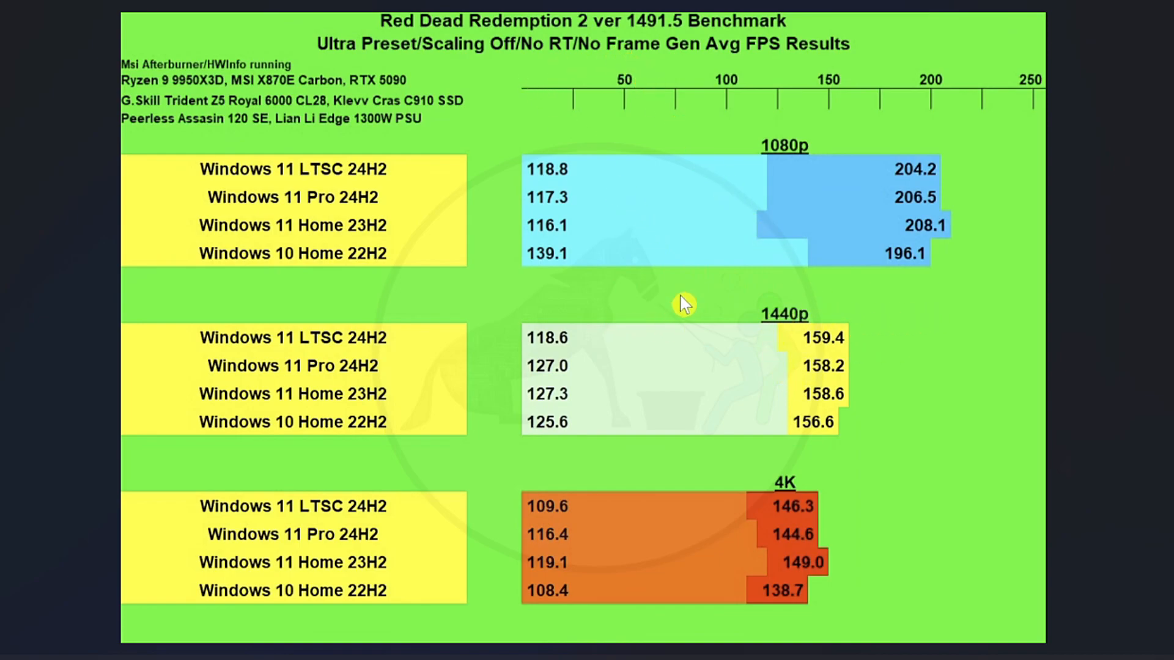
{"action": "mouse_move", "coordinate": [812, 341]}
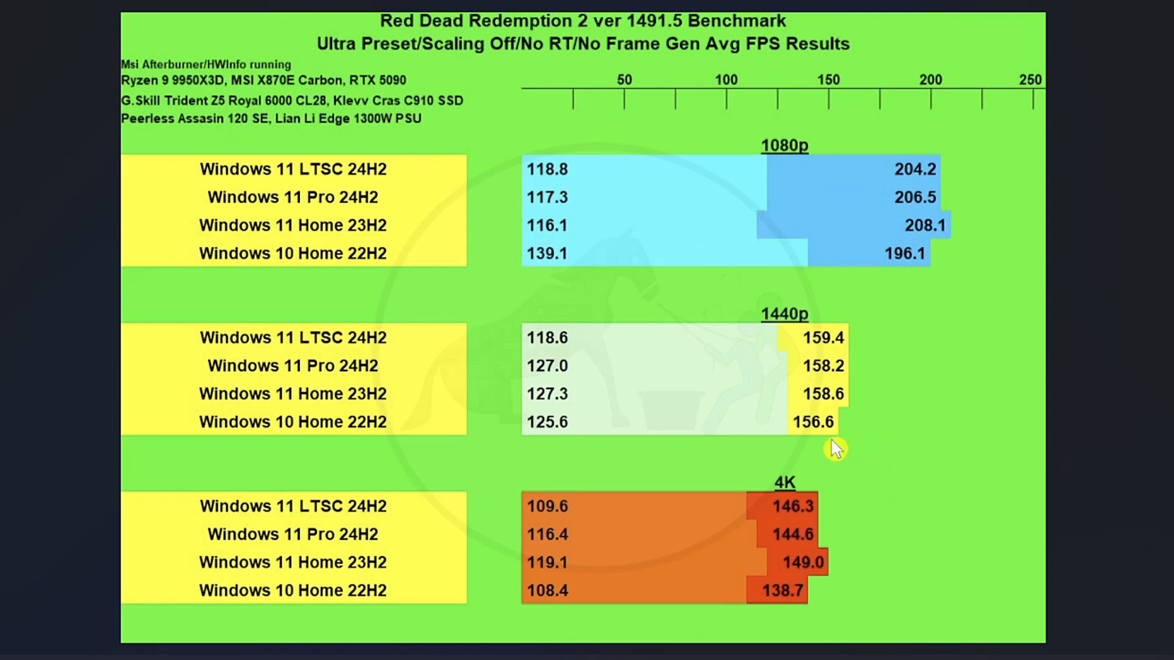
{"action": "mouse_move", "coordinate": [885, 394]}
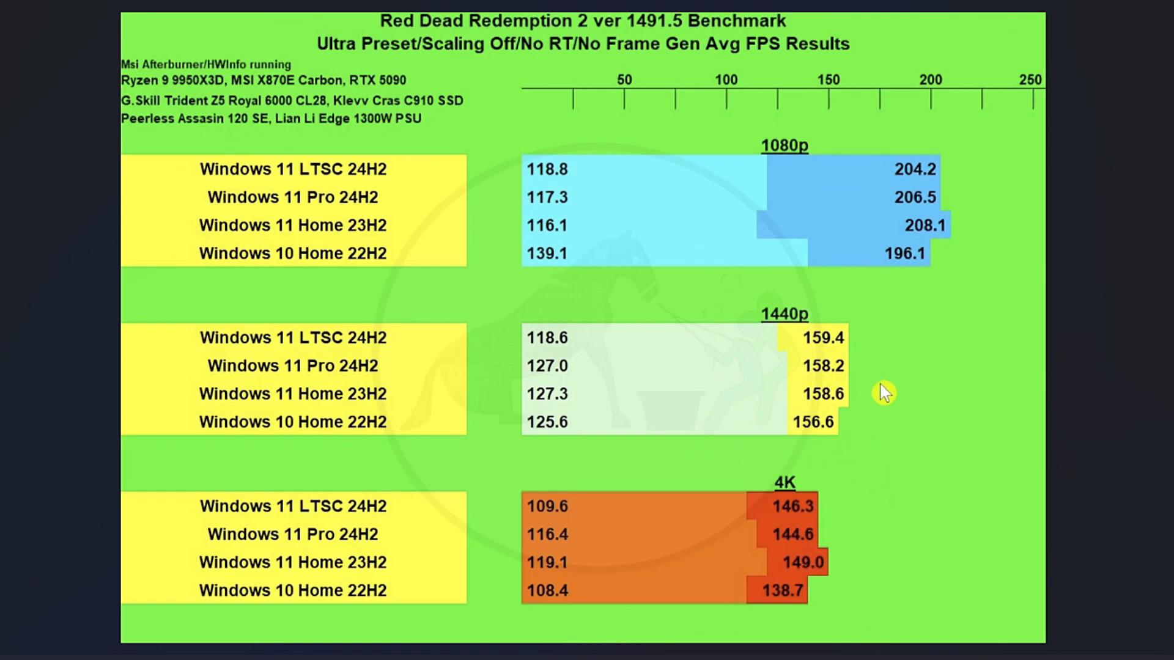
{"action": "mouse_move", "coordinate": [842, 382]}
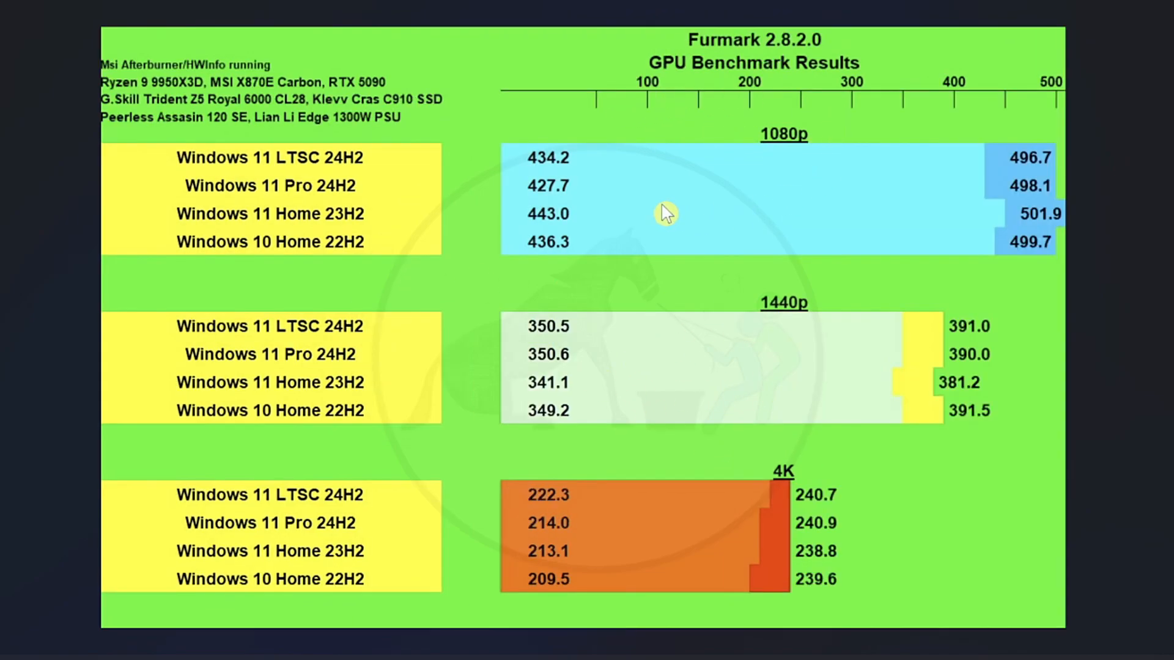
{"action": "mouse_move", "coordinate": [738, 258]}
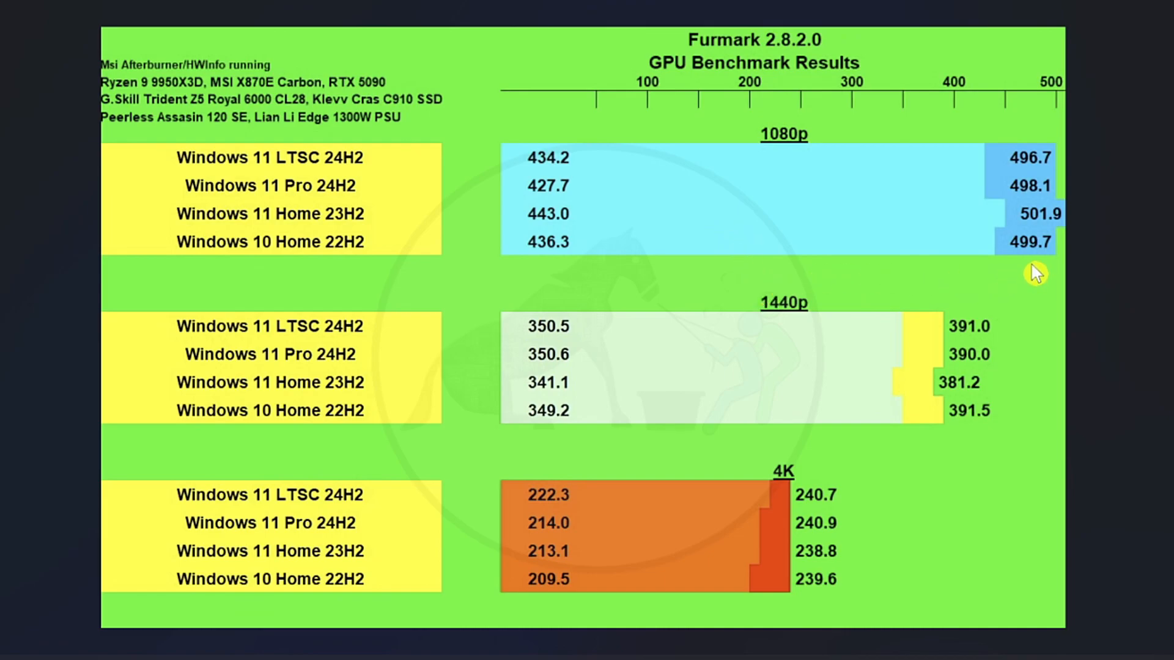
{"action": "mouse_move", "coordinate": [1041, 271]}
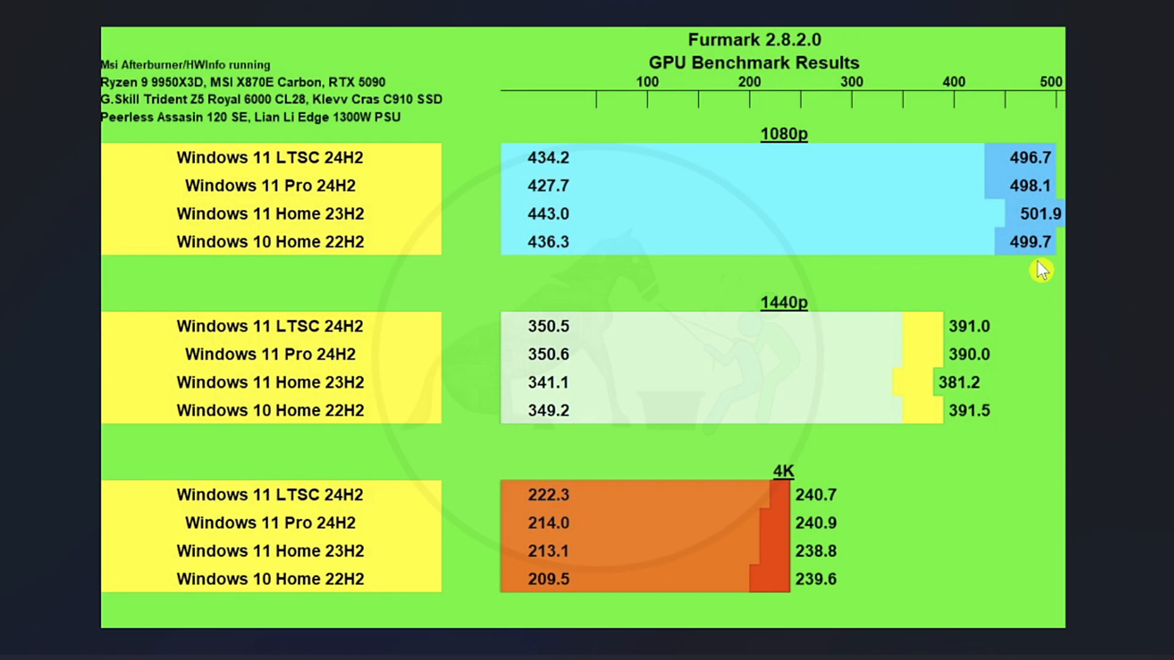
{"action": "mouse_move", "coordinate": [1047, 271]}
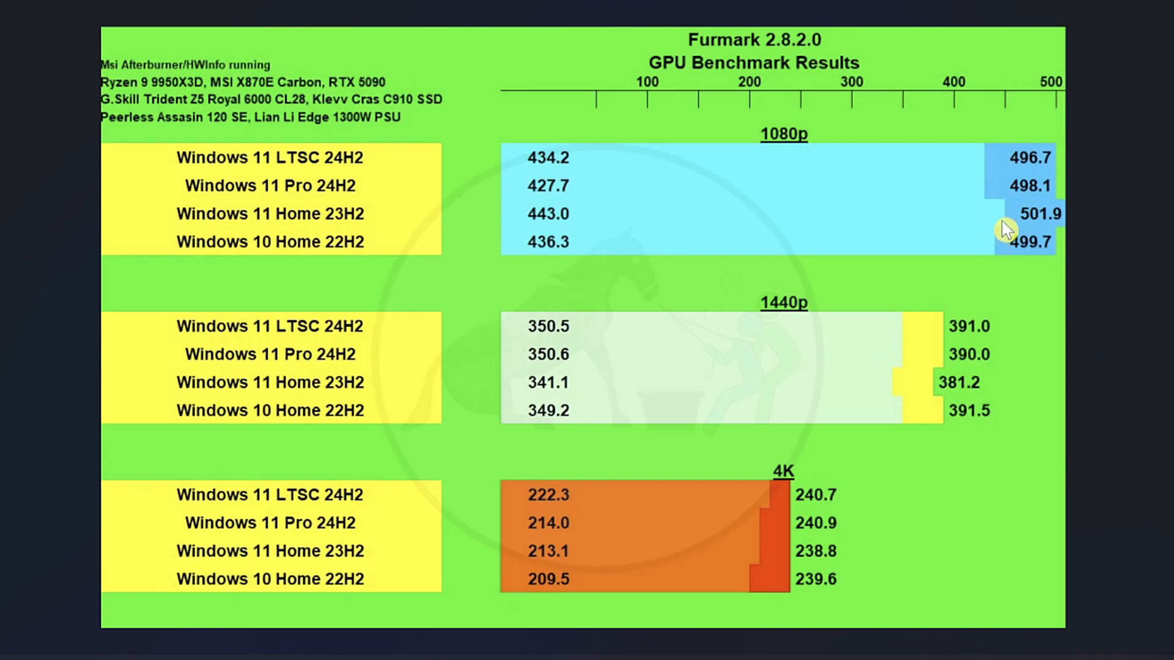
{"action": "mouse_move", "coordinate": [1005, 240]}
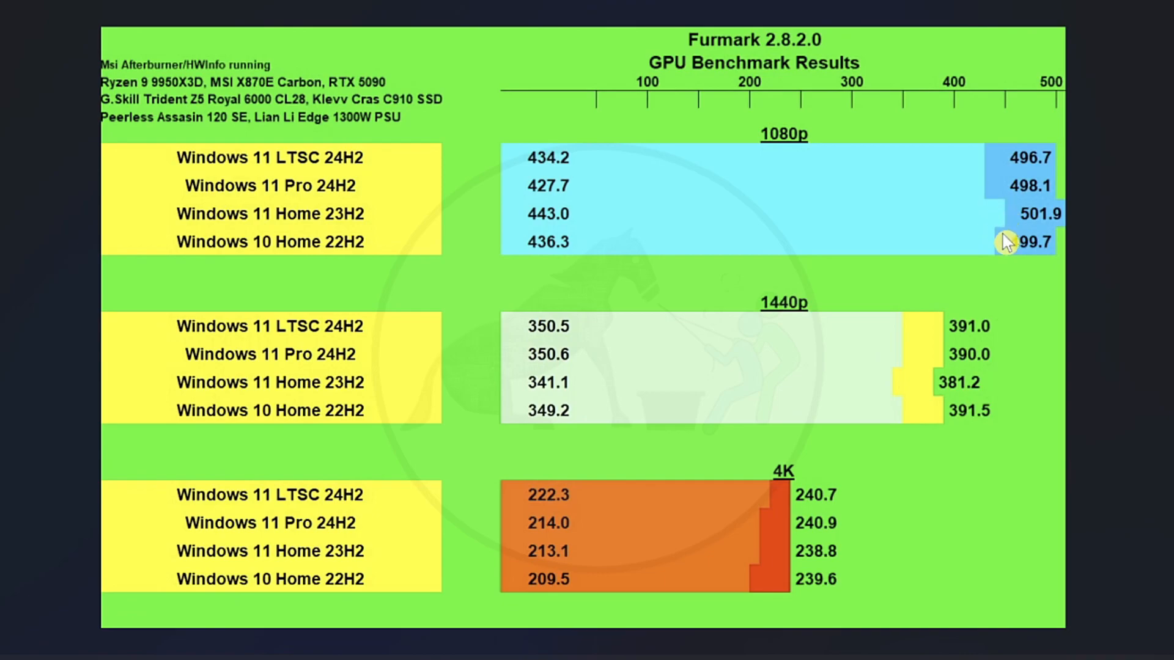
{"action": "mouse_move", "coordinate": [1009, 217]}
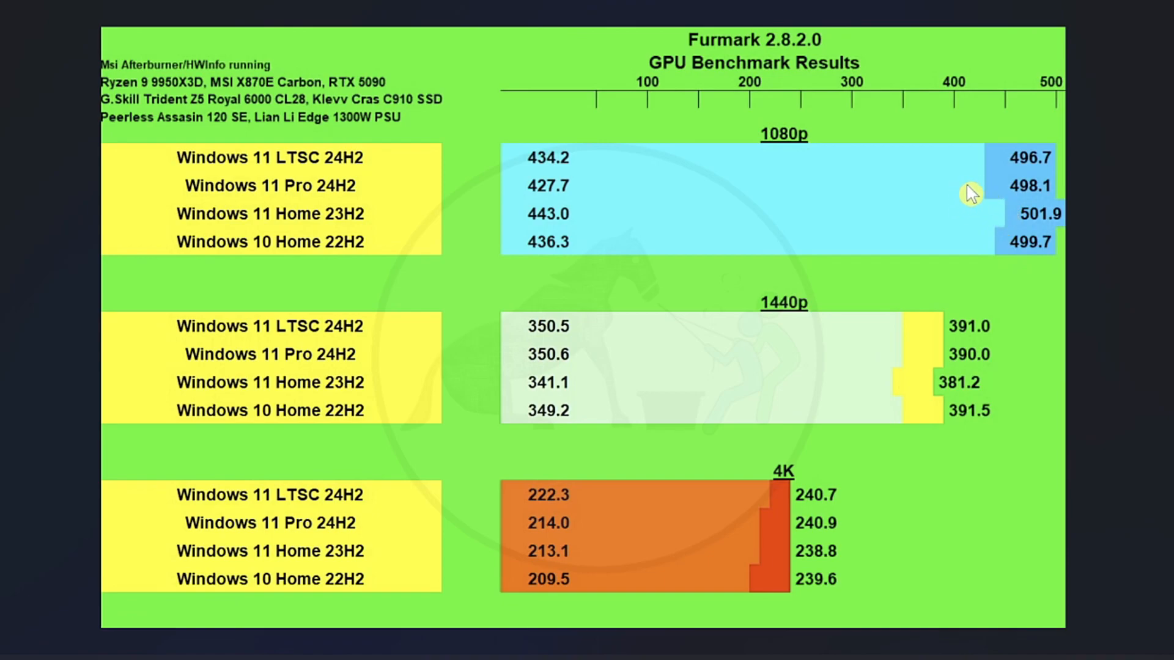
{"action": "mouse_move", "coordinate": [1033, 412]}
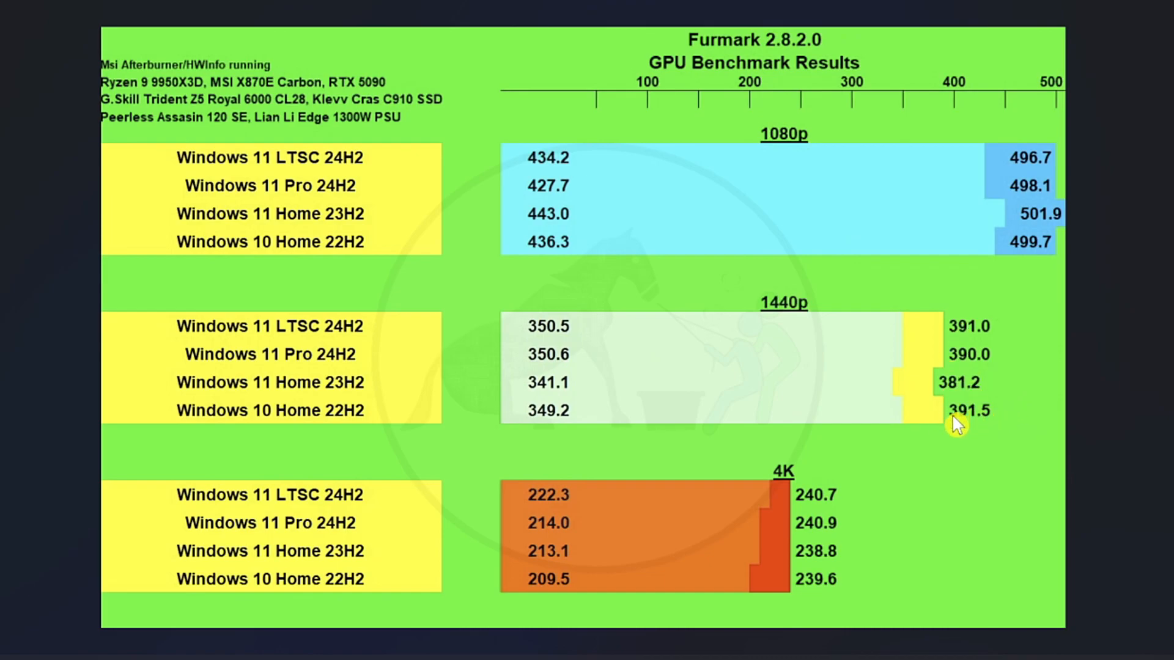
{"action": "mouse_move", "coordinate": [1099, 272]}
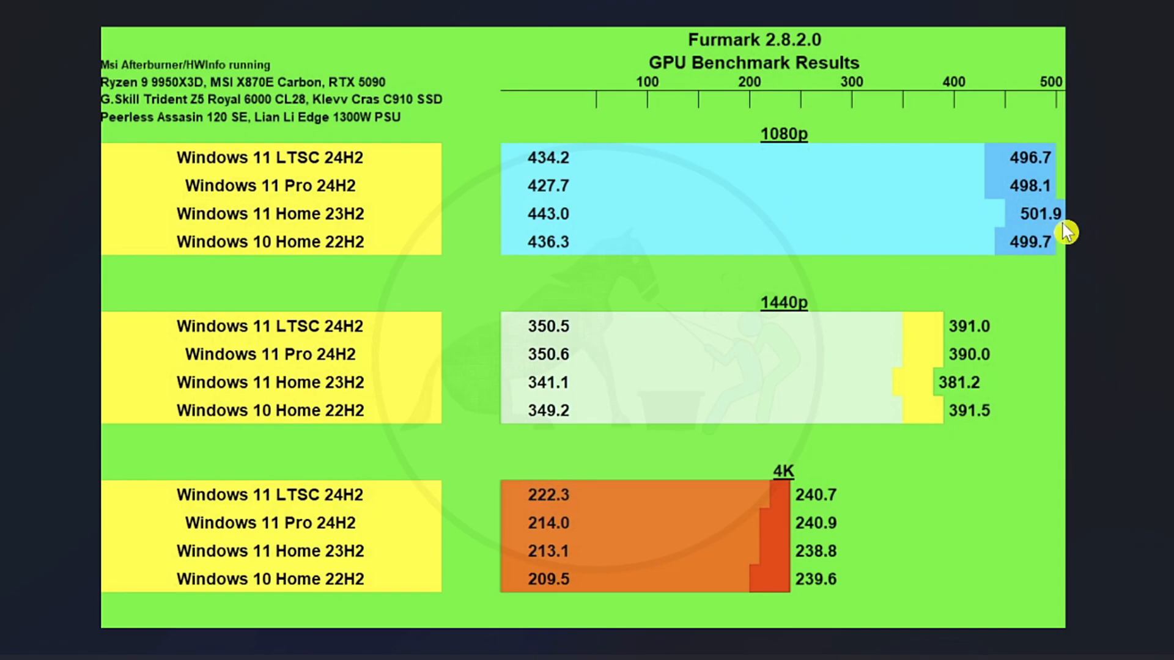
{"action": "mouse_move", "coordinate": [1056, 233]}
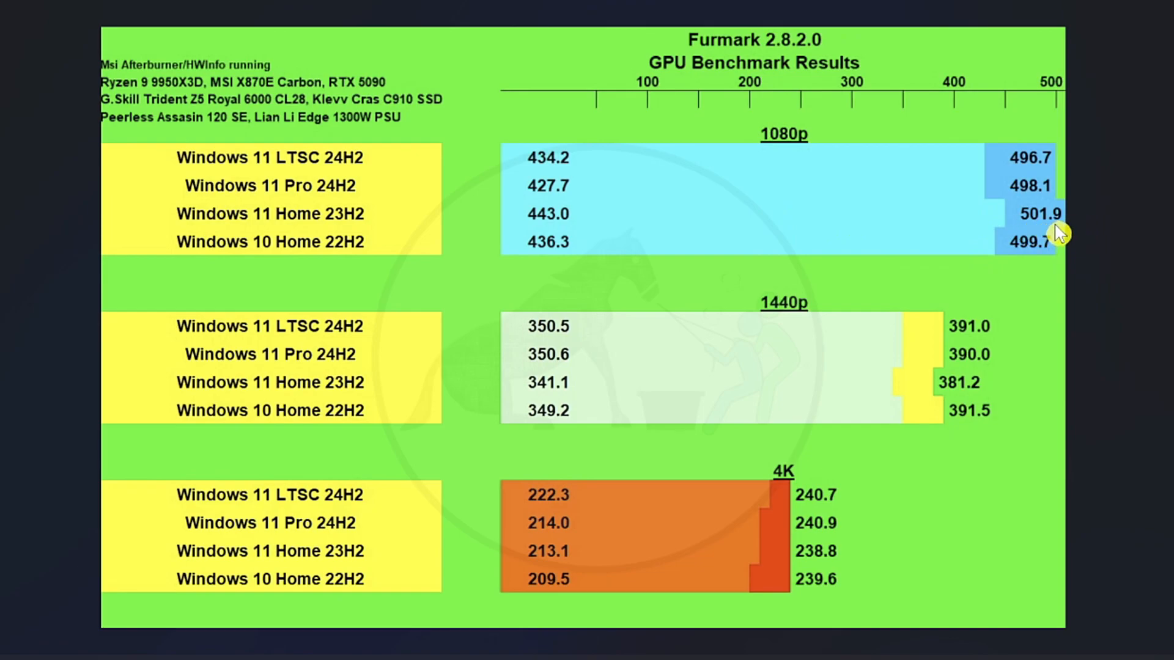
{"action": "mouse_move", "coordinate": [910, 399]}
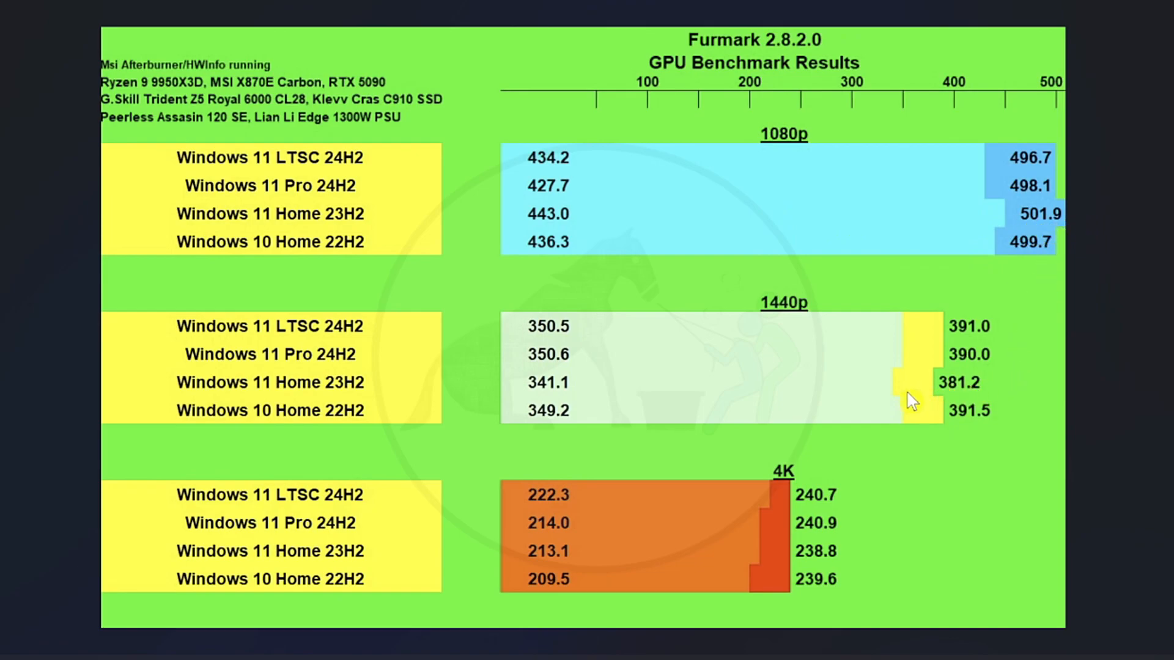
{"action": "mouse_move", "coordinate": [938, 399]}
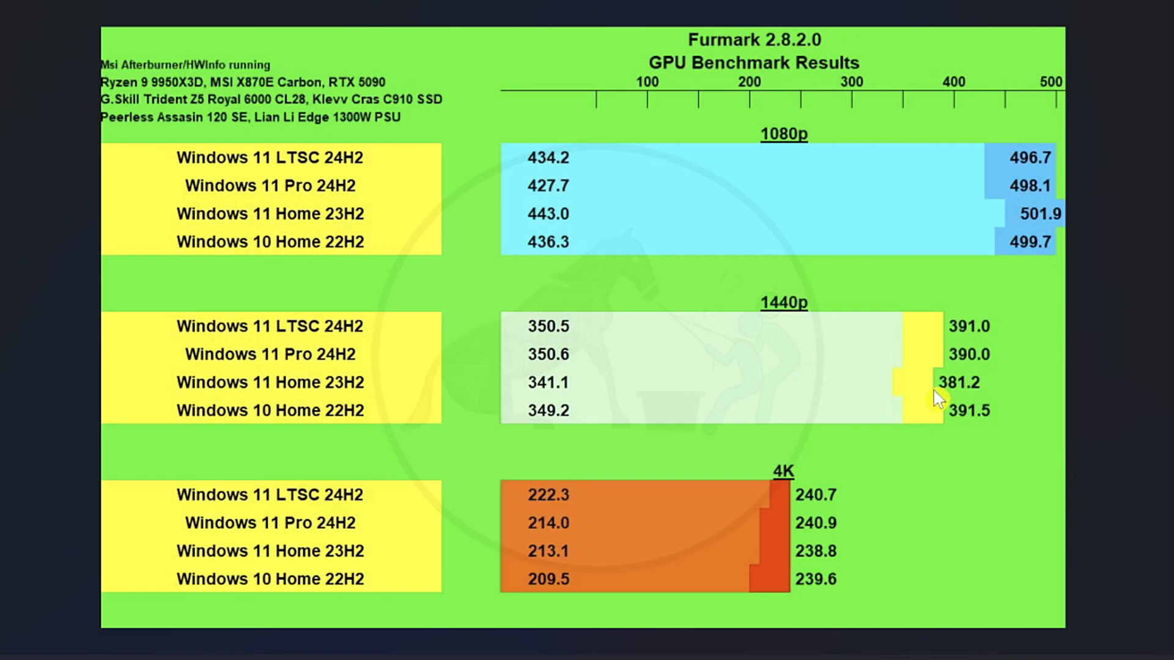
{"action": "mouse_move", "coordinate": [951, 410]}
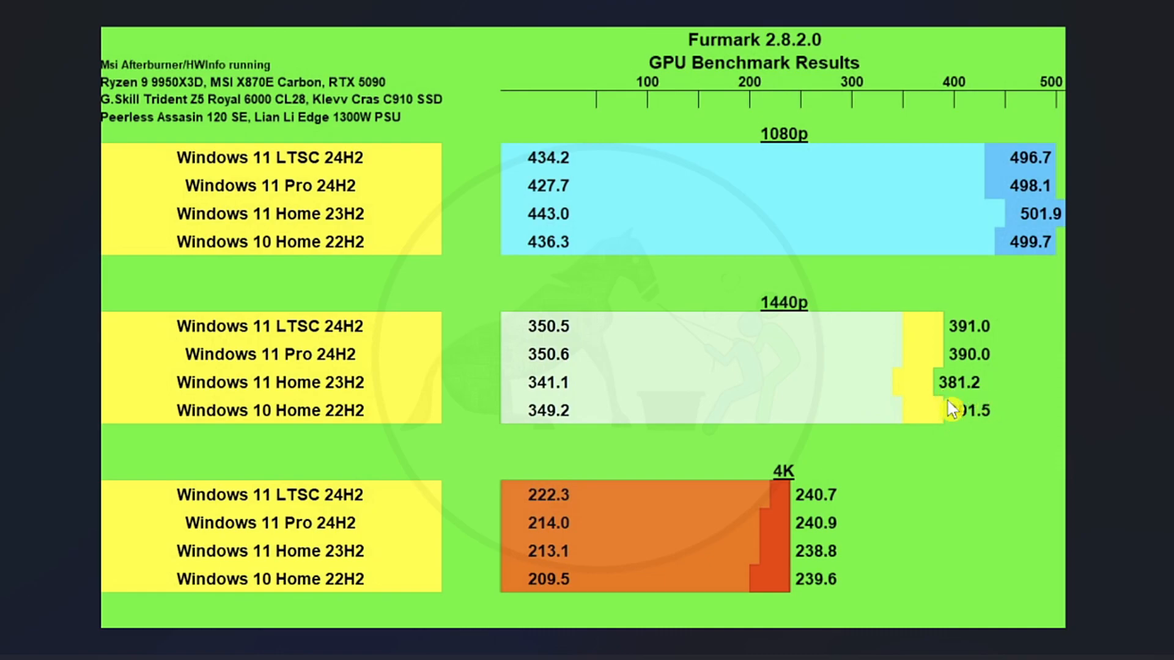
{"action": "mouse_move", "coordinate": [948, 459]}
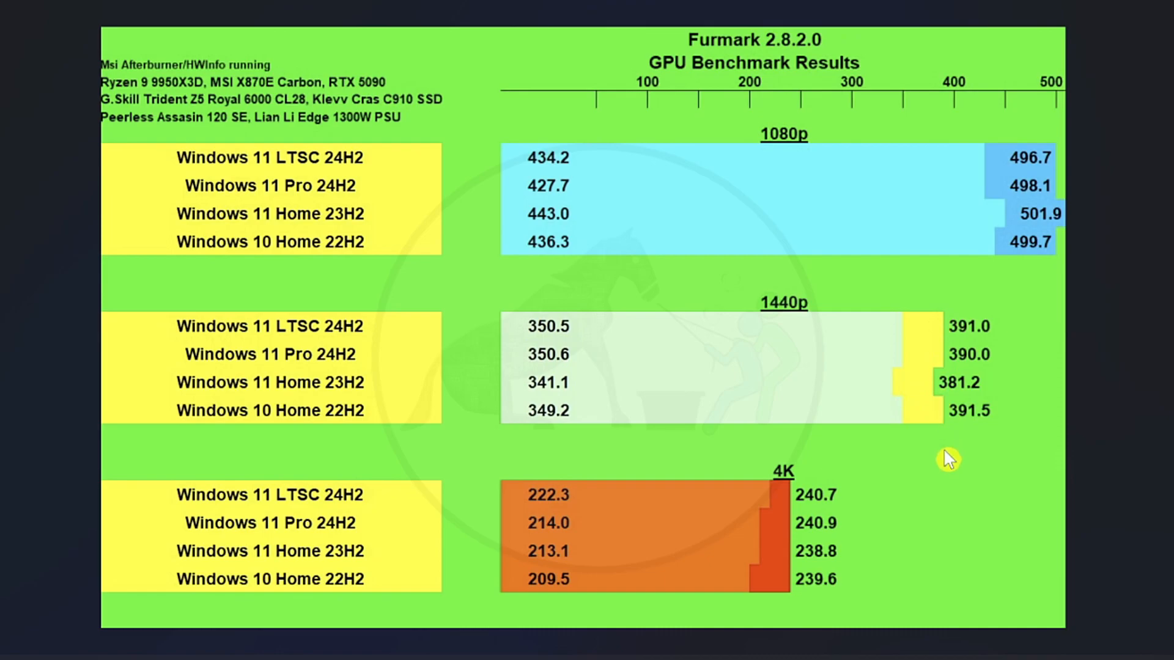
{"action": "mouse_move", "coordinate": [896, 410]}
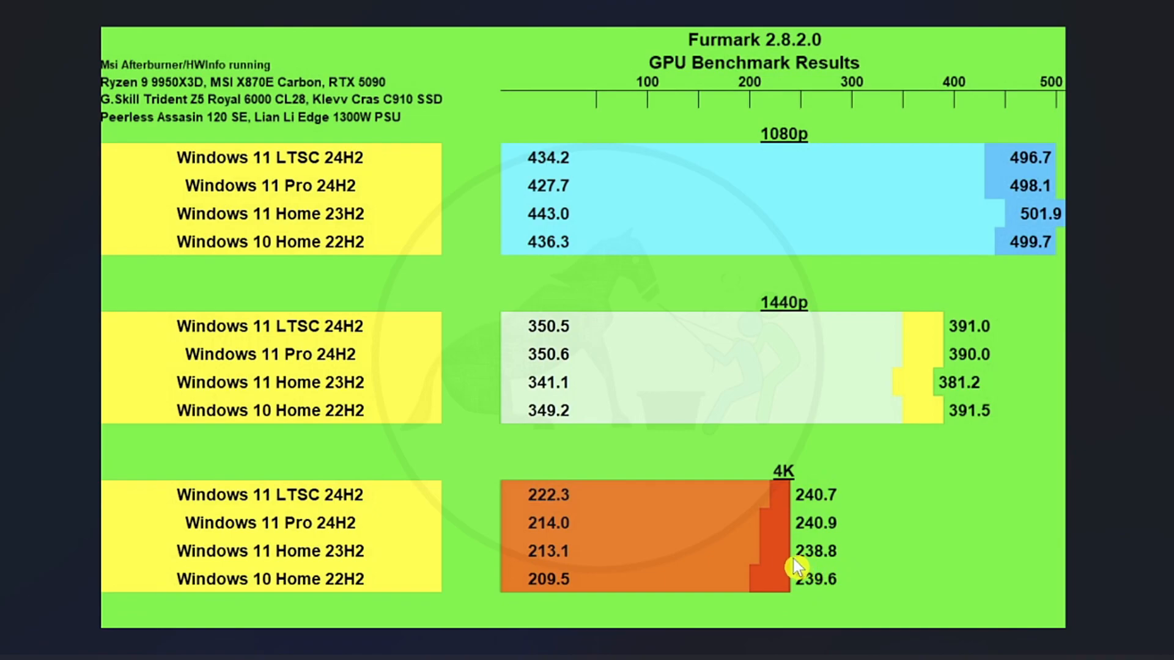
{"action": "mouse_move", "coordinate": [693, 544]}
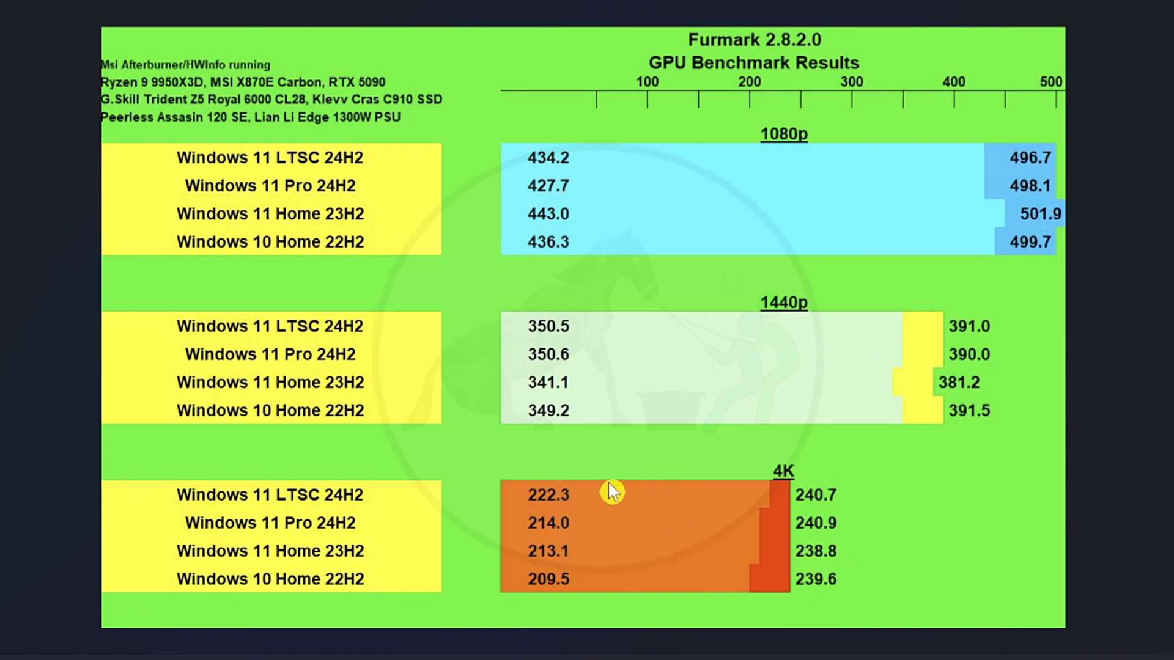
{"action": "mouse_move", "coordinate": [732, 580]}
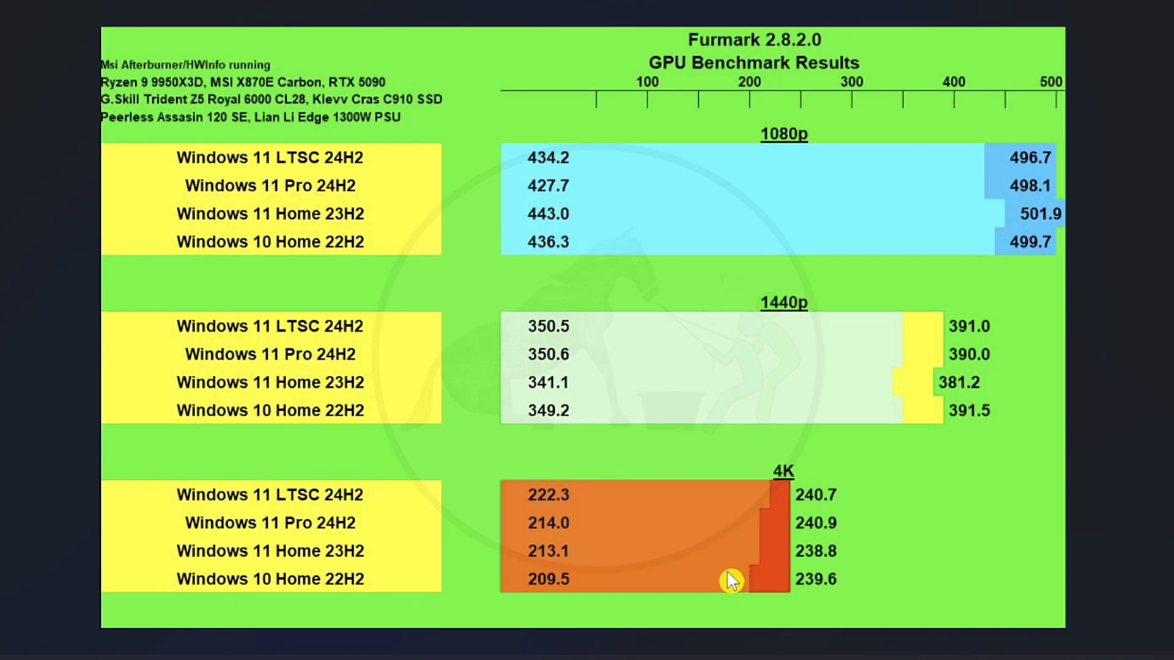
{"action": "mouse_move", "coordinate": [642, 594]}
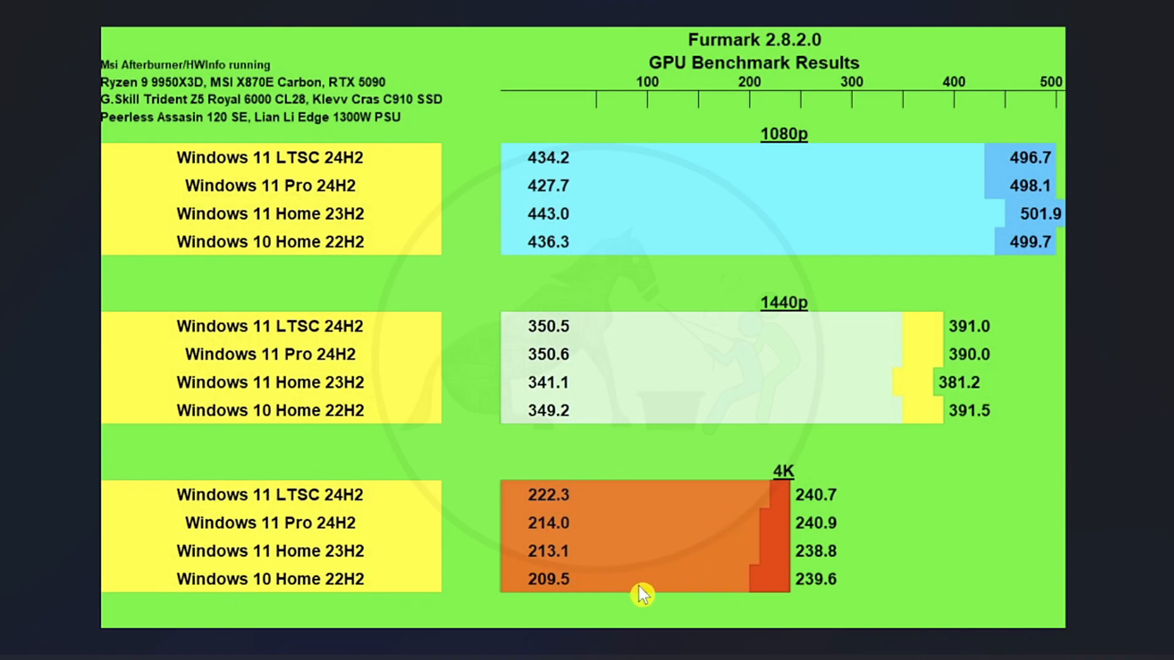
{"action": "mouse_move", "coordinate": [556, 591]}
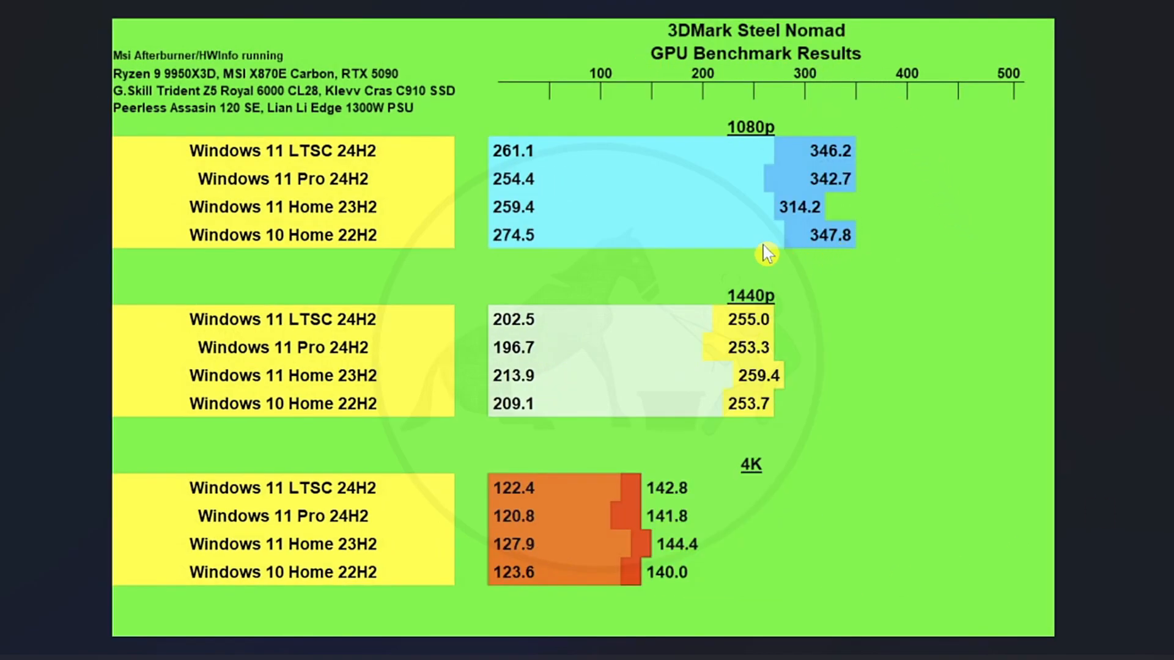
{"action": "mouse_move", "coordinate": [884, 149]}
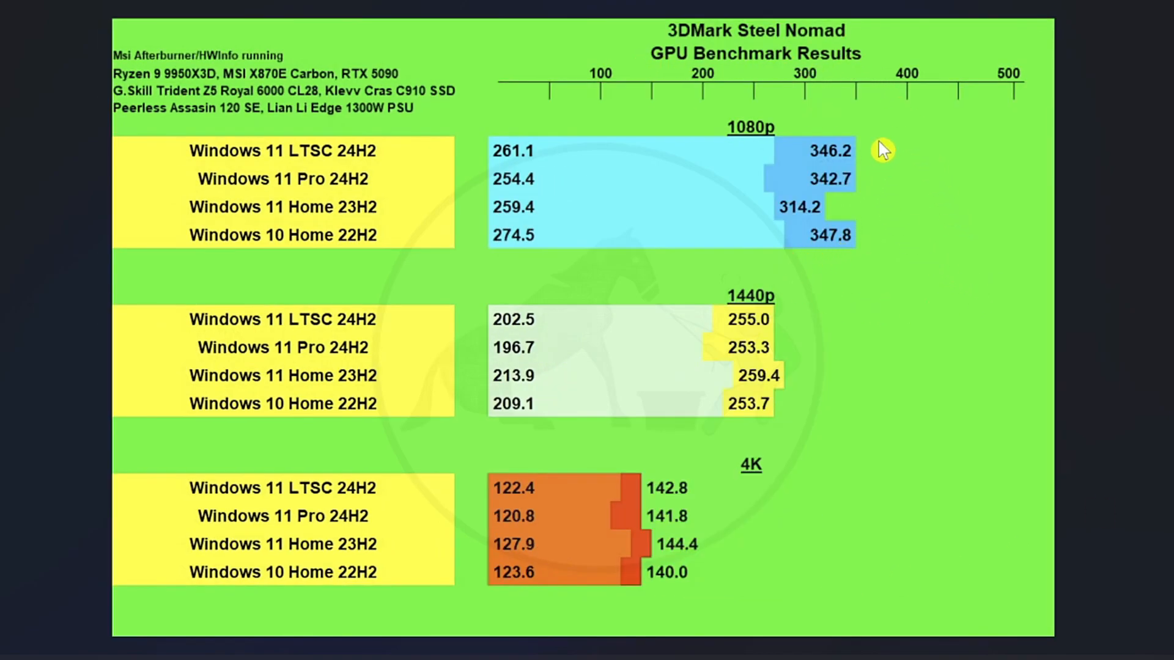
{"action": "mouse_move", "coordinate": [896, 230]}
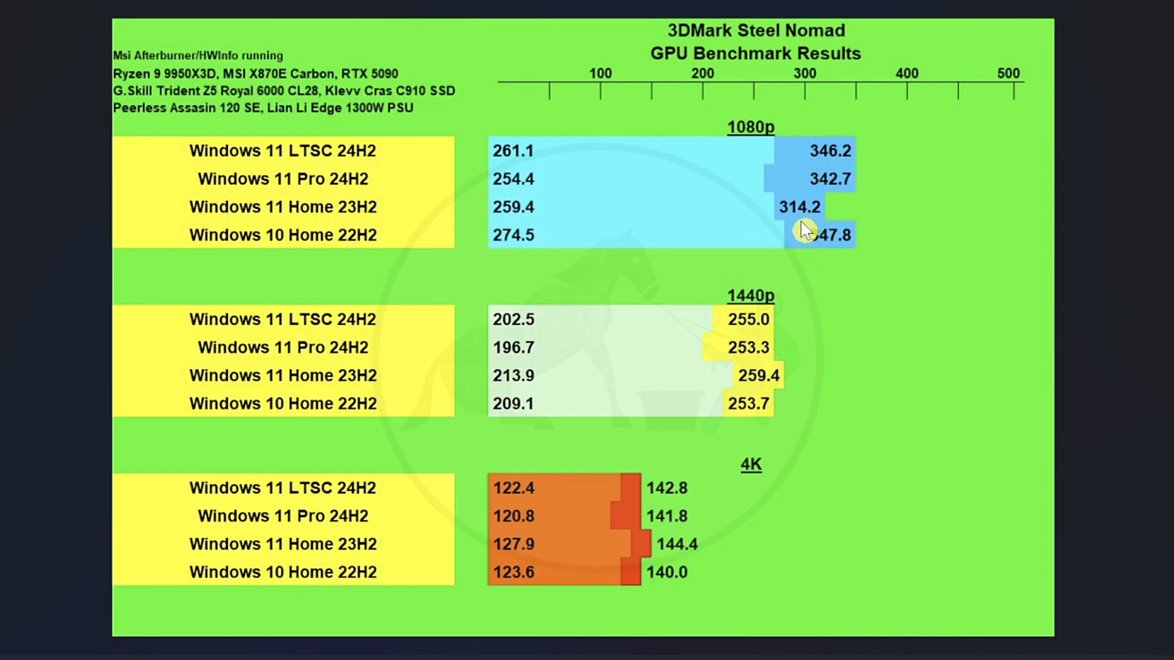
{"action": "mouse_move", "coordinate": [824, 228]}
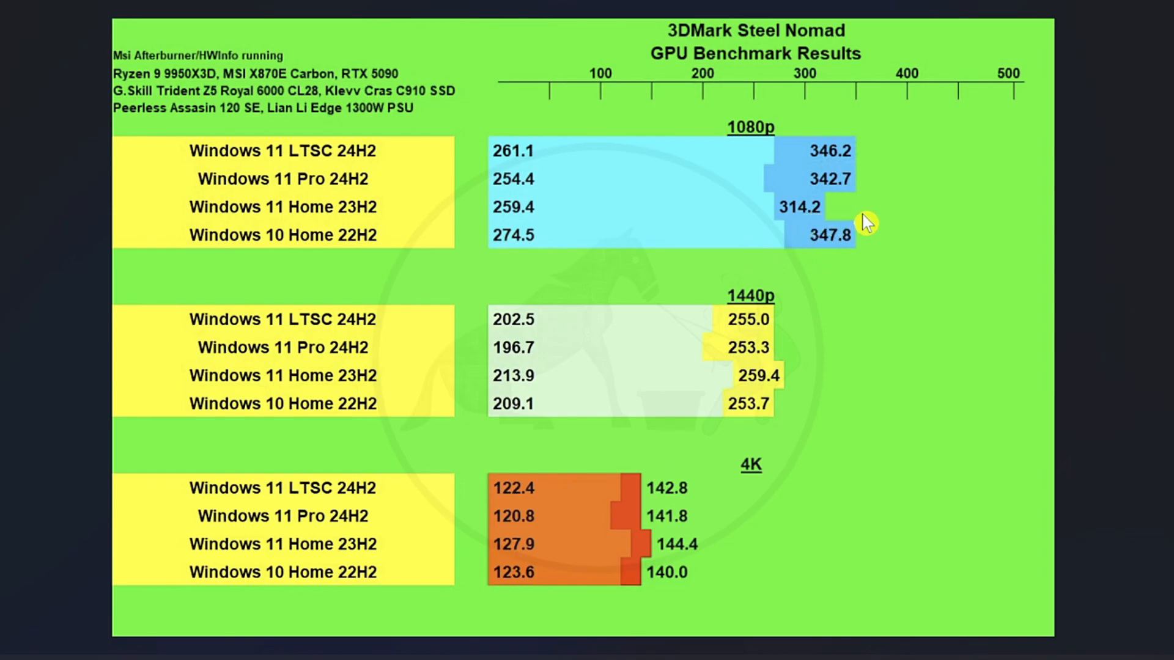
{"action": "mouse_move", "coordinate": [843, 236]}
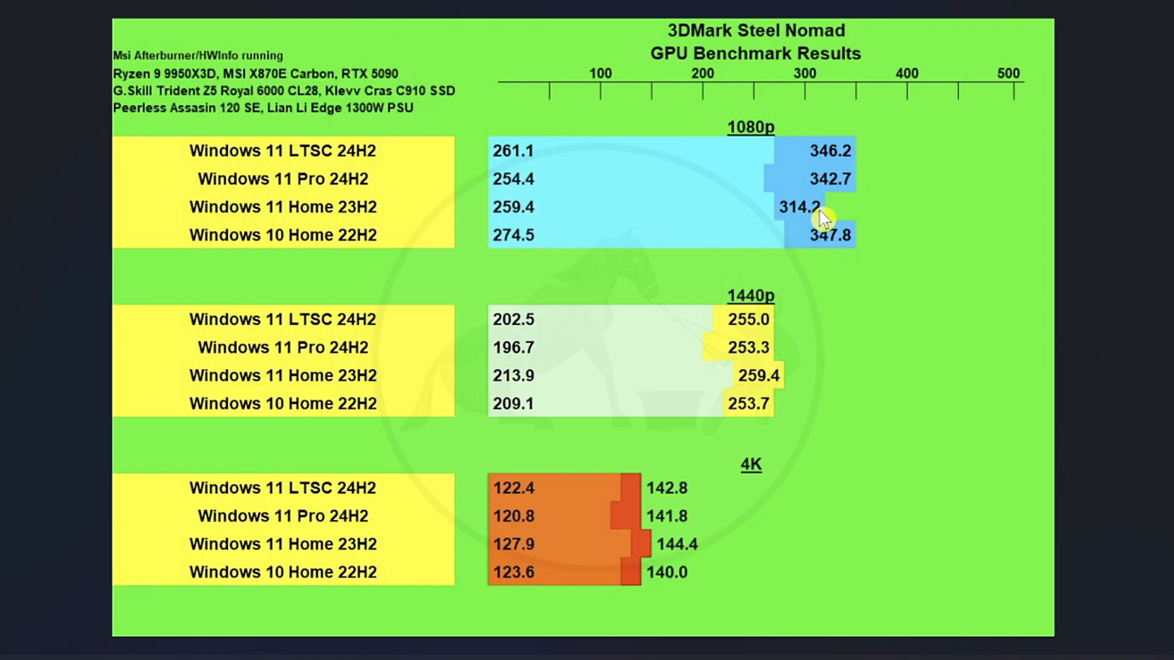
{"action": "mouse_move", "coordinate": [839, 193]}
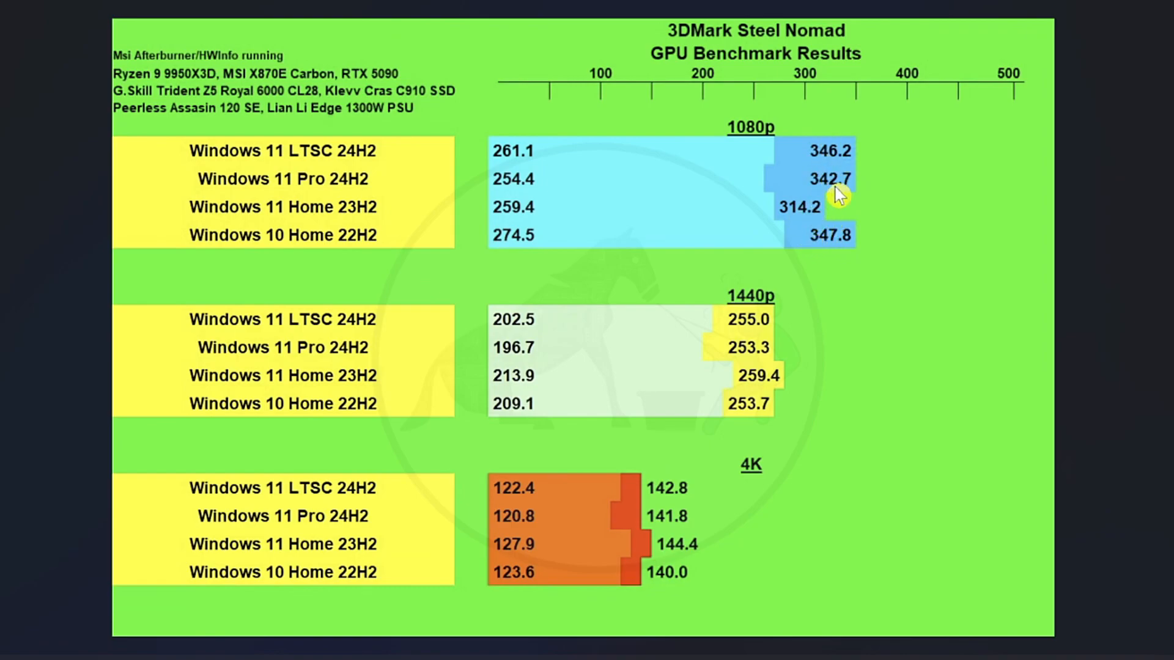
{"action": "mouse_move", "coordinate": [842, 212]}
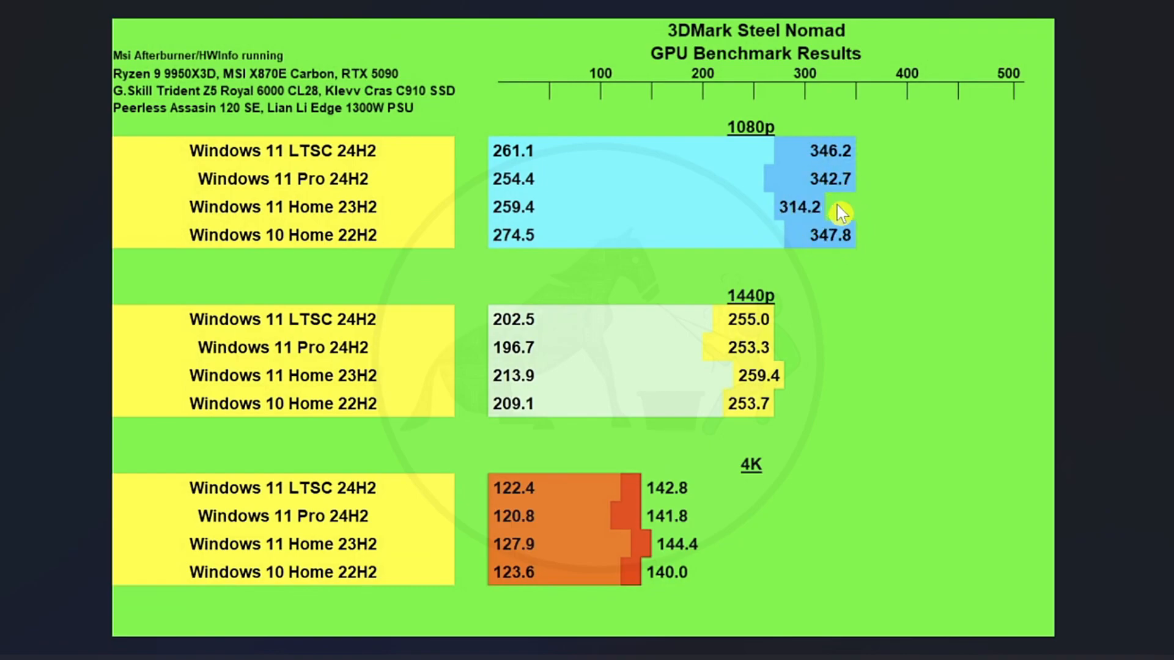
{"action": "mouse_move", "coordinate": [826, 227]}
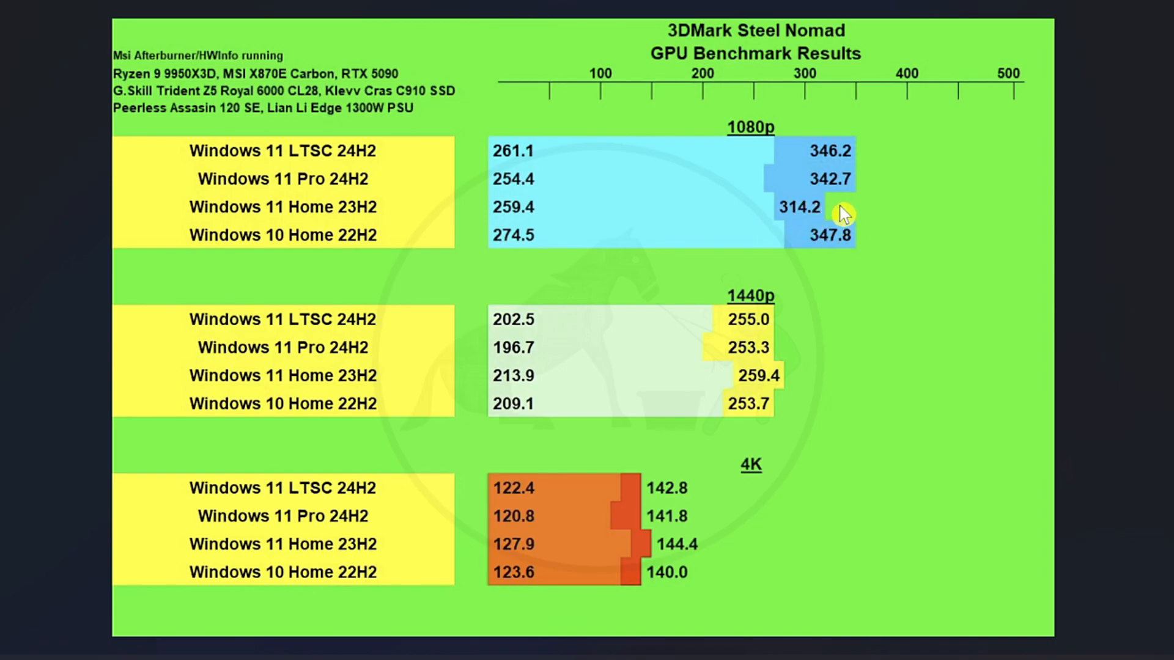
{"action": "mouse_move", "coordinate": [812, 214]}
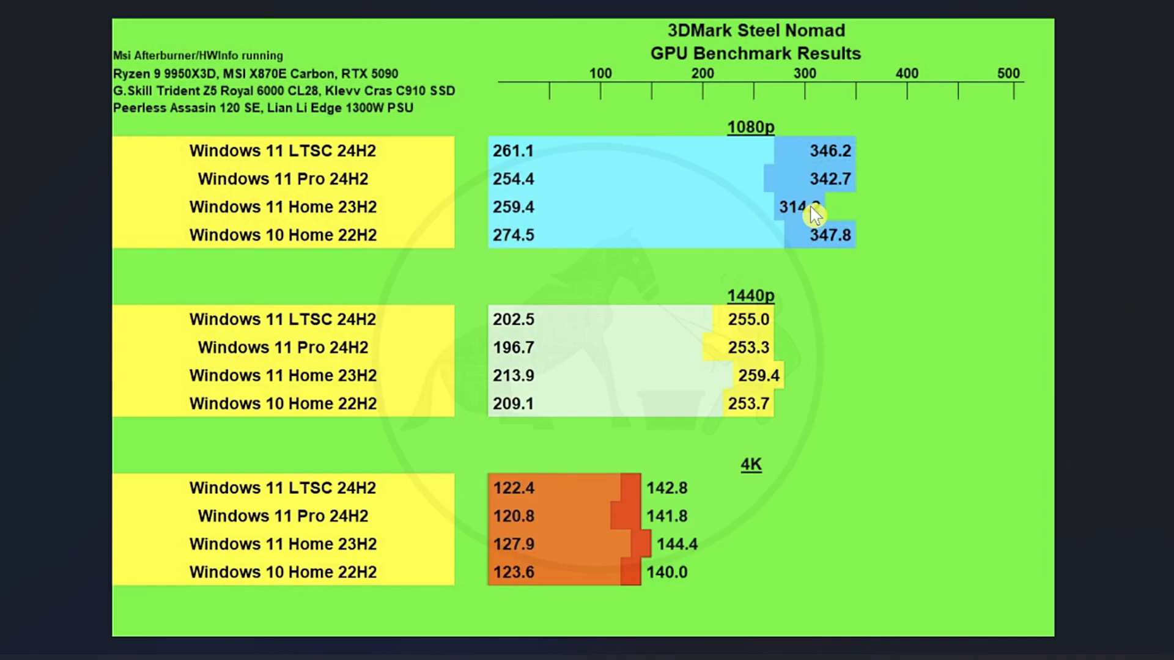
{"action": "mouse_move", "coordinate": [852, 216]}
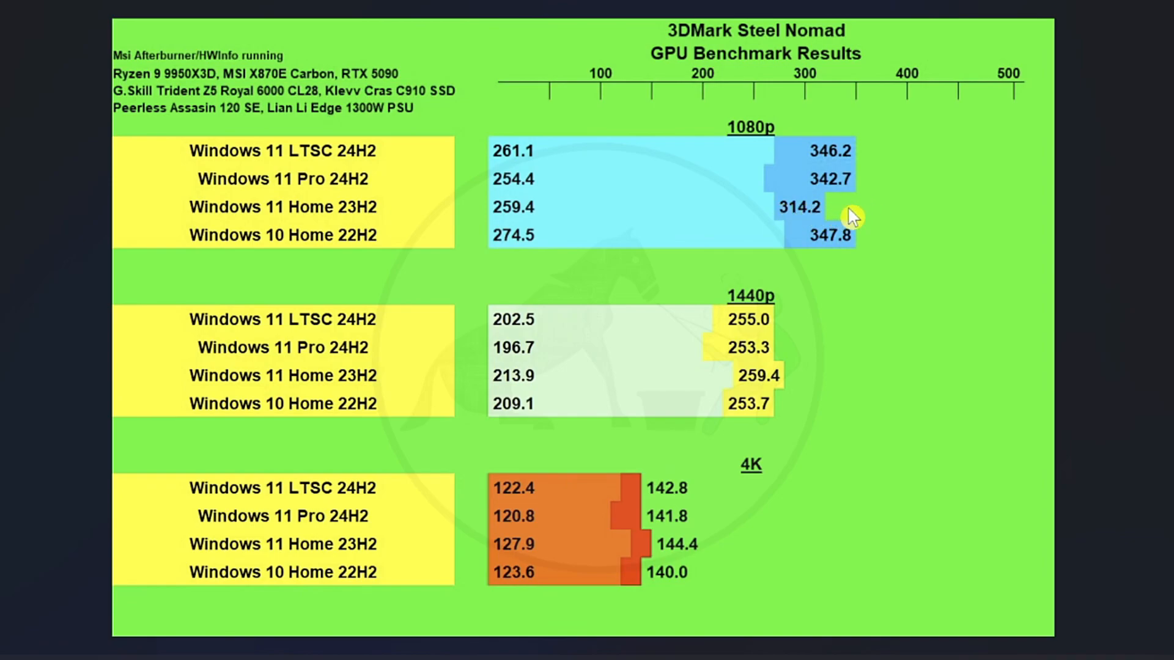
{"action": "mouse_move", "coordinate": [797, 220]}
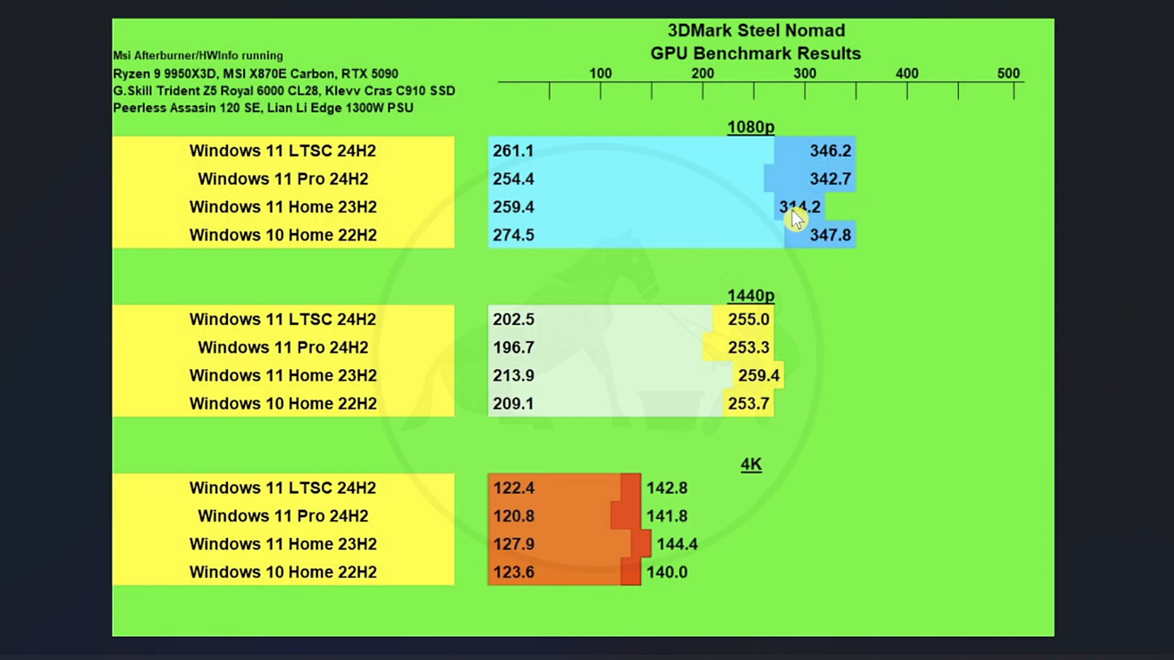
{"action": "mouse_move", "coordinate": [550, 154]}
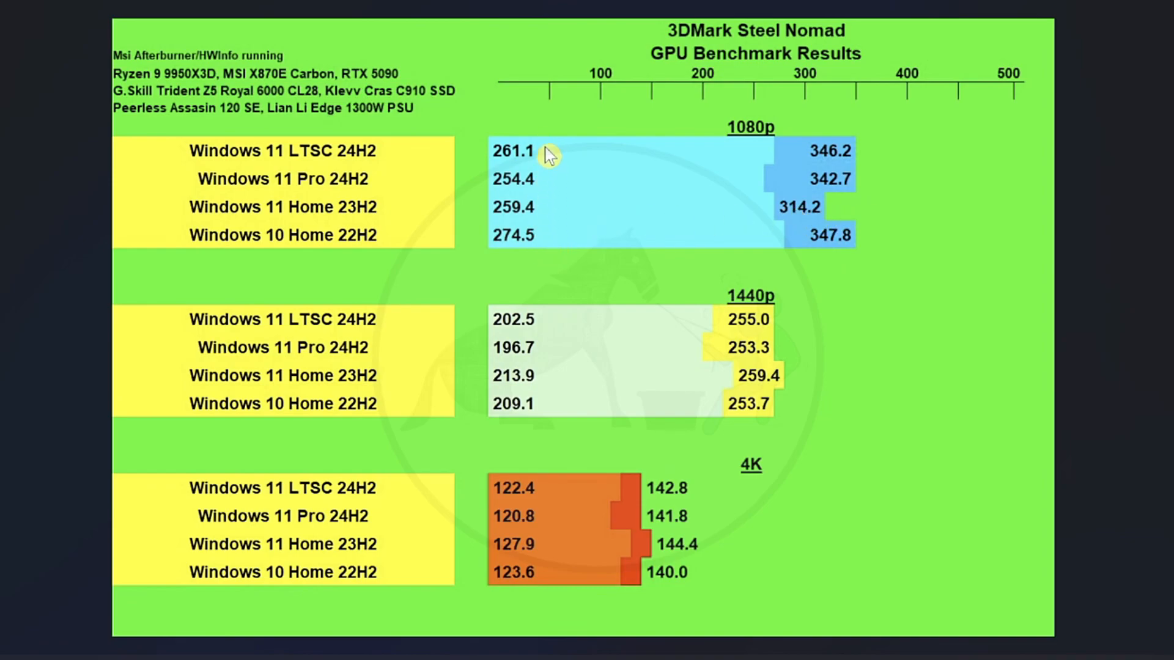
{"action": "mouse_move", "coordinate": [543, 147]}
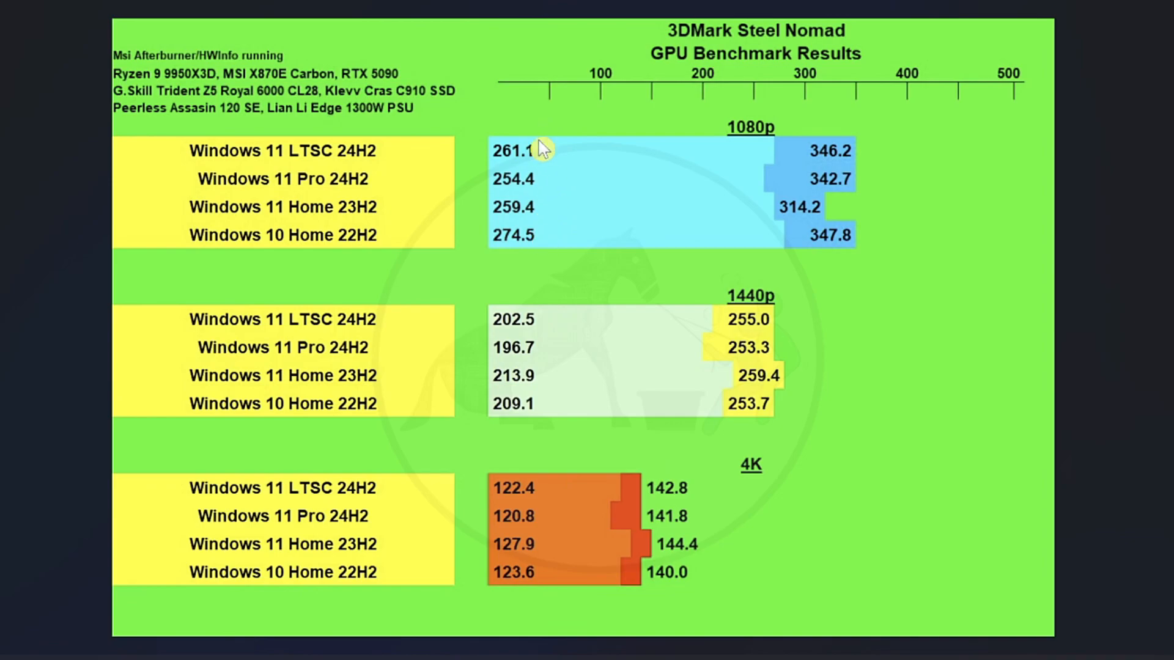
{"action": "mouse_move", "coordinate": [551, 235]}
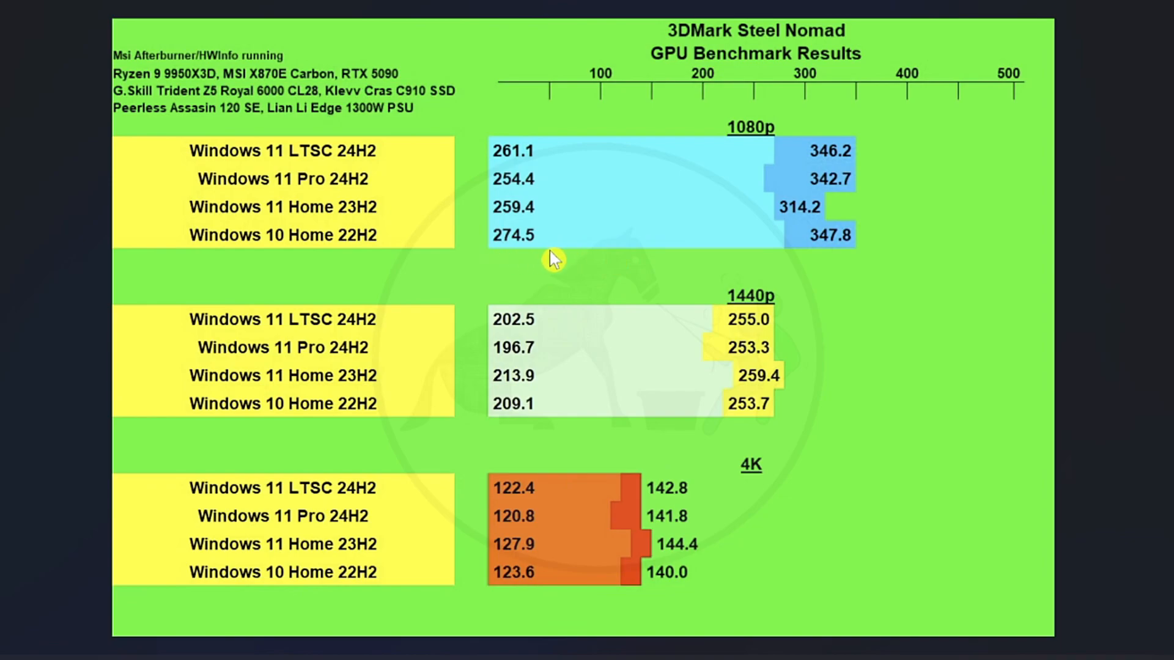
{"action": "mouse_move", "coordinate": [557, 254]}
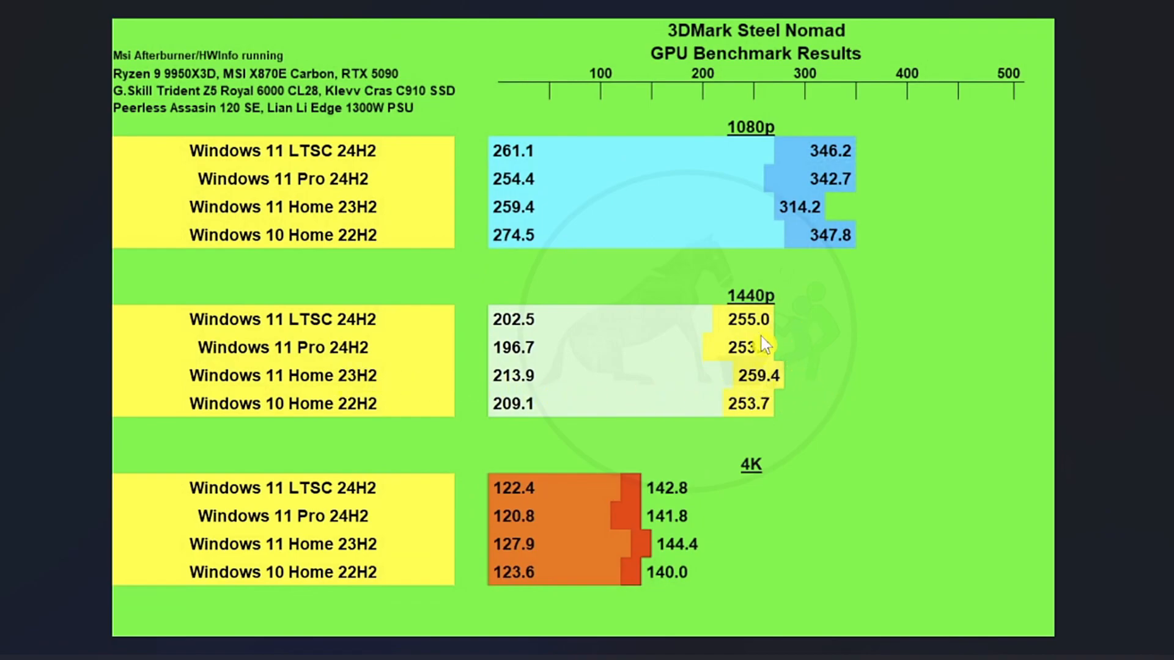
{"action": "mouse_move", "coordinate": [786, 393]}
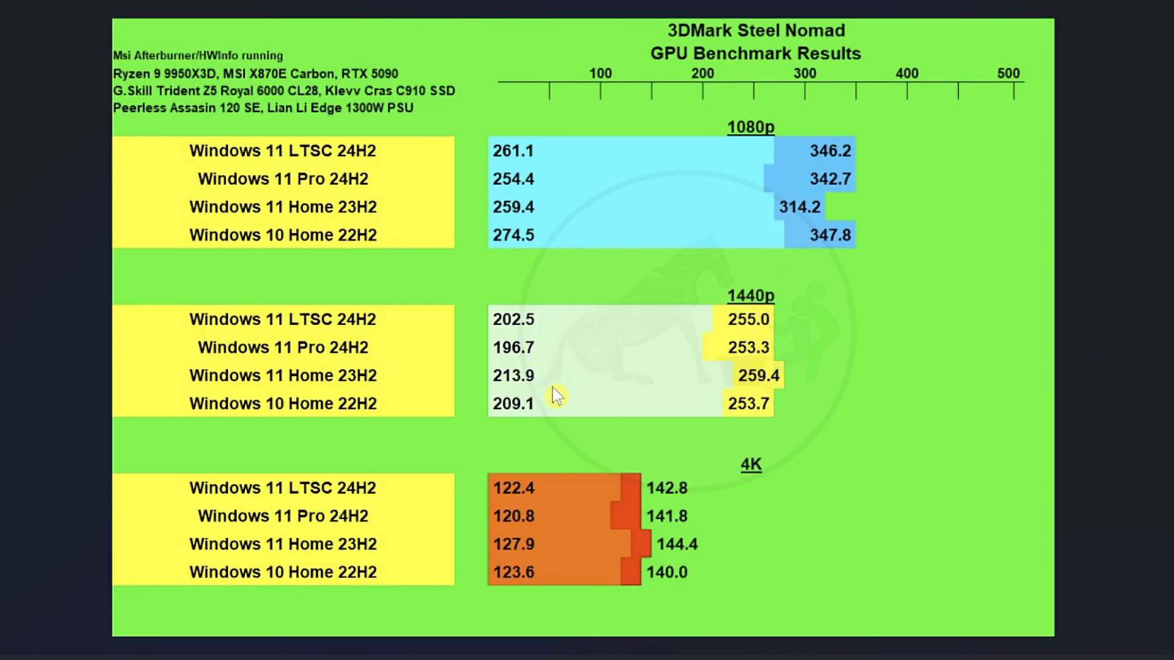
{"action": "mouse_move", "coordinate": [700, 546]}
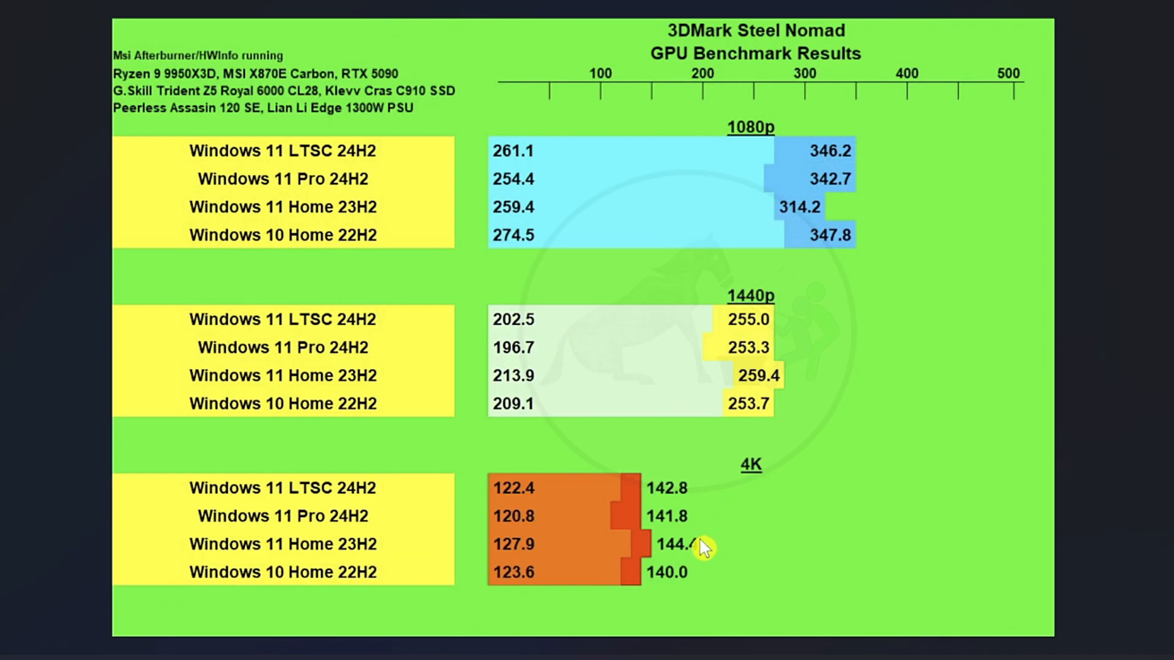
{"action": "mouse_move", "coordinate": [689, 553]}
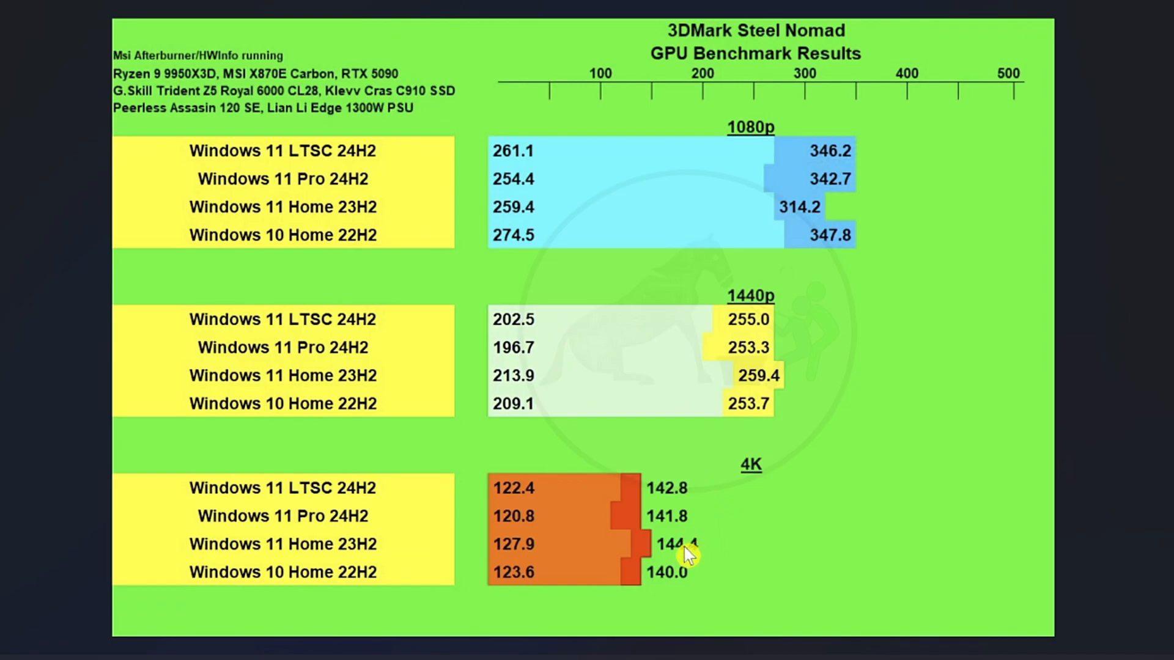
{"action": "mouse_move", "coordinate": [567, 564]}
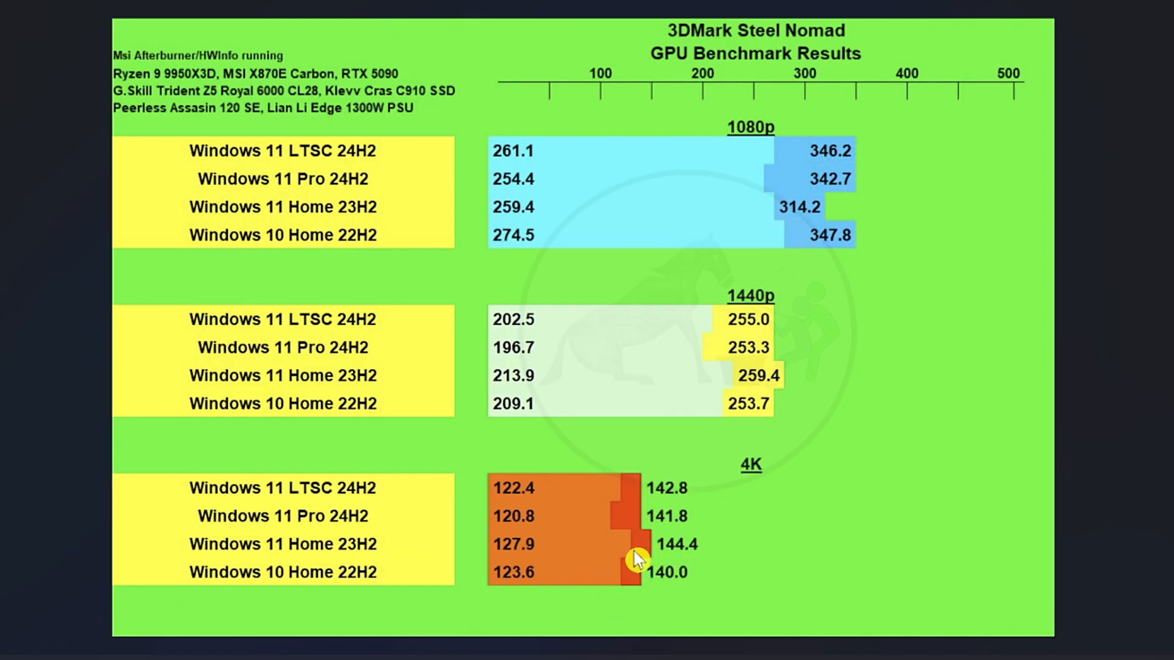
{"action": "mouse_move", "coordinate": [536, 558]}
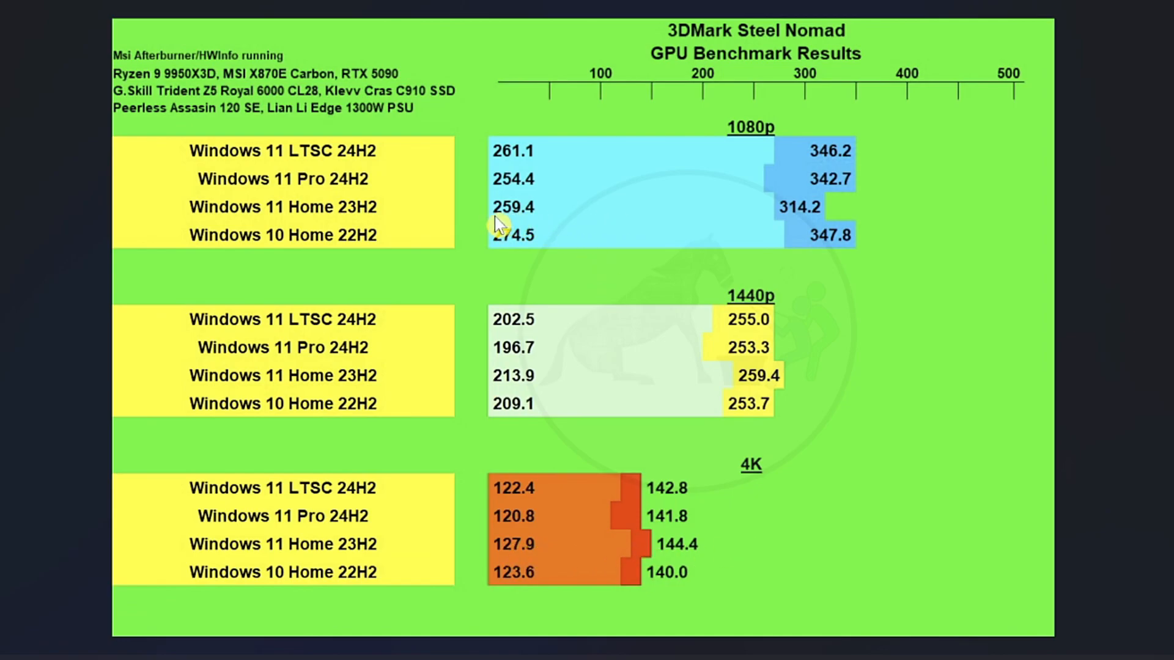
{"action": "mouse_move", "coordinate": [653, 217]}
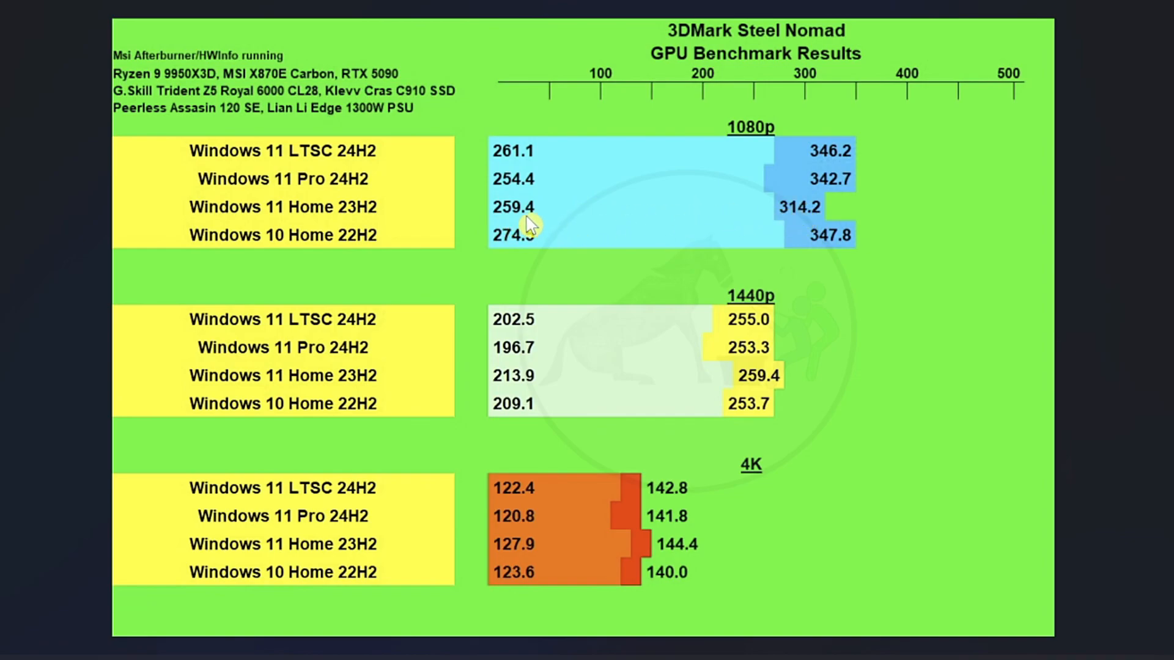
{"action": "mouse_move", "coordinate": [797, 221]}
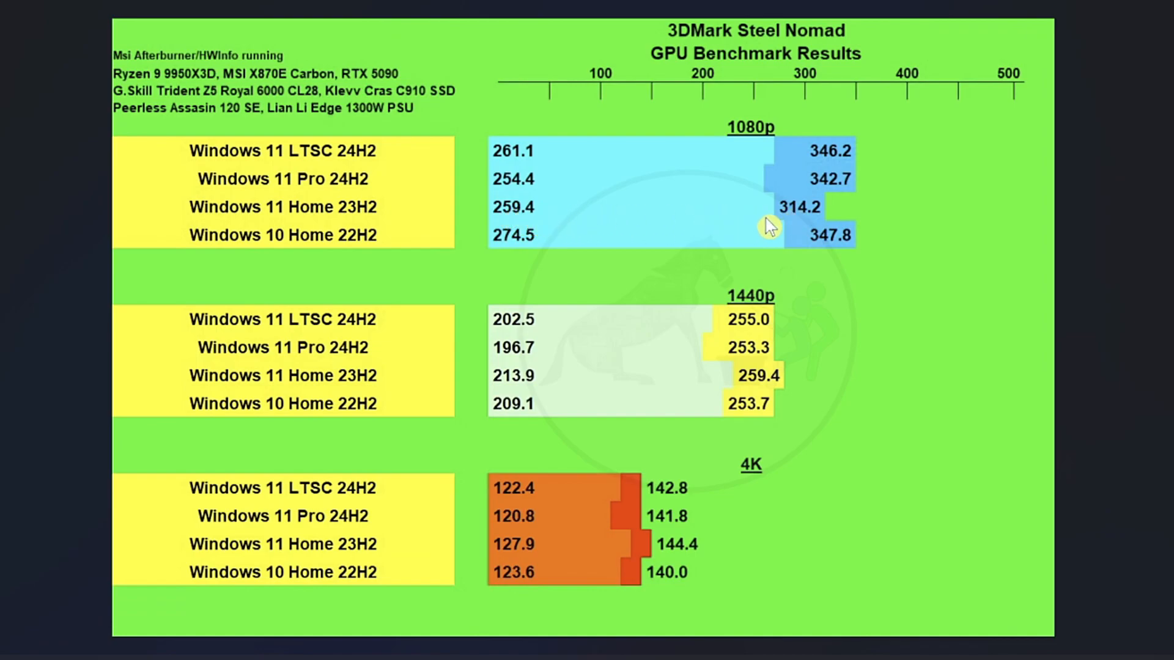
{"action": "mouse_move", "coordinate": [1165, 412]}
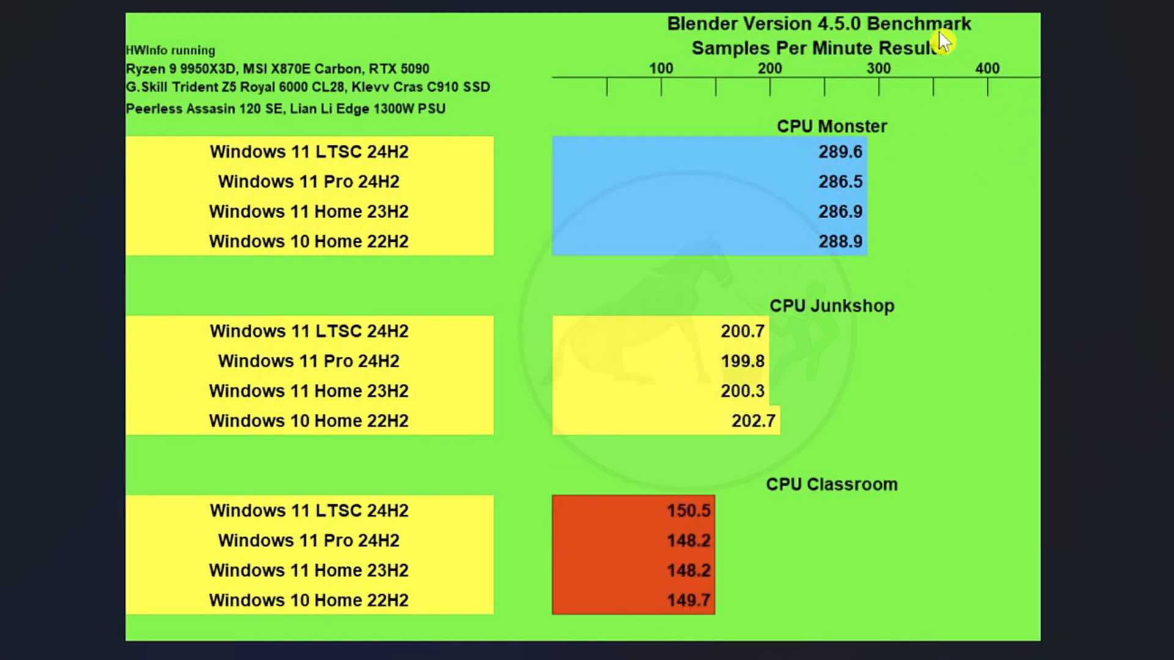
{"action": "mouse_move", "coordinate": [955, 223]}
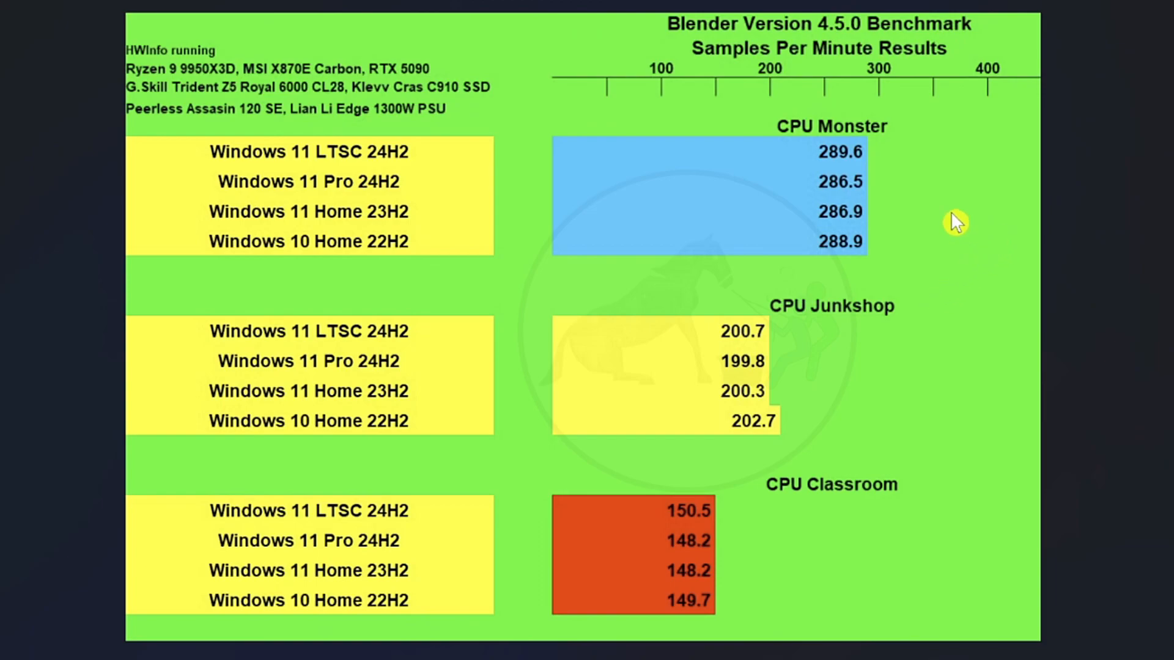
{"action": "mouse_move", "coordinate": [920, 133]}
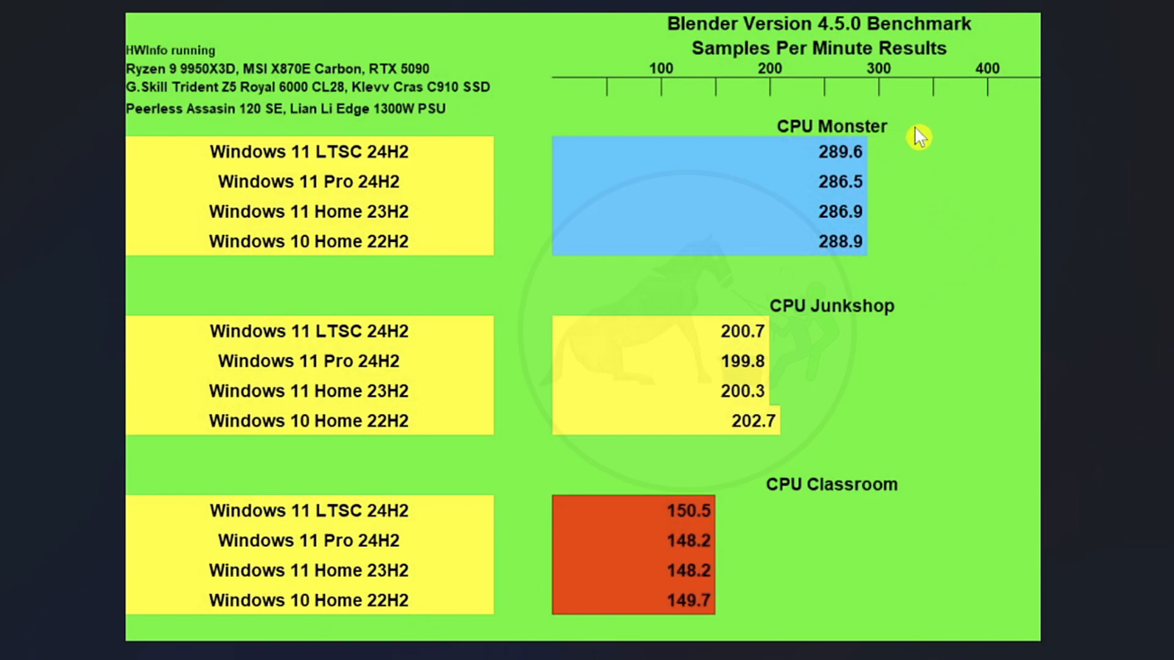
{"action": "mouse_move", "coordinate": [868, 168]}
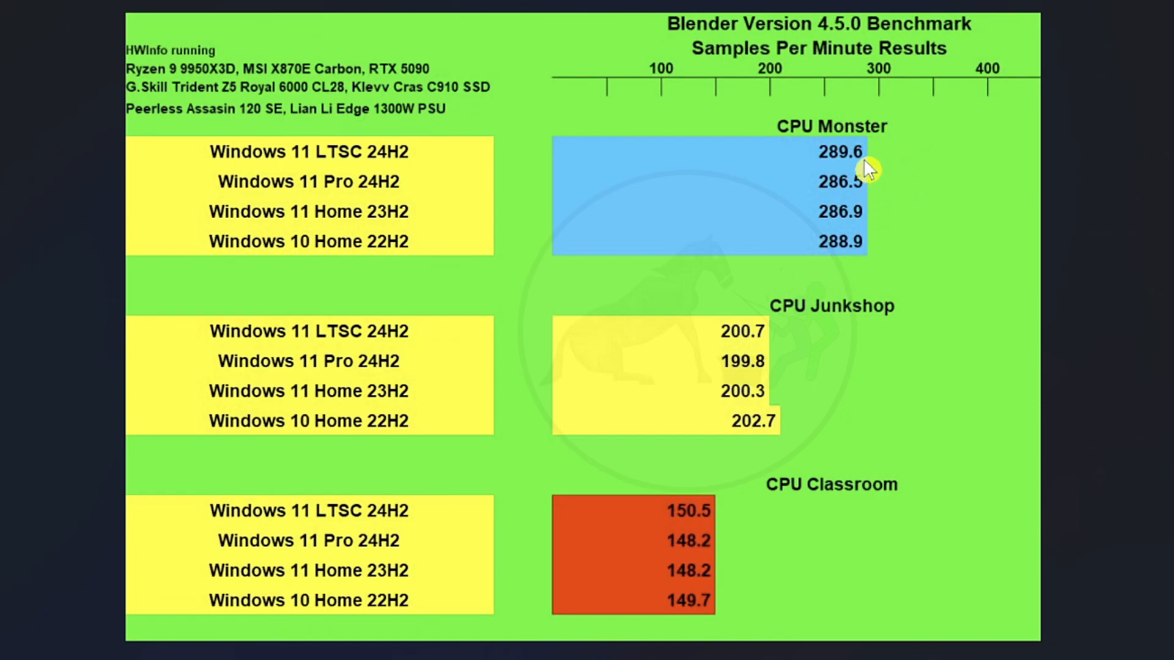
{"action": "mouse_move", "coordinate": [792, 451]}
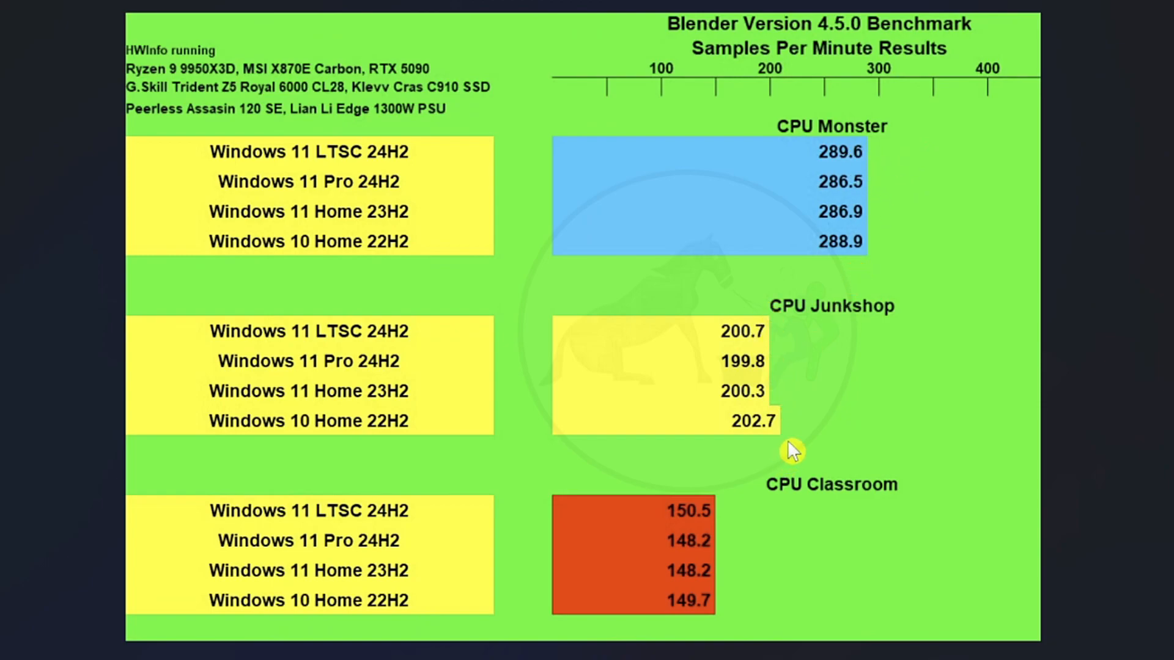
{"action": "mouse_move", "coordinate": [781, 440]}
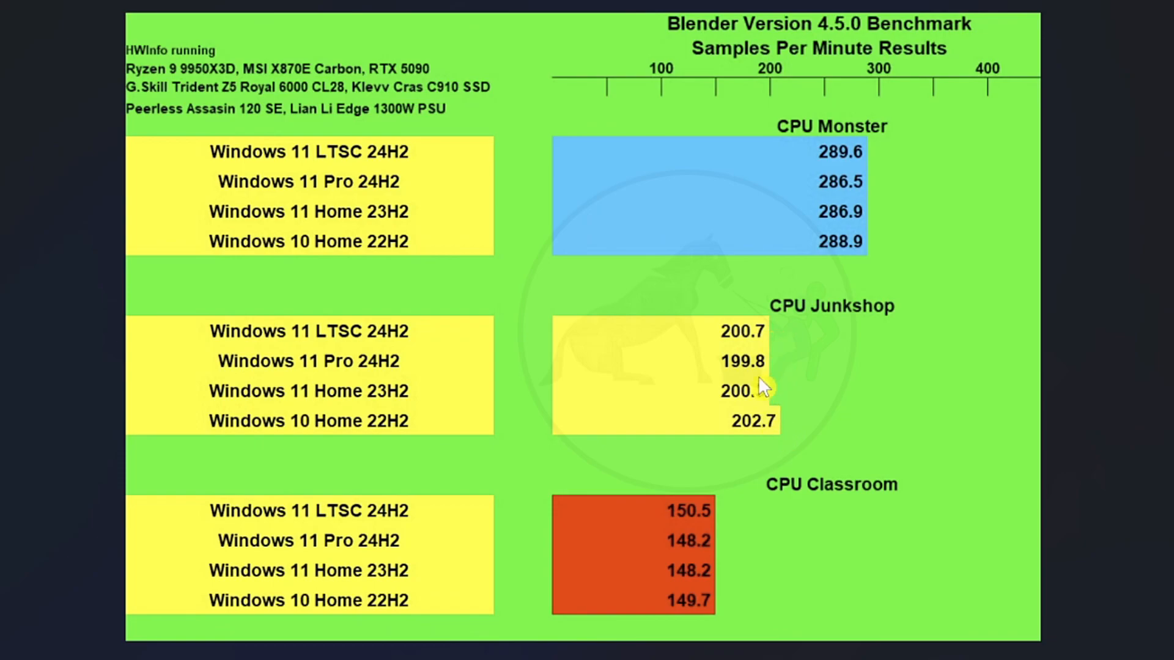
{"action": "mouse_move", "coordinate": [883, 191]}
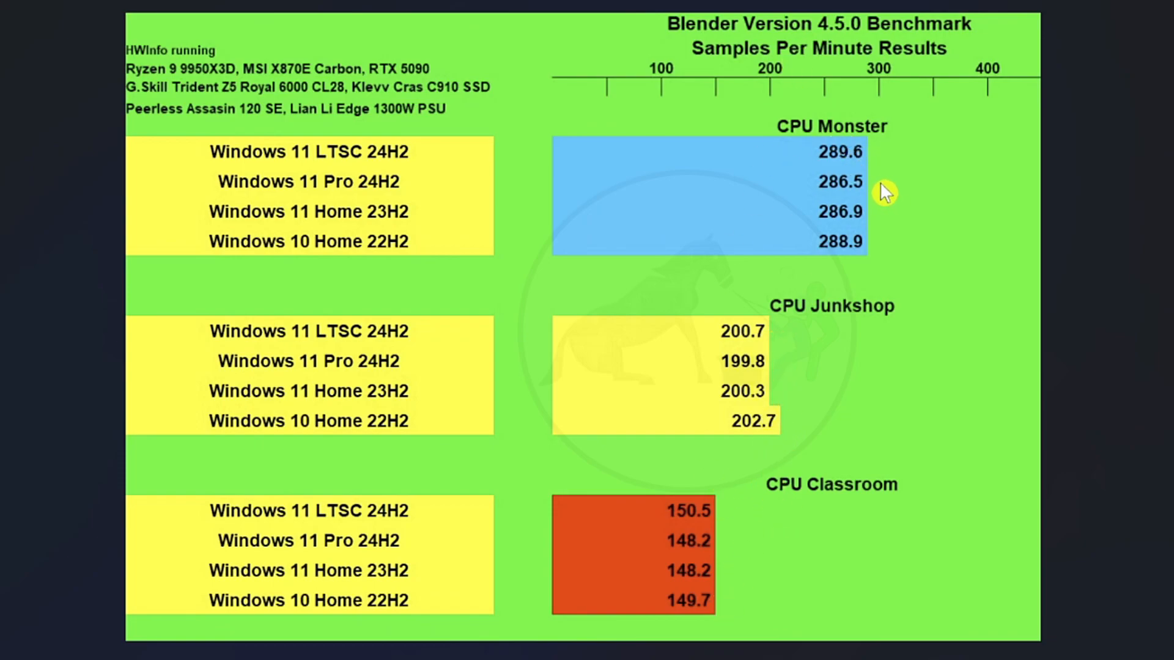
{"action": "mouse_move", "coordinate": [870, 345]}
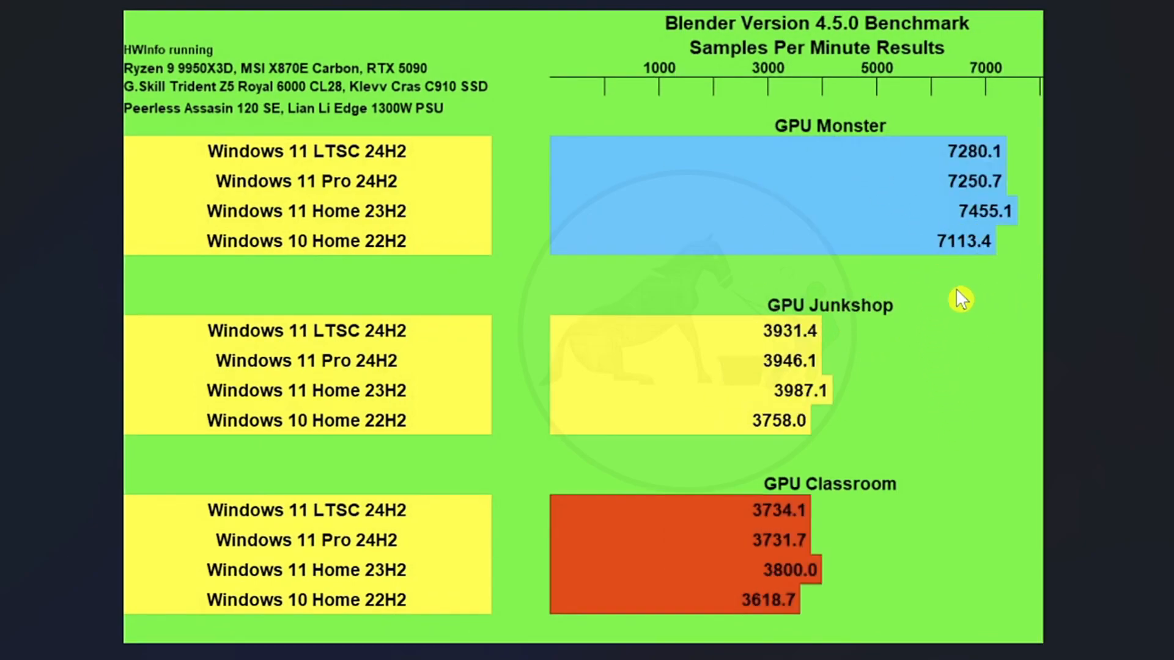
{"action": "mouse_move", "coordinate": [957, 297]}
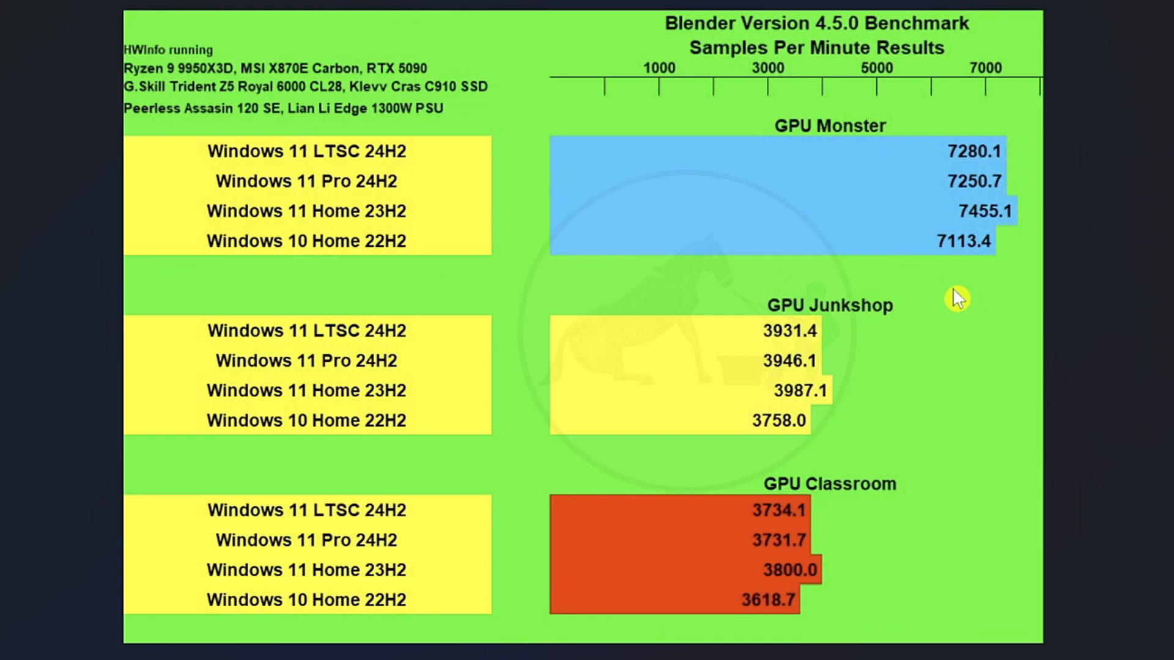
{"action": "mouse_move", "coordinate": [1018, 244]}
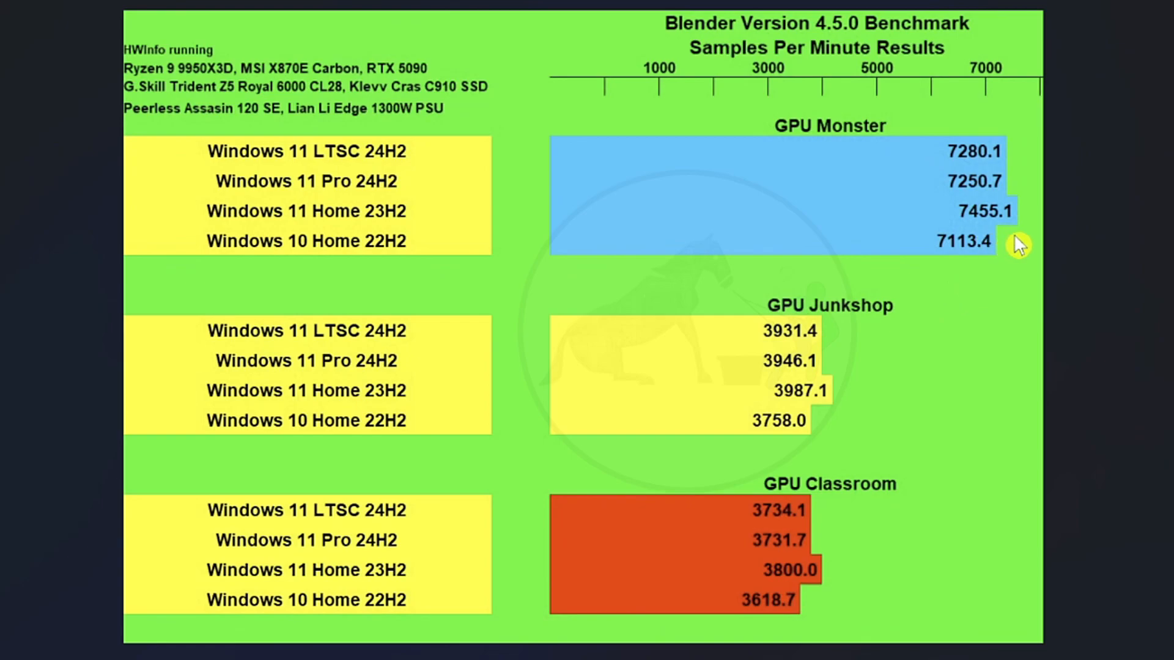
{"action": "mouse_move", "coordinate": [984, 235]}
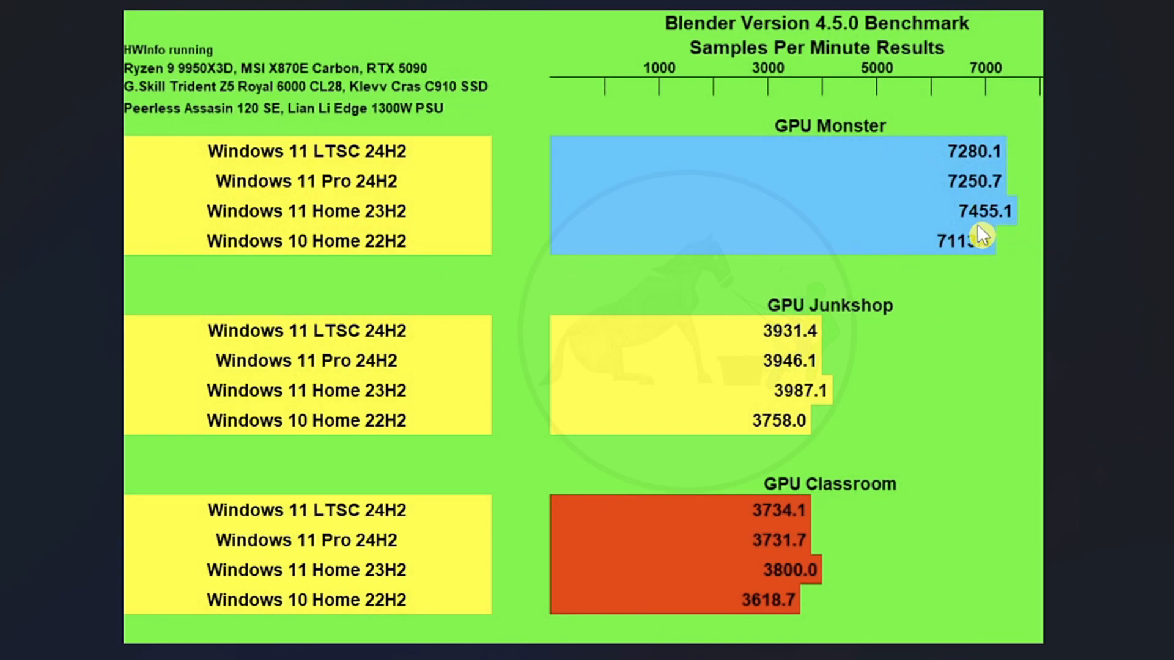
{"action": "mouse_move", "coordinate": [968, 267]}
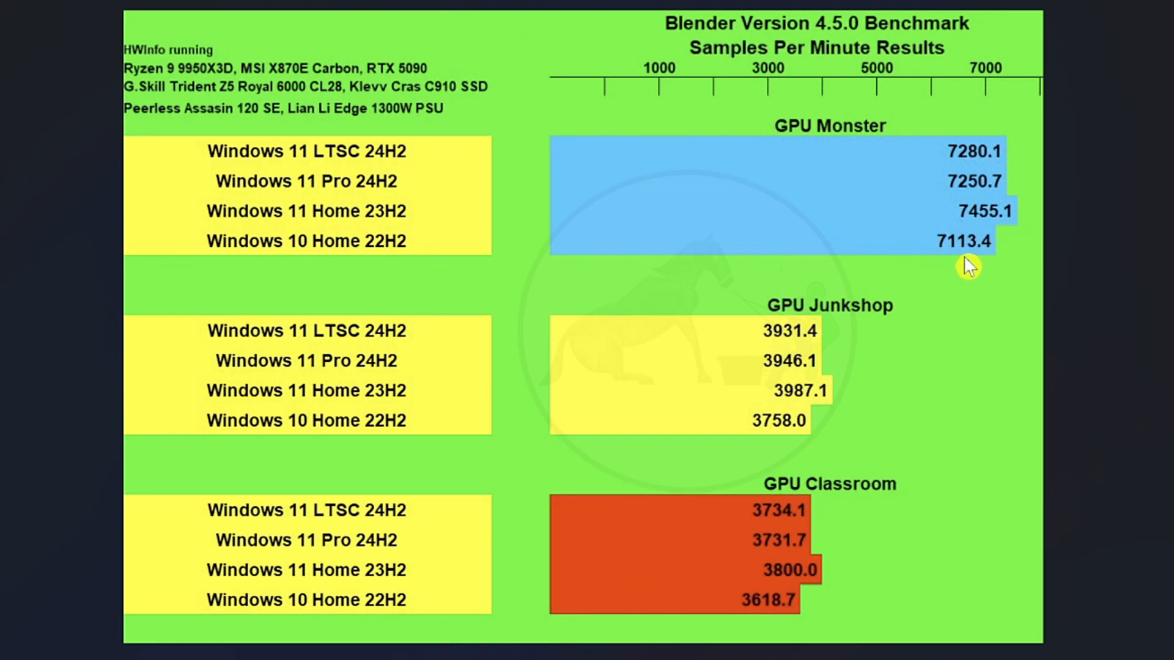
{"action": "mouse_move", "coordinate": [984, 238]}
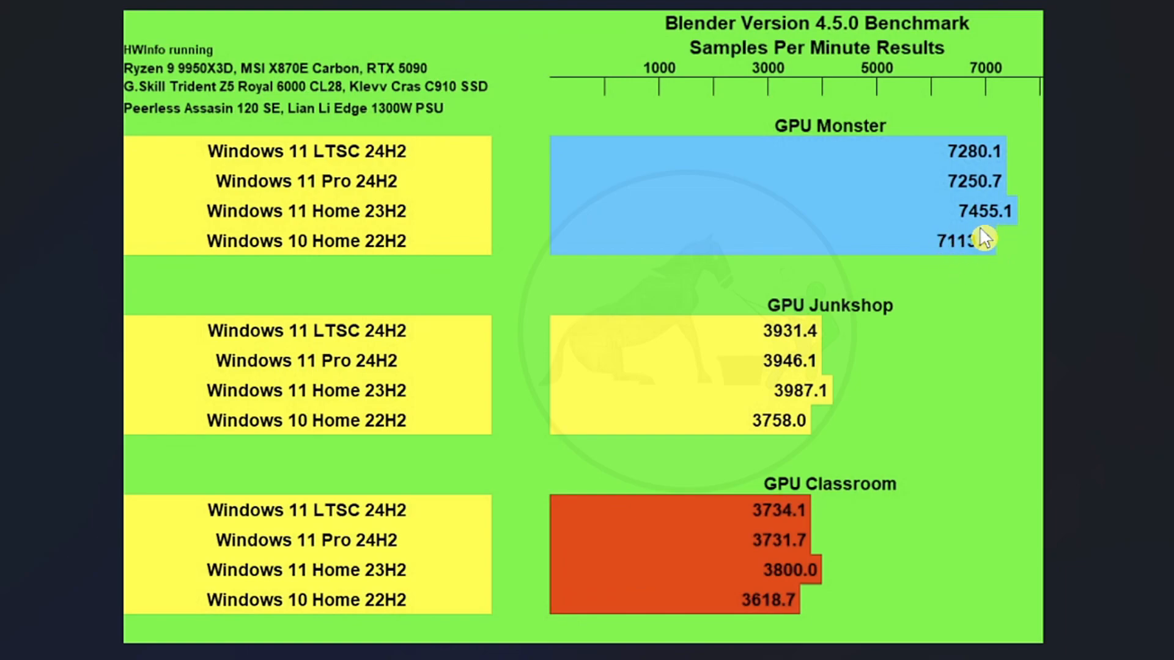
{"action": "mouse_move", "coordinate": [970, 270]}
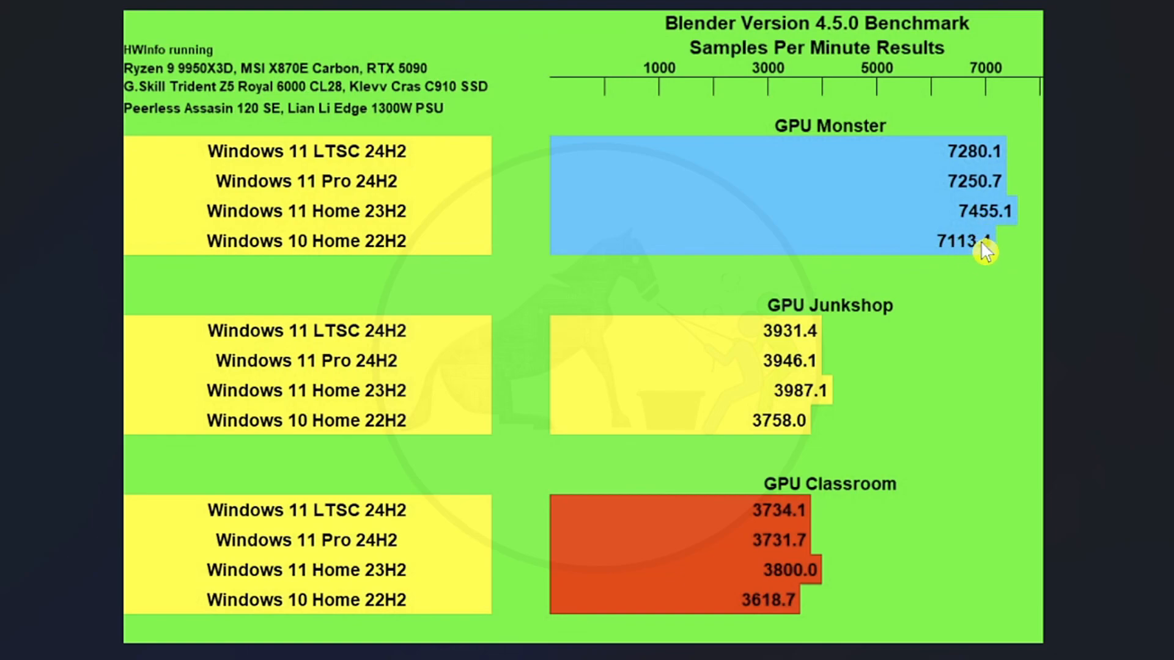
{"action": "mouse_move", "coordinate": [988, 258]}
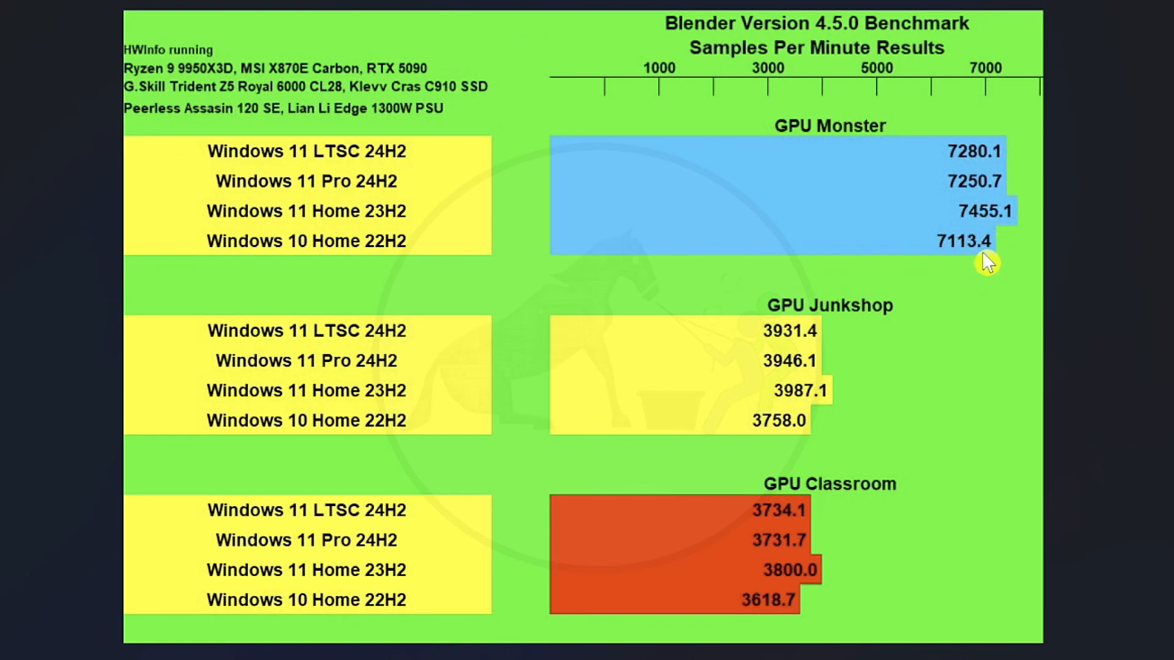
{"action": "mouse_move", "coordinate": [847, 414]}
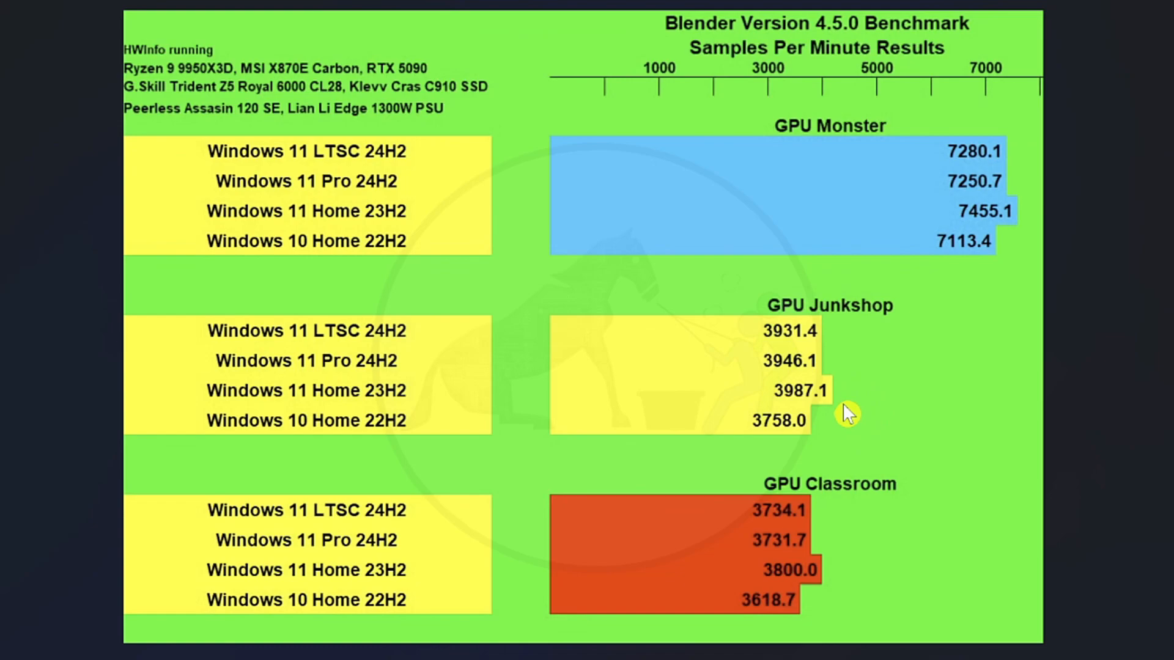
{"action": "mouse_move", "coordinate": [674, 411]}
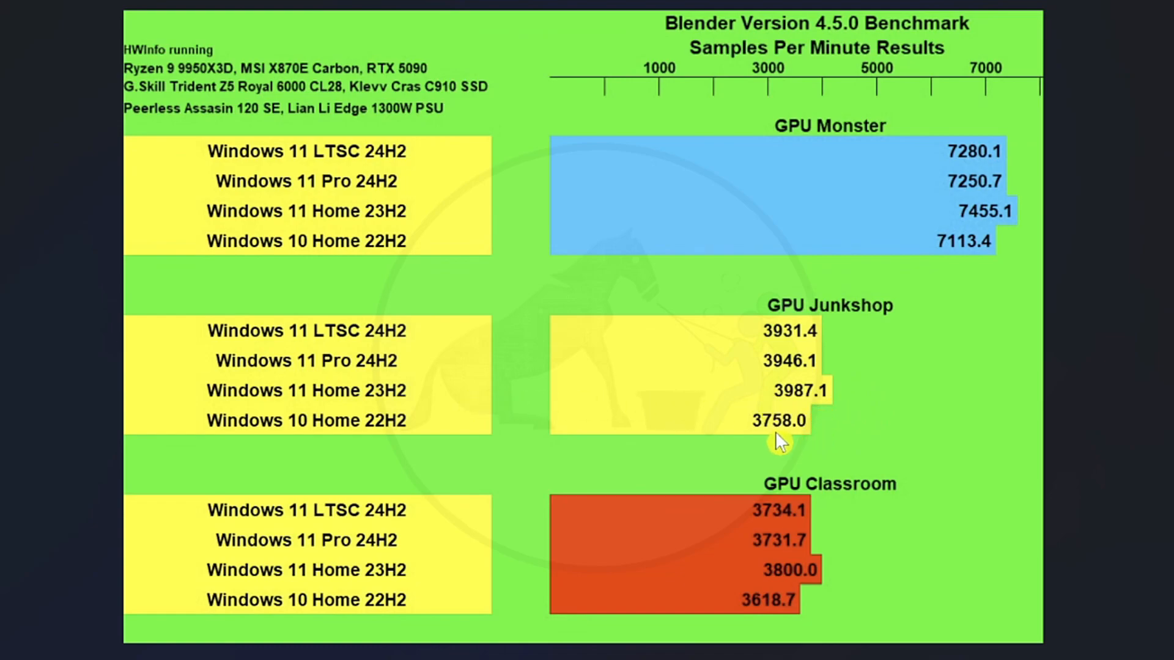
{"action": "mouse_move", "coordinate": [962, 288]}
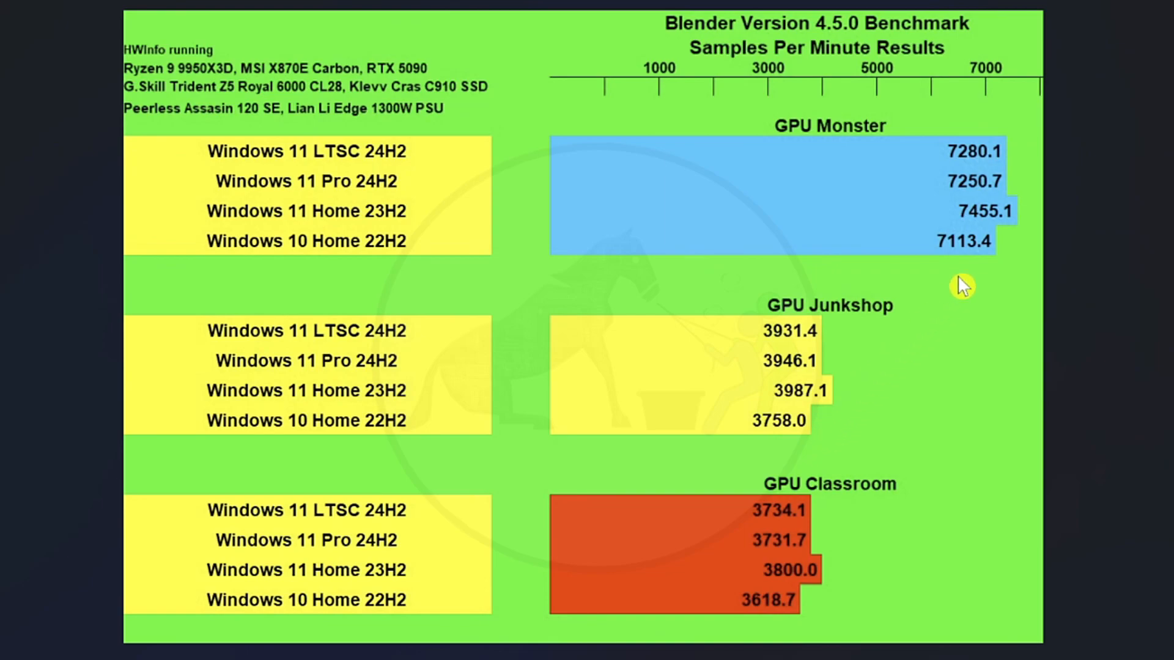
{"action": "mouse_move", "coordinate": [657, 413]}
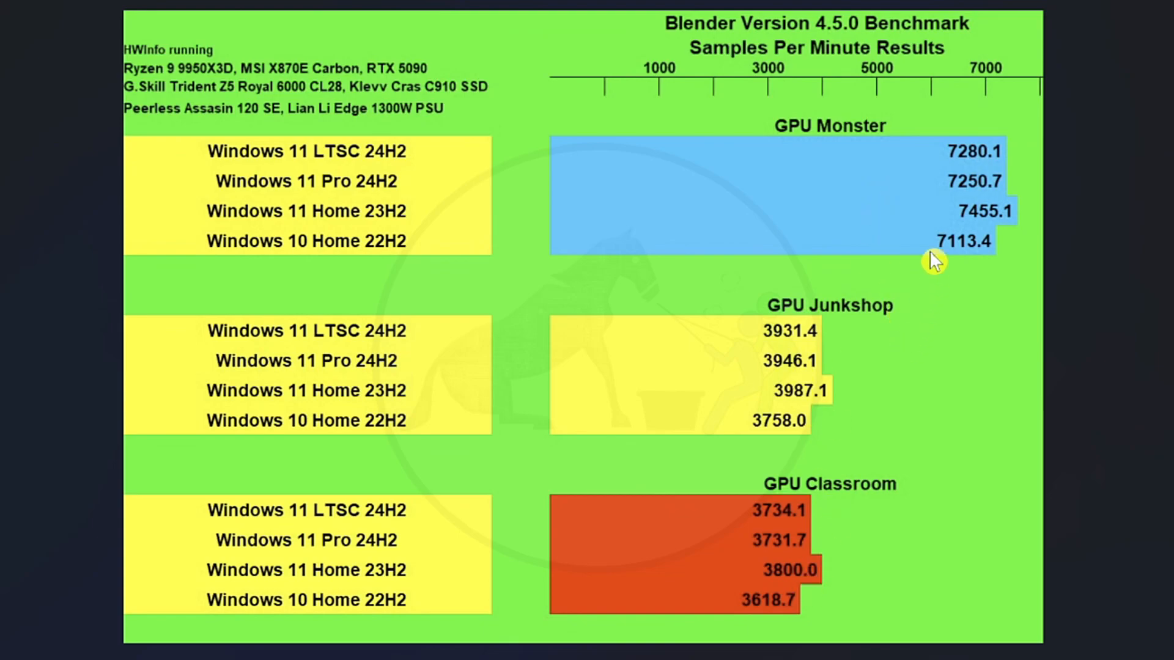
{"action": "mouse_move", "coordinate": [821, 453]}
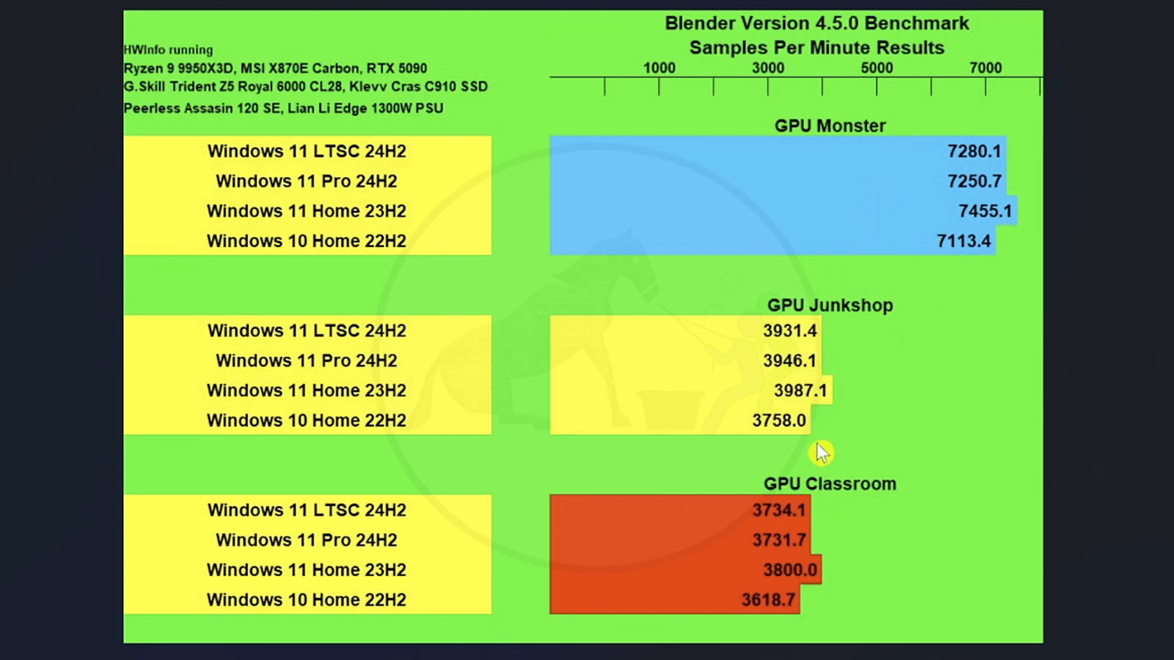
{"action": "mouse_move", "coordinate": [934, 330]}
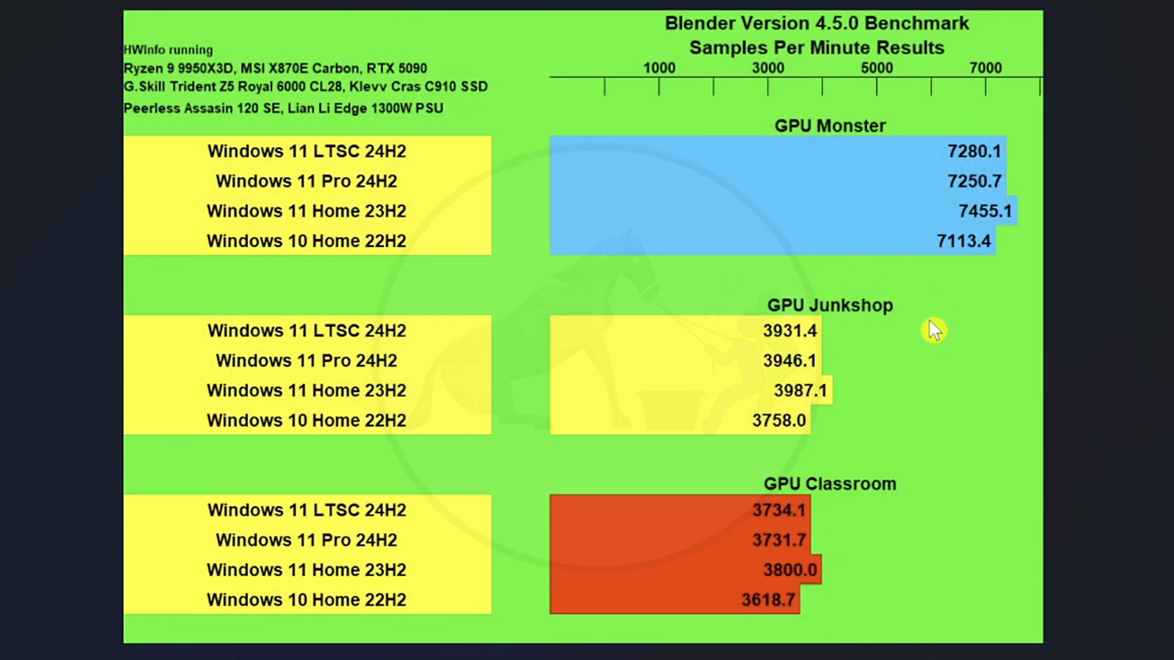
{"action": "mouse_move", "coordinate": [902, 374]}
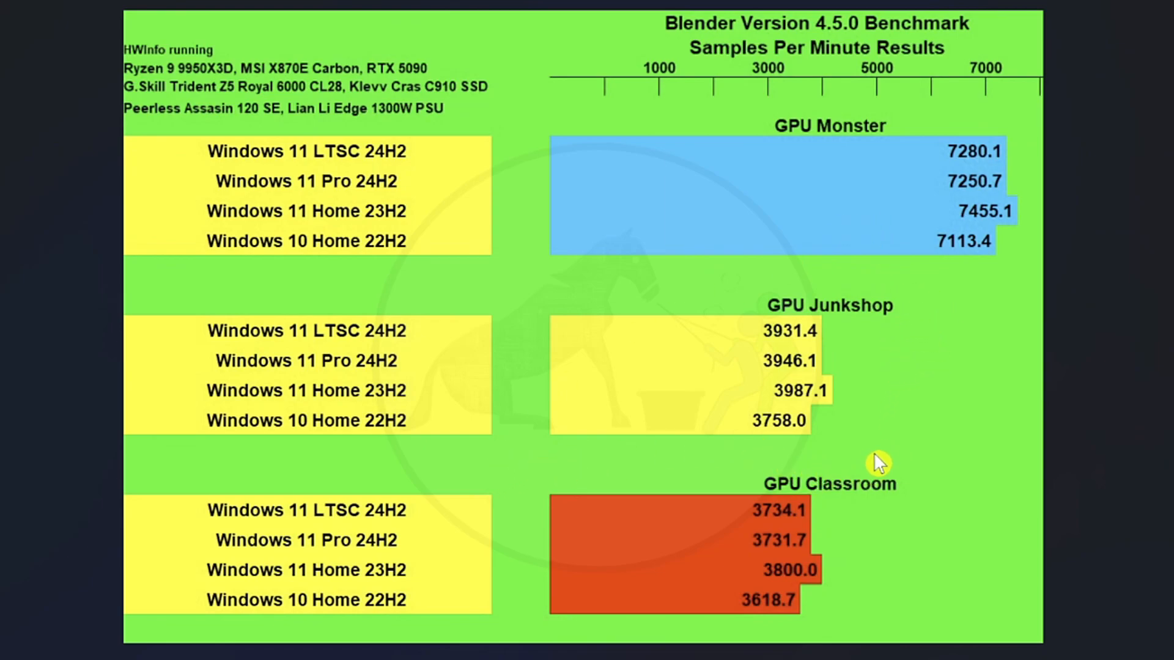
{"action": "mouse_move", "coordinate": [786, 353]}
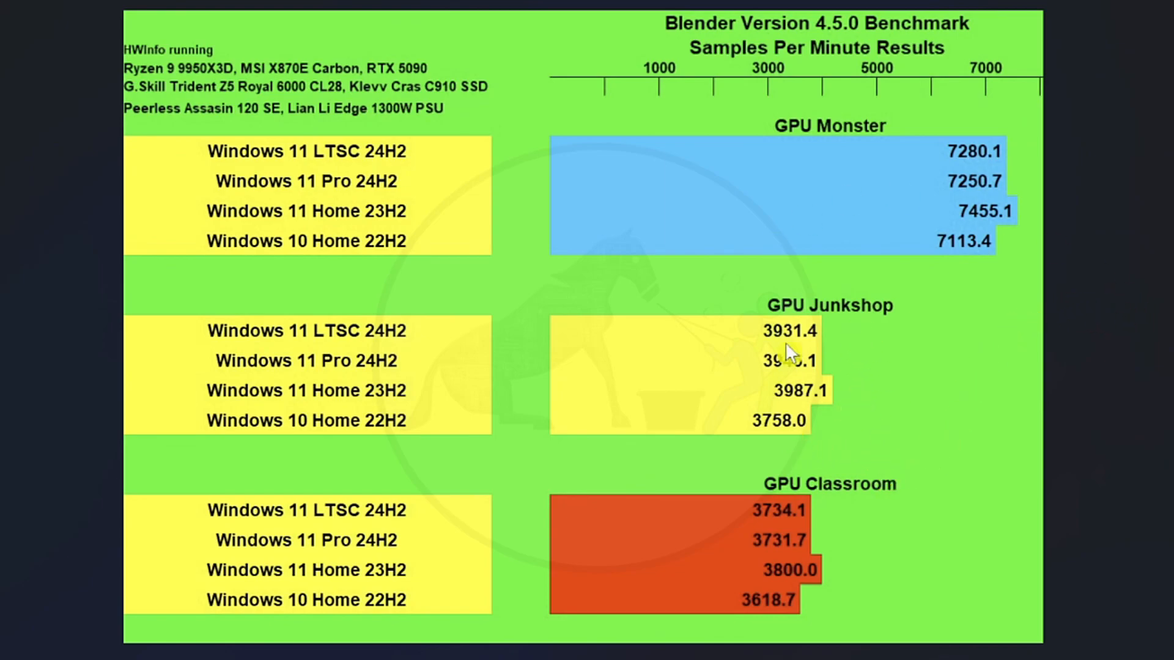
{"action": "mouse_move", "coordinate": [902, 402]}
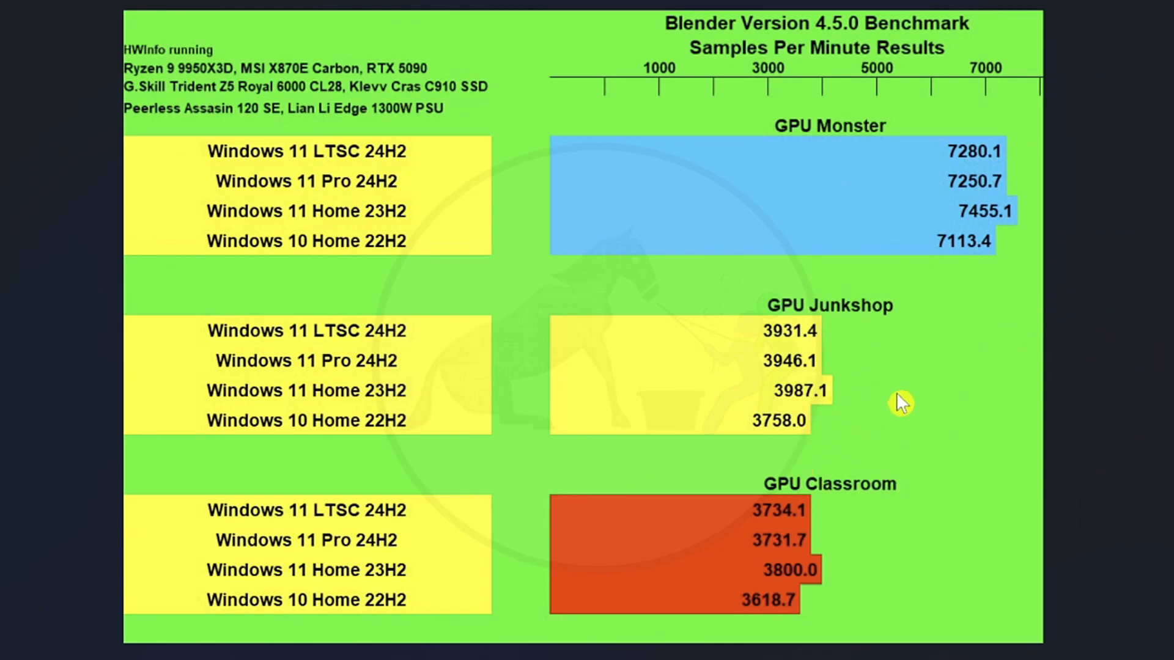
{"action": "mouse_move", "coordinate": [844, 463]}
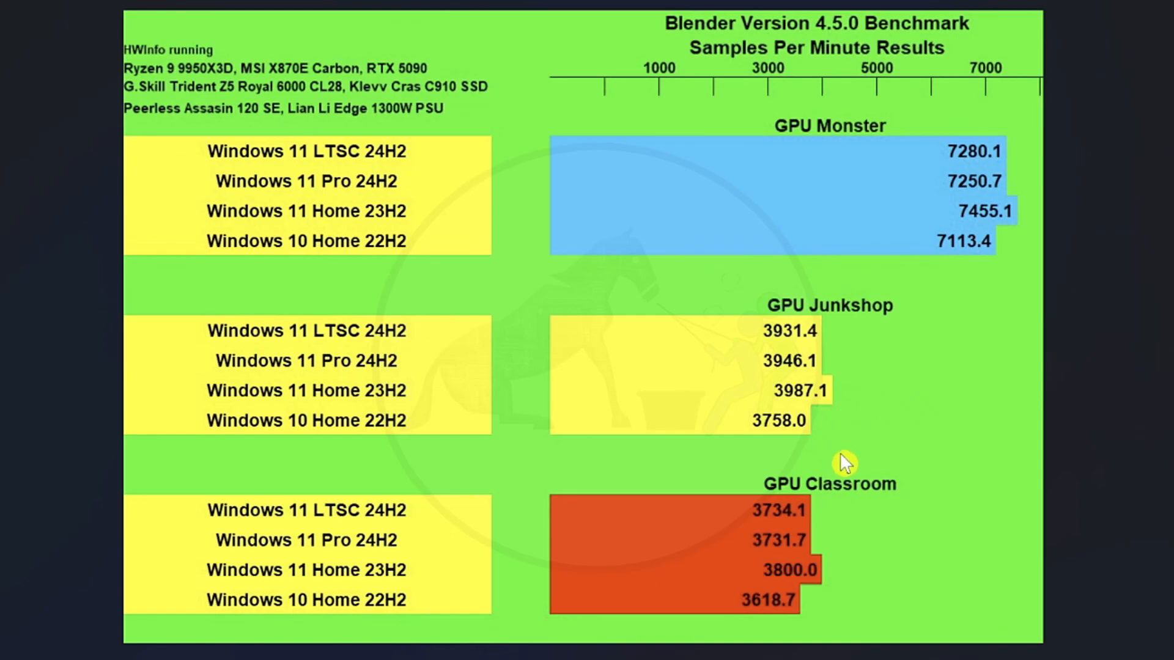
{"action": "mouse_move", "coordinate": [816, 571]}
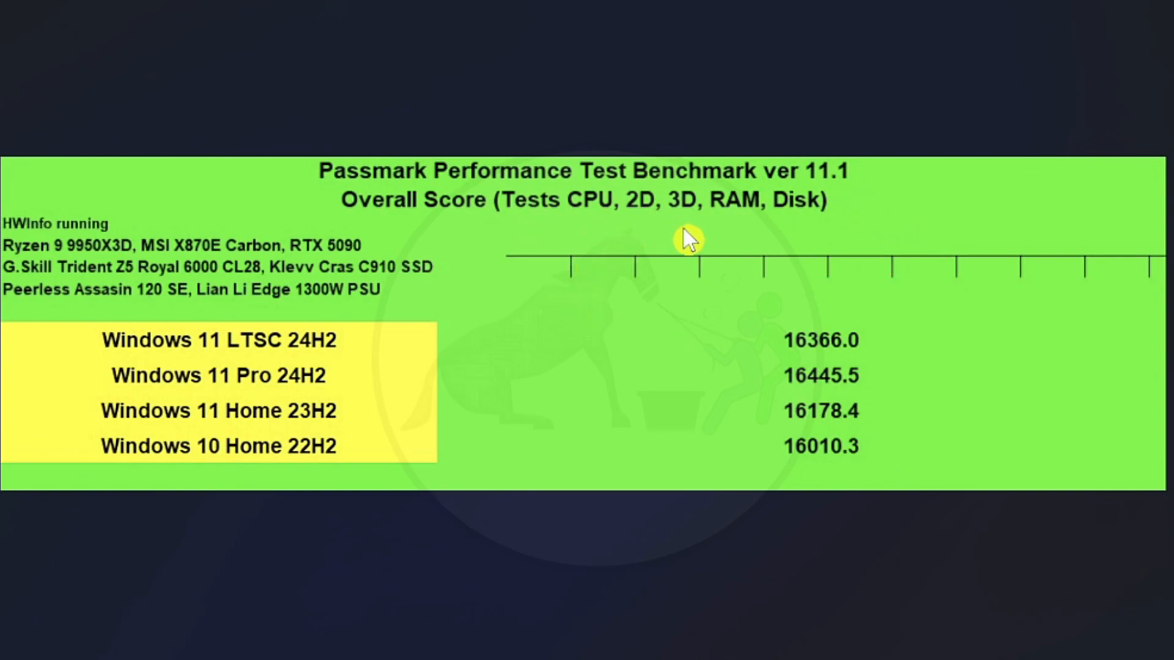
{"action": "mouse_move", "coordinate": [828, 253]}
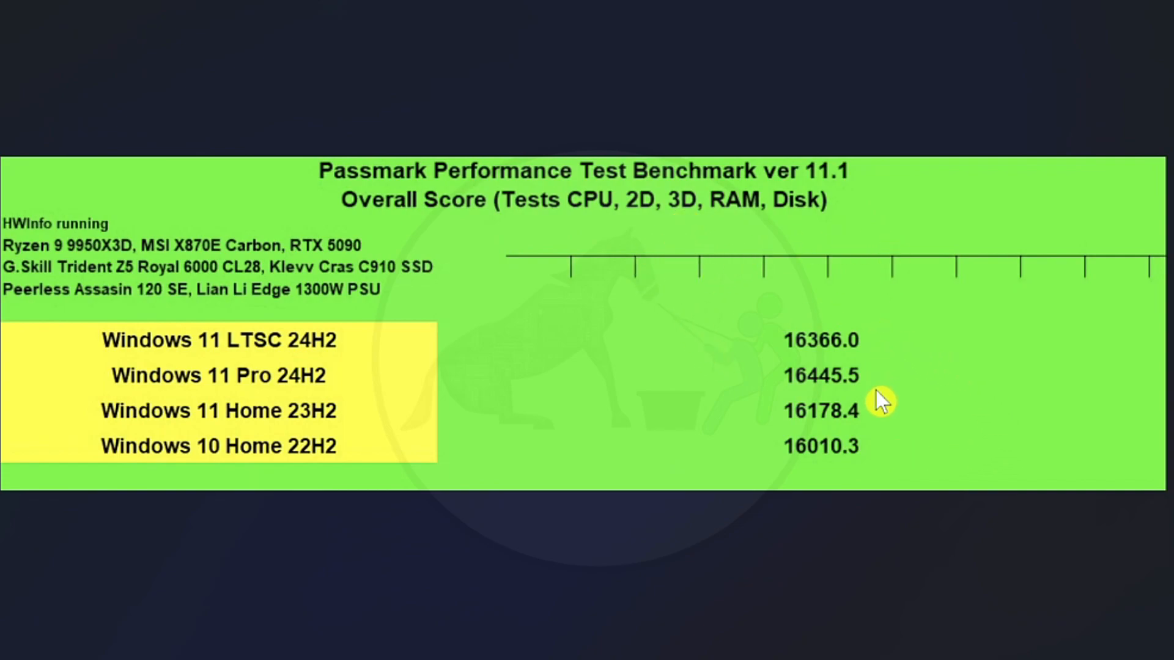
{"action": "mouse_move", "coordinate": [868, 417]}
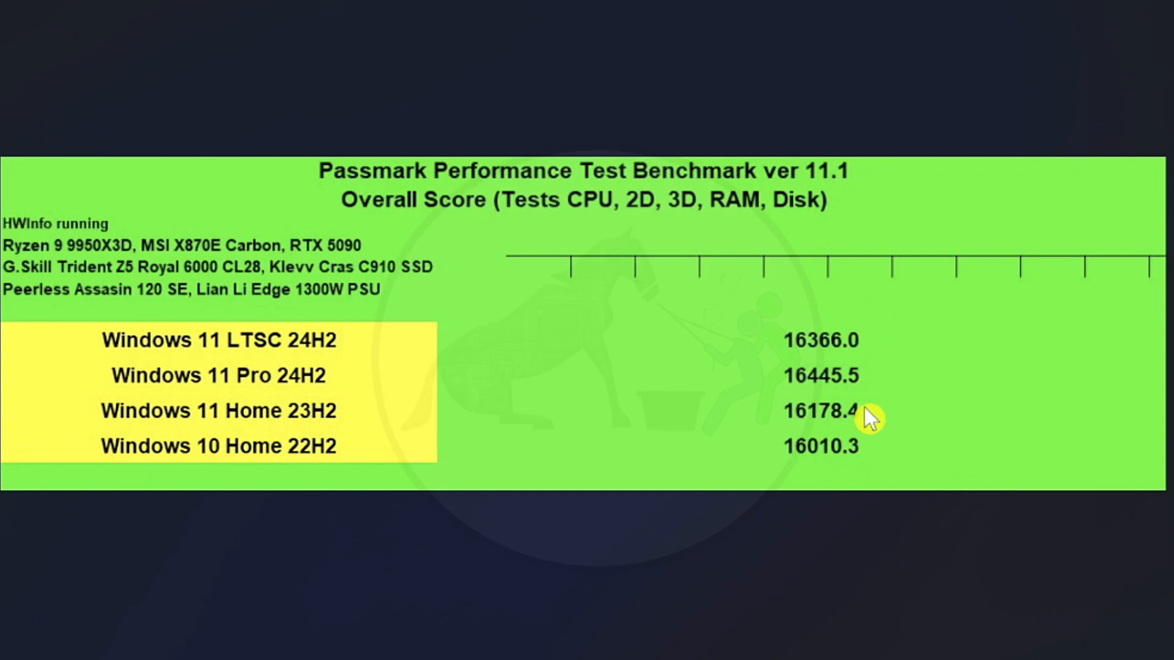
{"action": "mouse_move", "coordinate": [304, 301]}
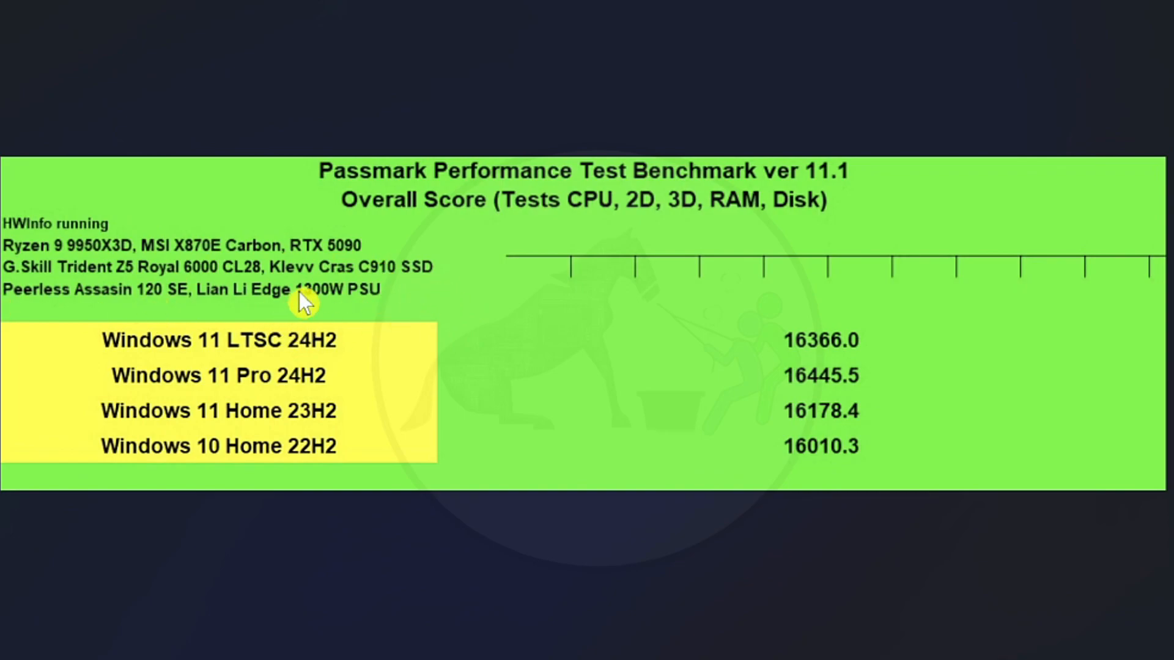
{"action": "mouse_move", "coordinate": [668, 396]}
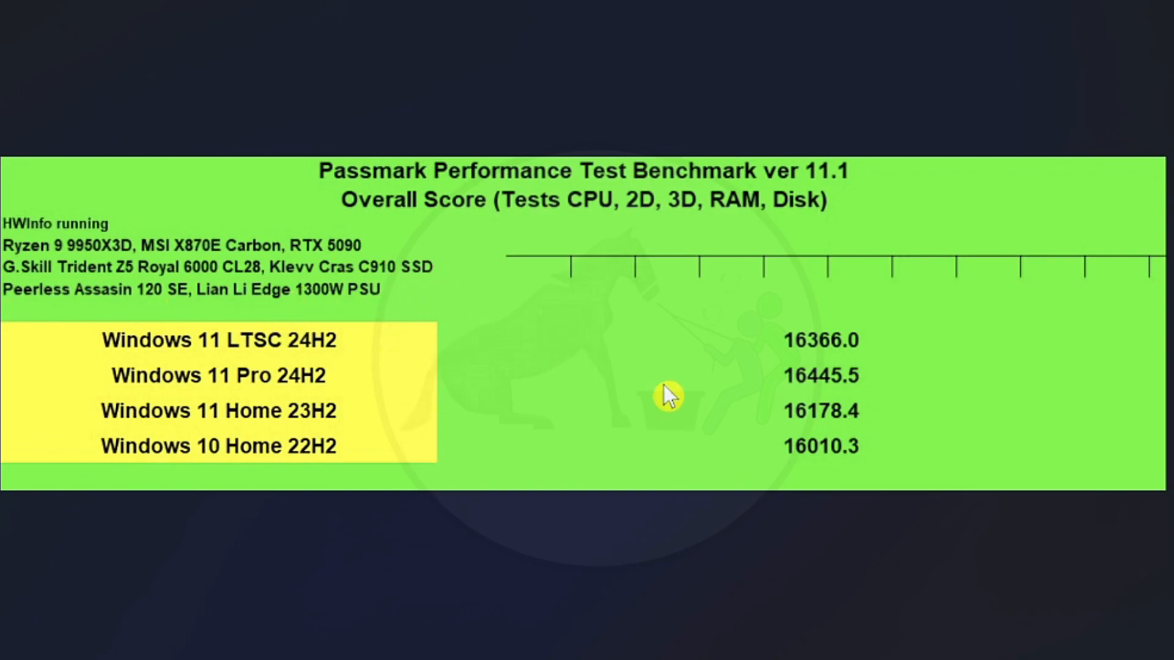
{"action": "mouse_move", "coordinate": [934, 361]}
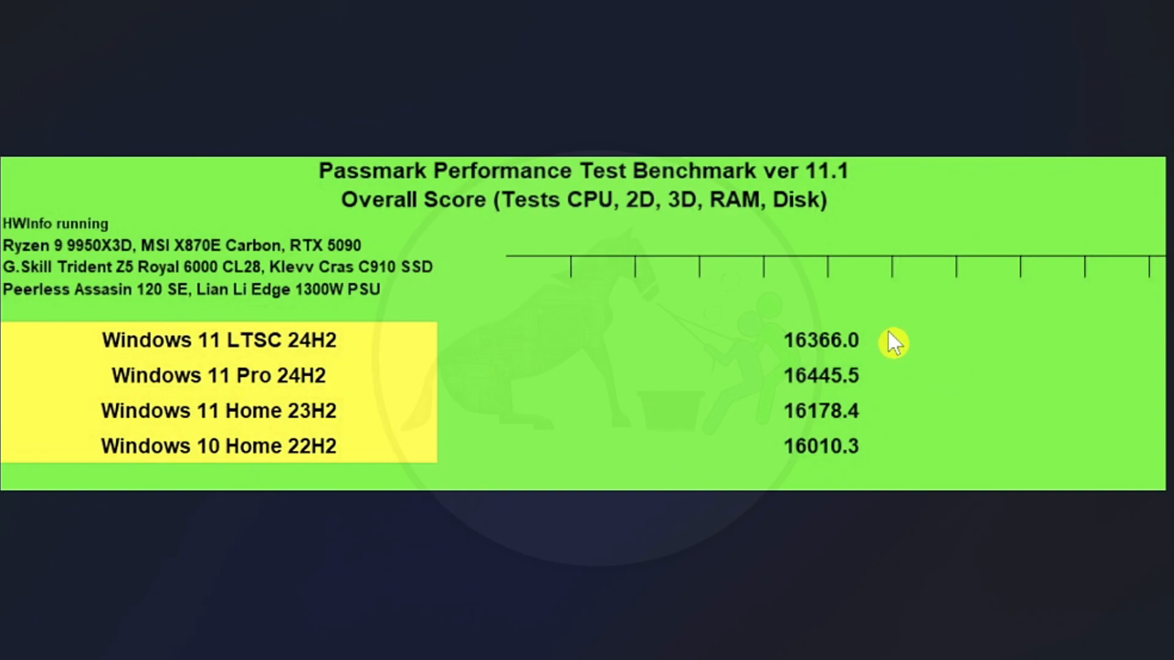
{"action": "mouse_move", "coordinate": [861, 378]}
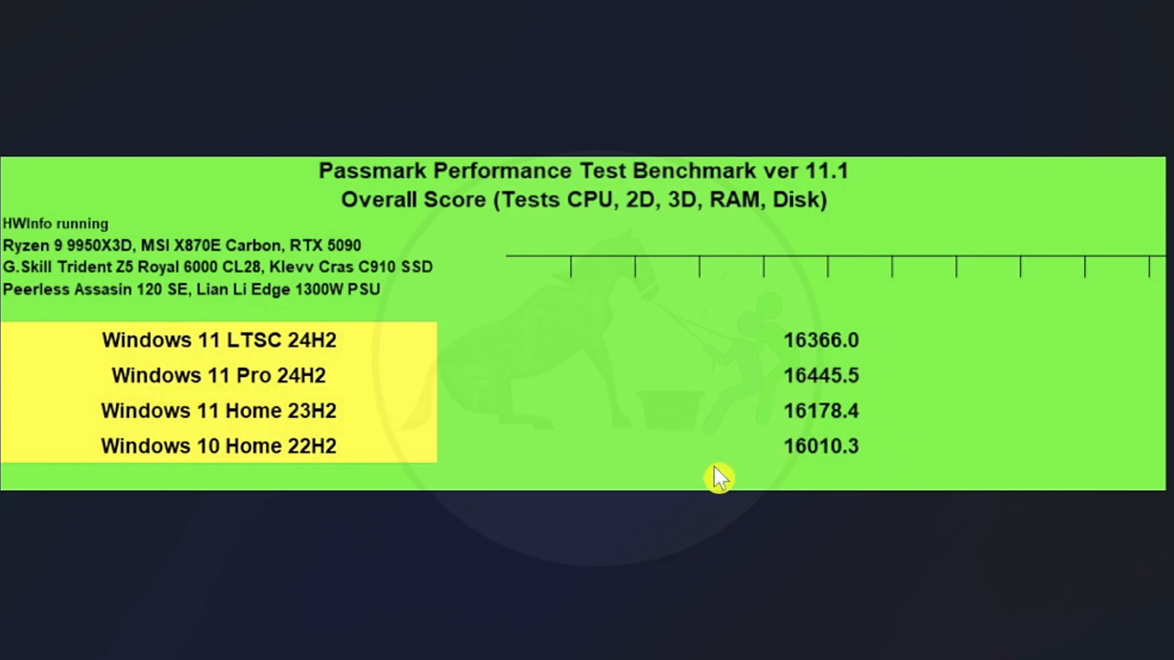
{"action": "mouse_move", "coordinate": [738, 431]}
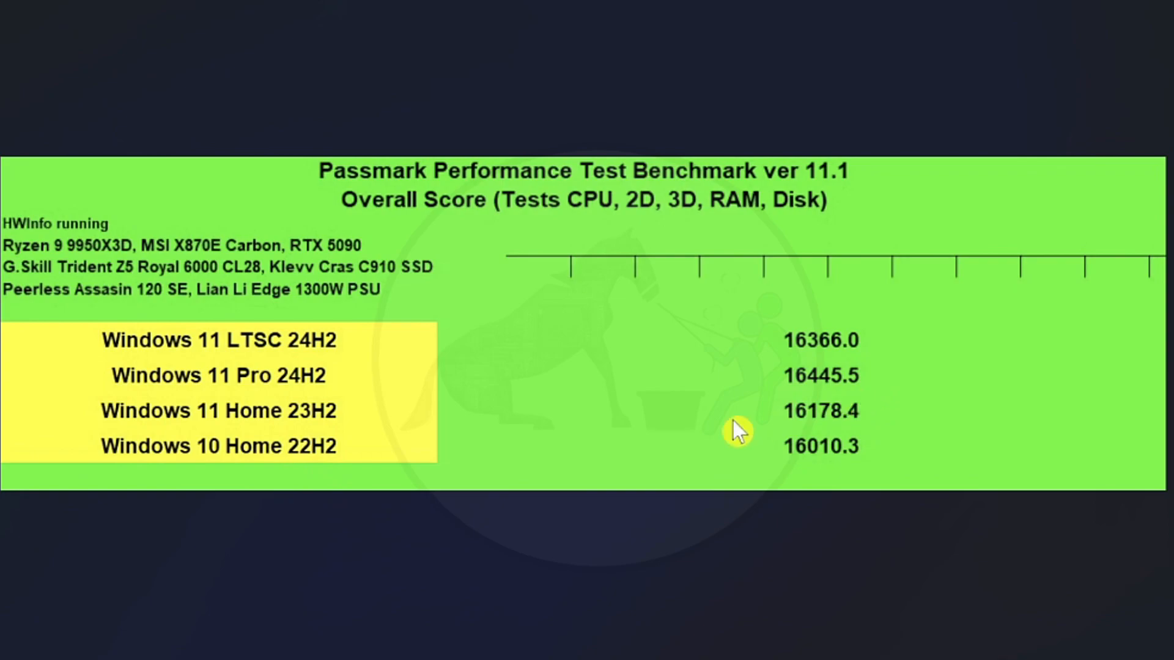
{"action": "mouse_move", "coordinate": [794, 479]}
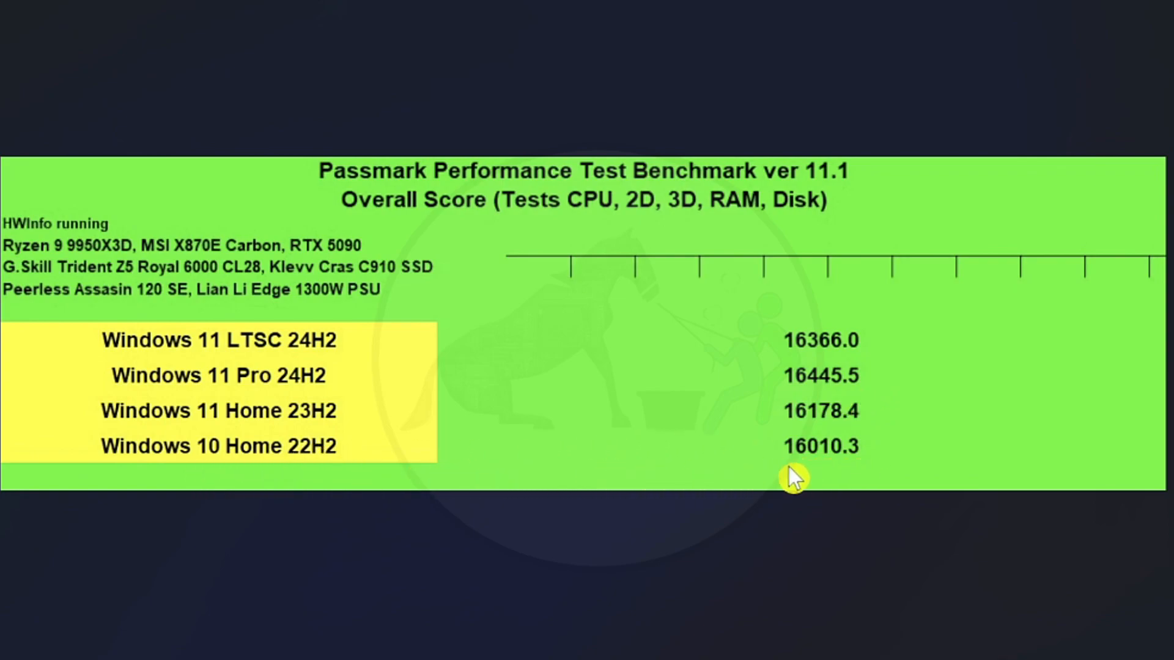
{"action": "mouse_move", "coordinate": [844, 394]}
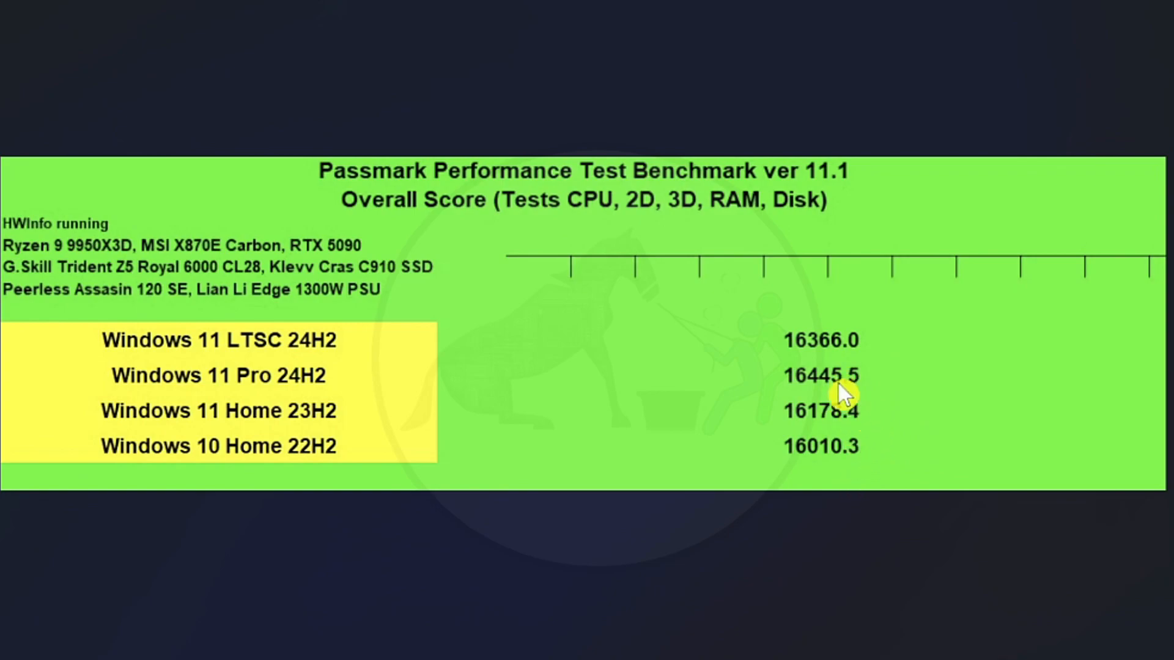
{"action": "mouse_move", "coordinate": [1067, 353]}
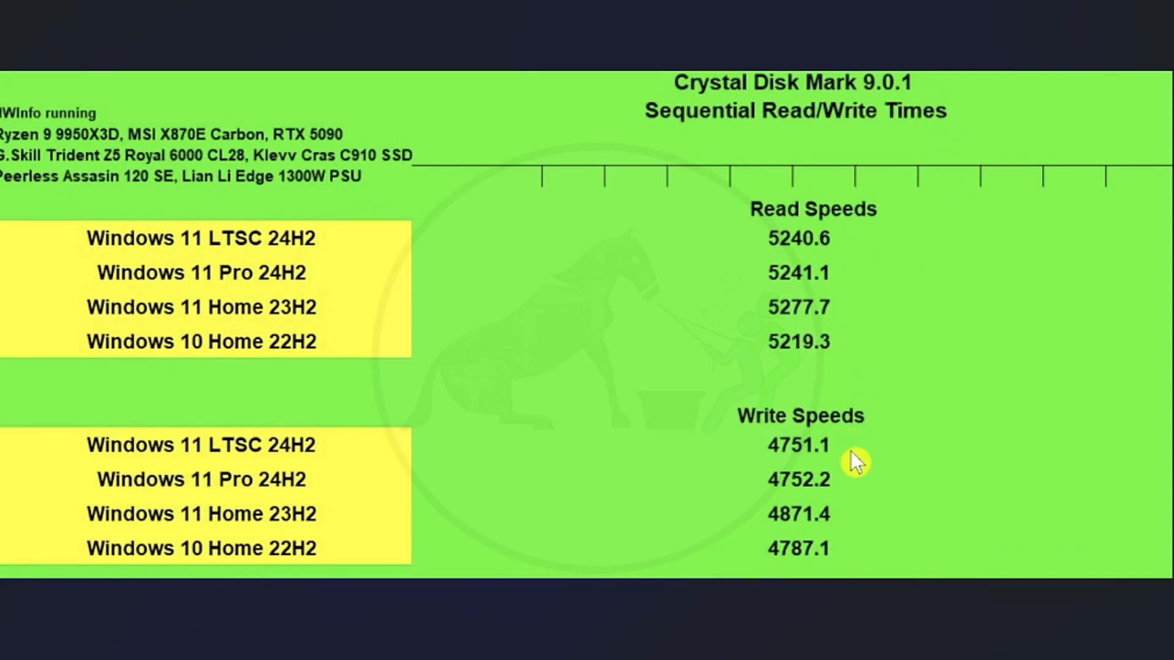
{"action": "mouse_move", "coordinate": [853, 509]}
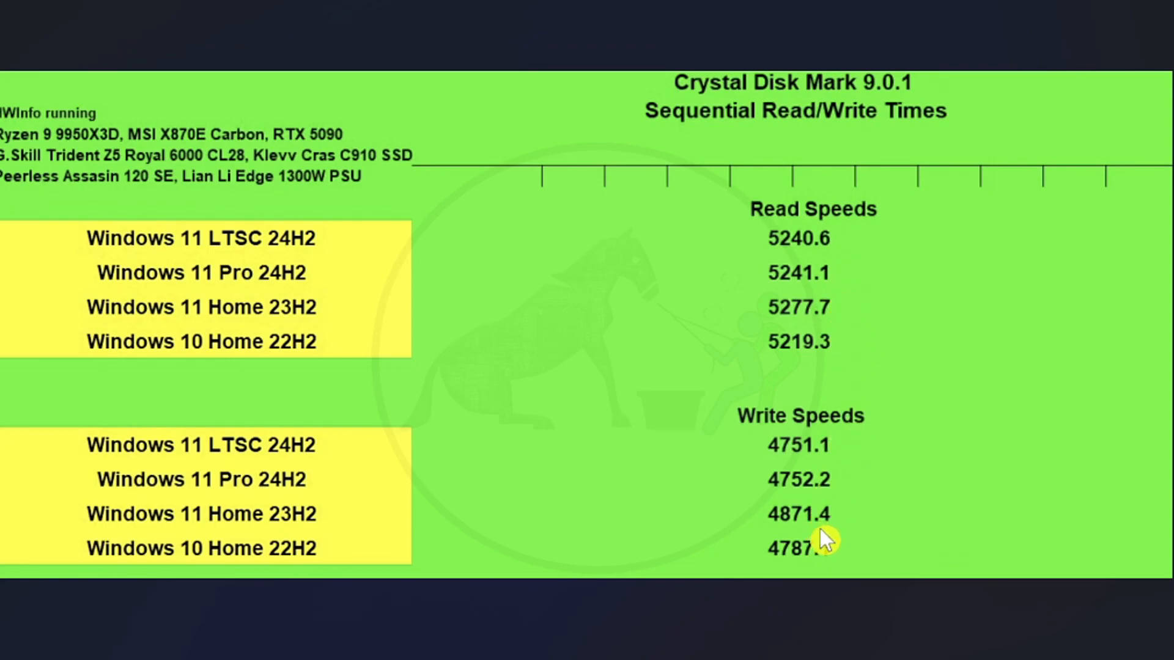
{"action": "mouse_move", "coordinate": [831, 247]}
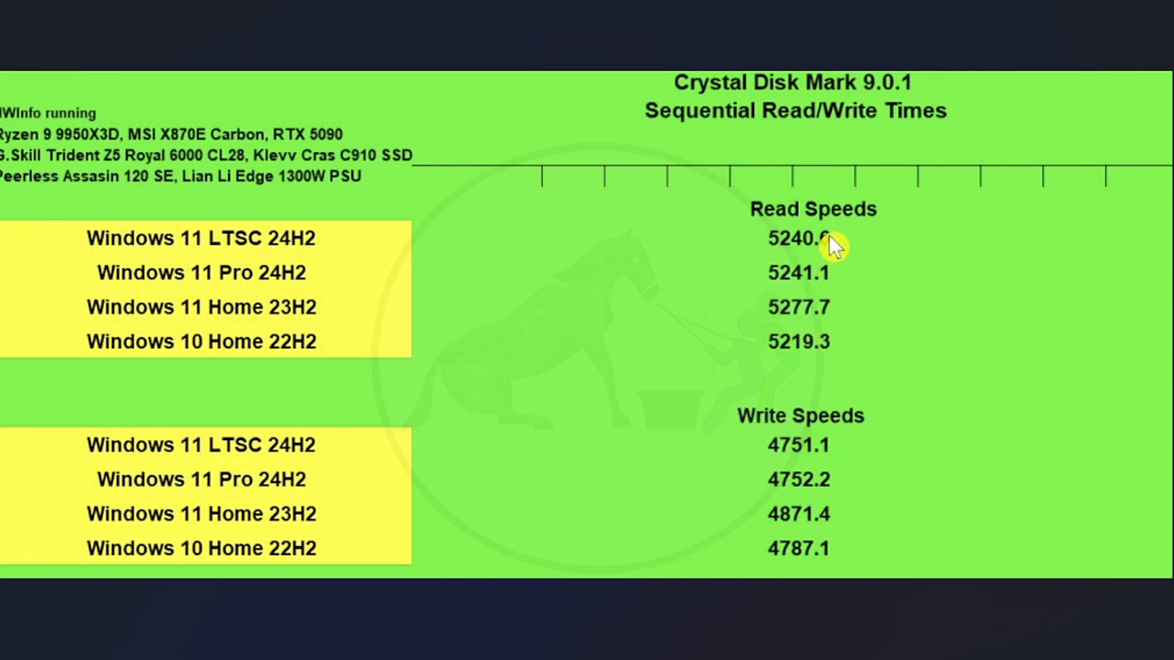
{"action": "mouse_move", "coordinate": [827, 276]}
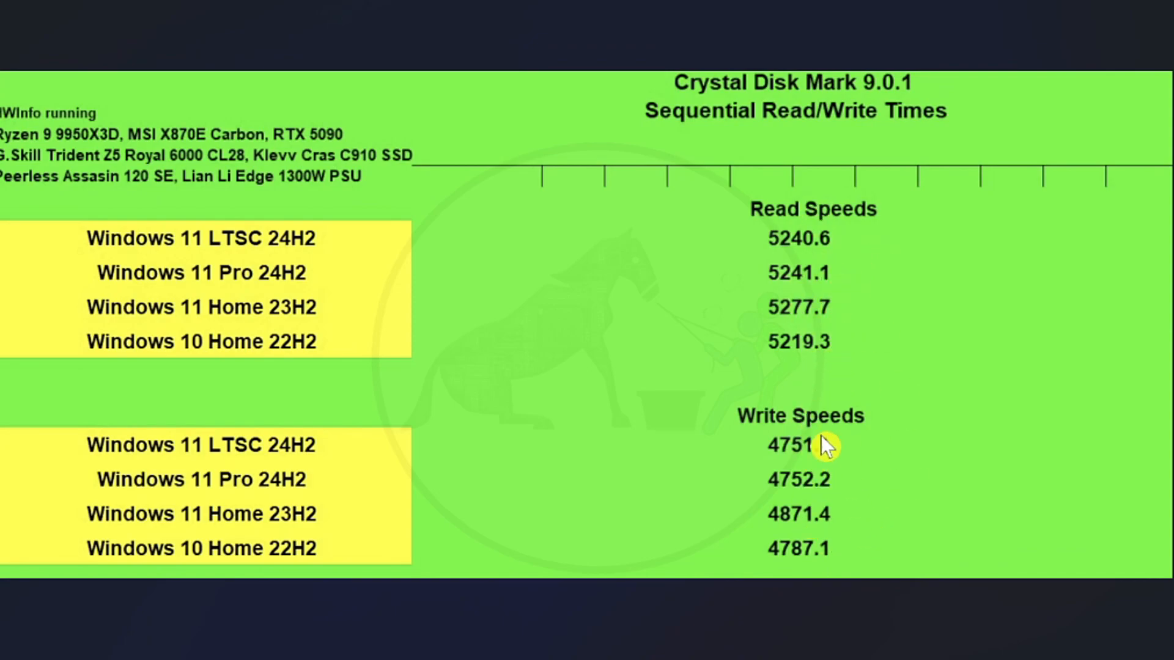
{"action": "mouse_move", "coordinate": [820, 361]}
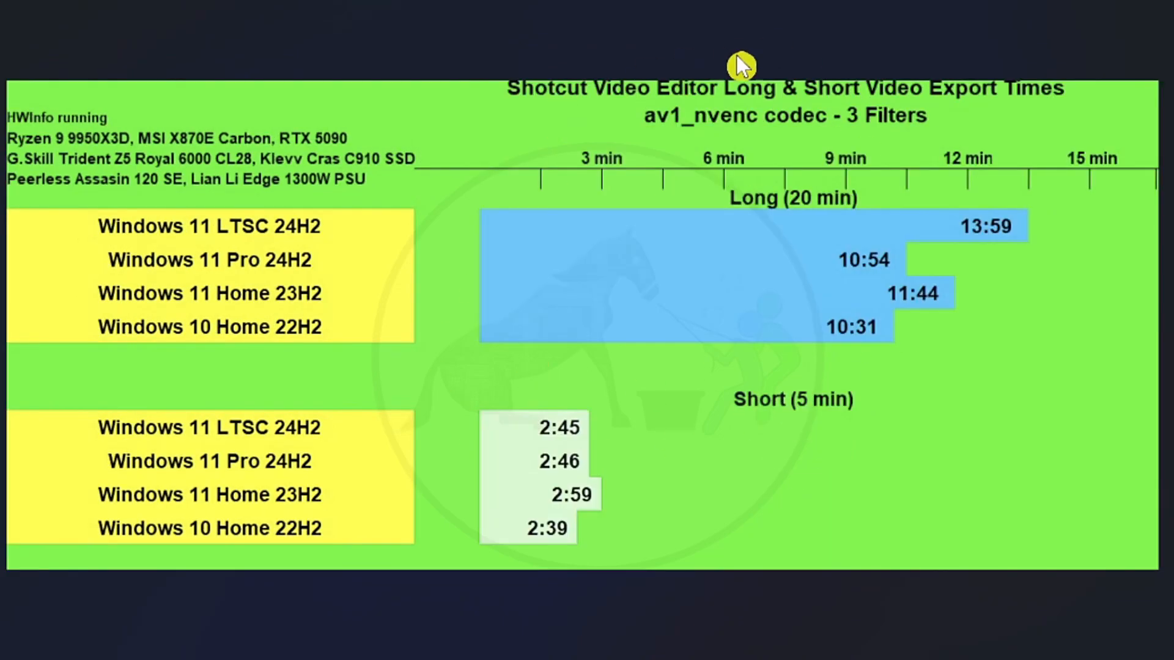
{"action": "mouse_move", "coordinate": [740, 146]}
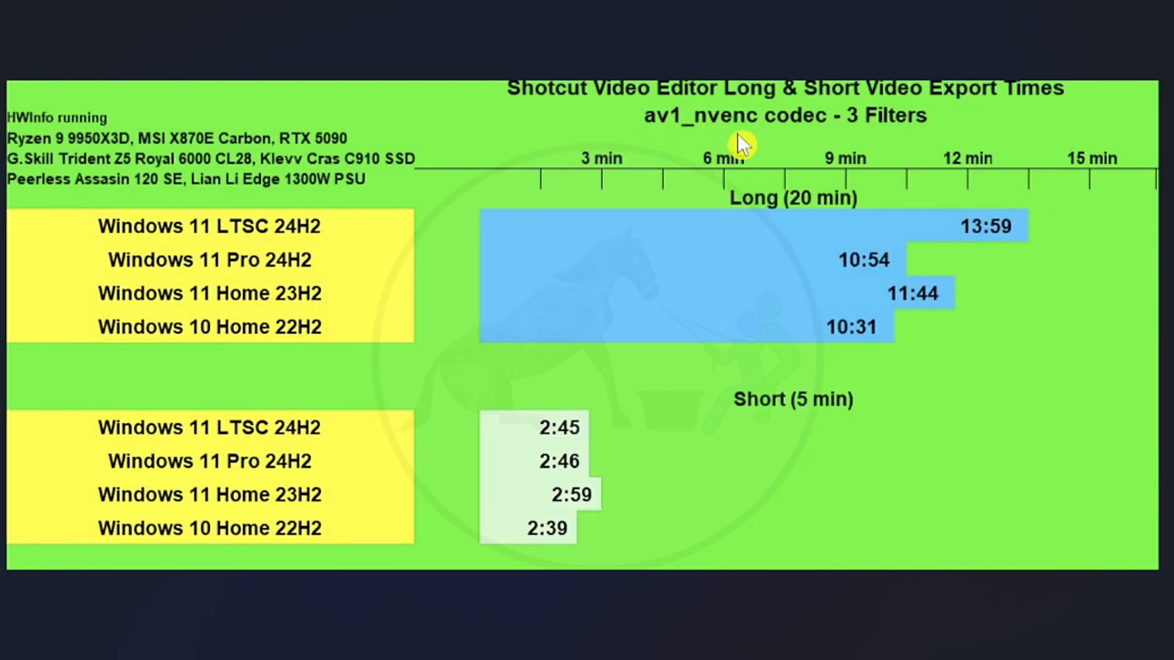
{"action": "mouse_move", "coordinate": [827, 118]}
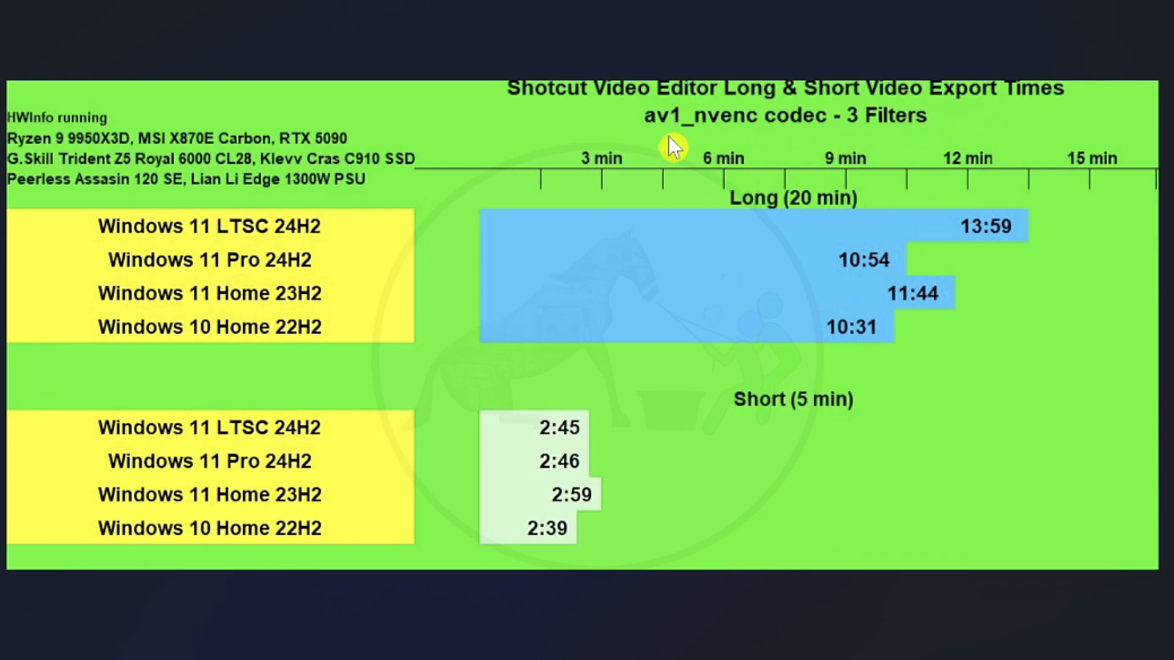
{"action": "mouse_move", "coordinate": [737, 146]}
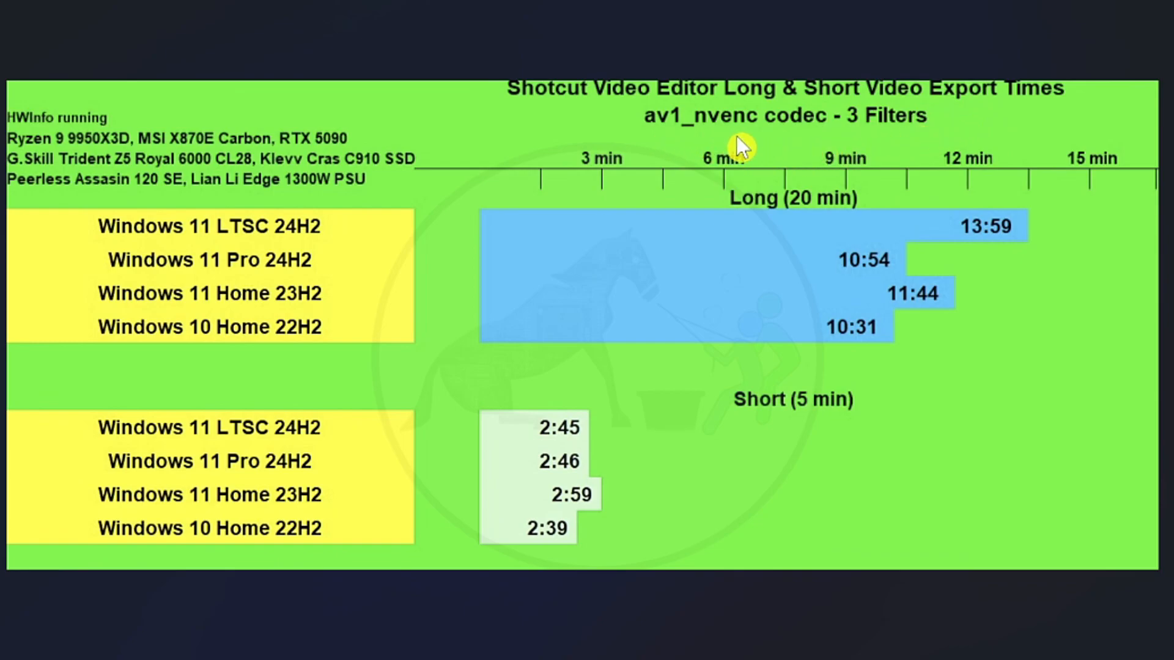
{"action": "mouse_move", "coordinate": [897, 146]}
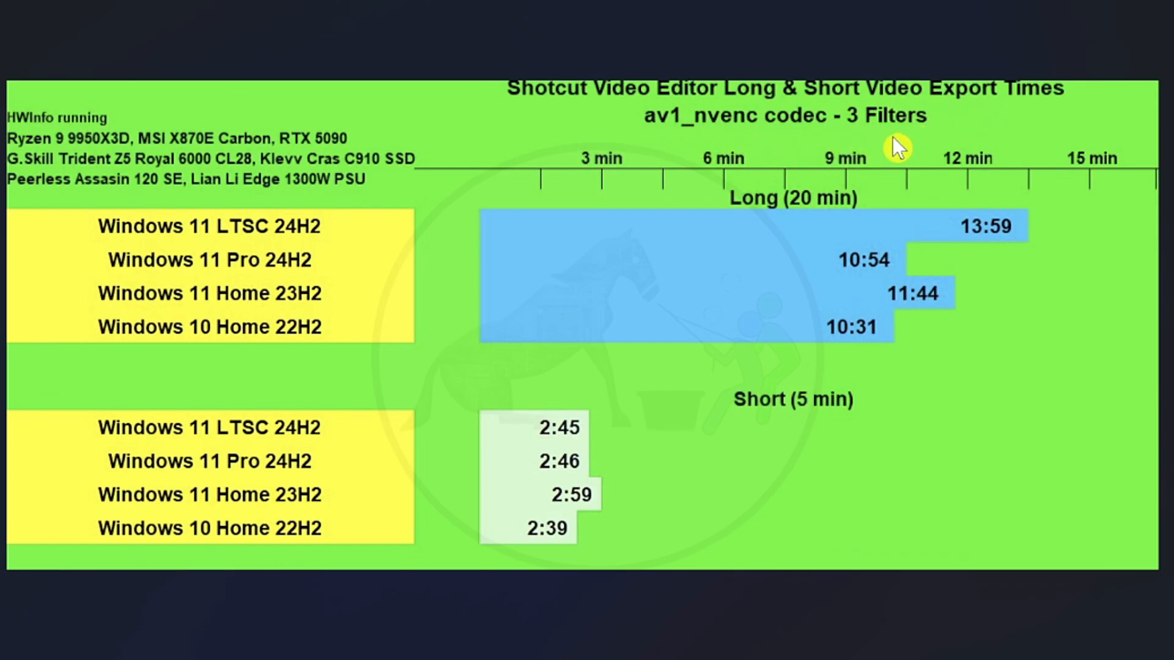
{"action": "mouse_move", "coordinate": [868, 139]}
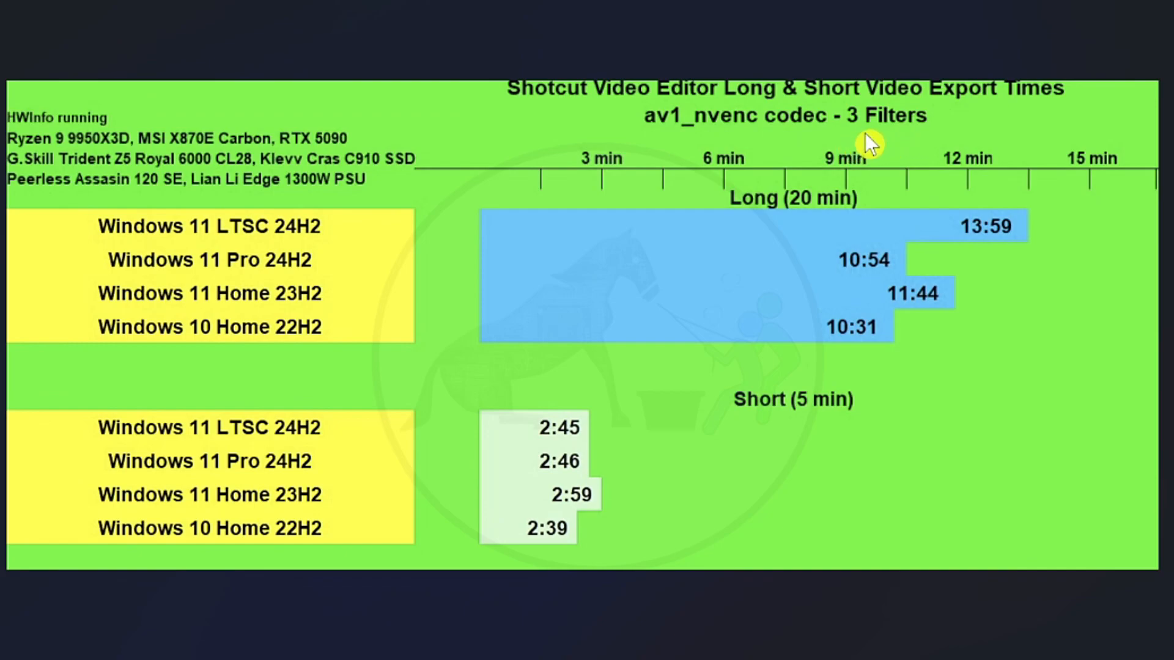
{"action": "mouse_move", "coordinate": [663, 134]}
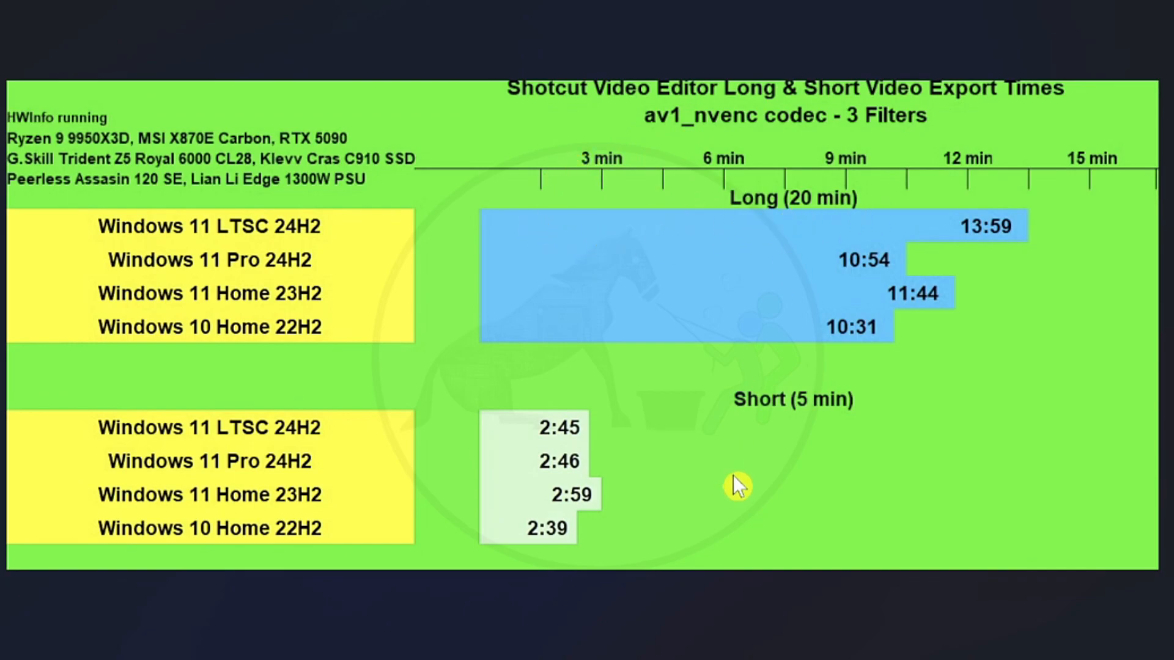
{"action": "mouse_move", "coordinate": [920, 415]}
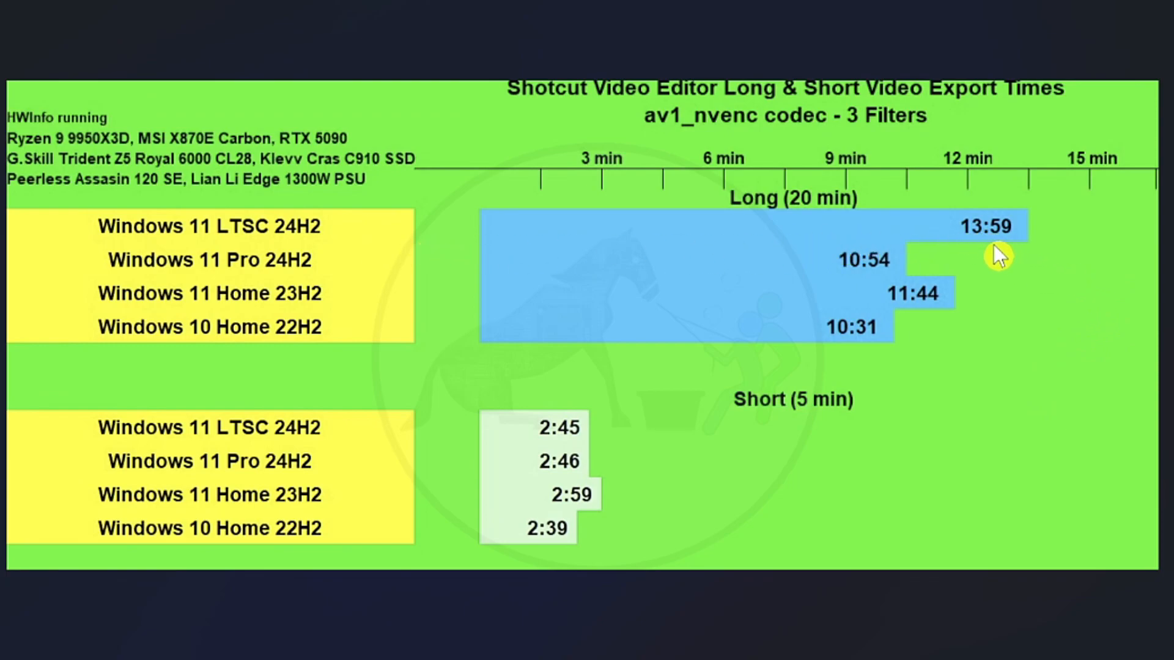
{"action": "mouse_move", "coordinate": [1021, 258]}
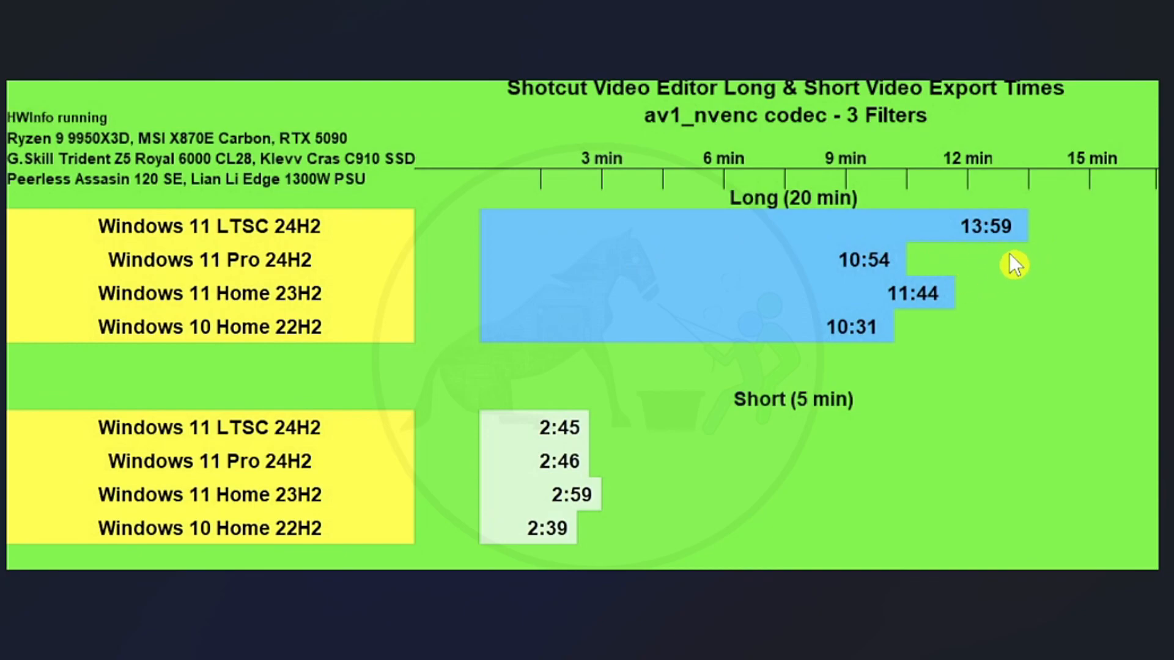
{"action": "mouse_move", "coordinate": [996, 251]}
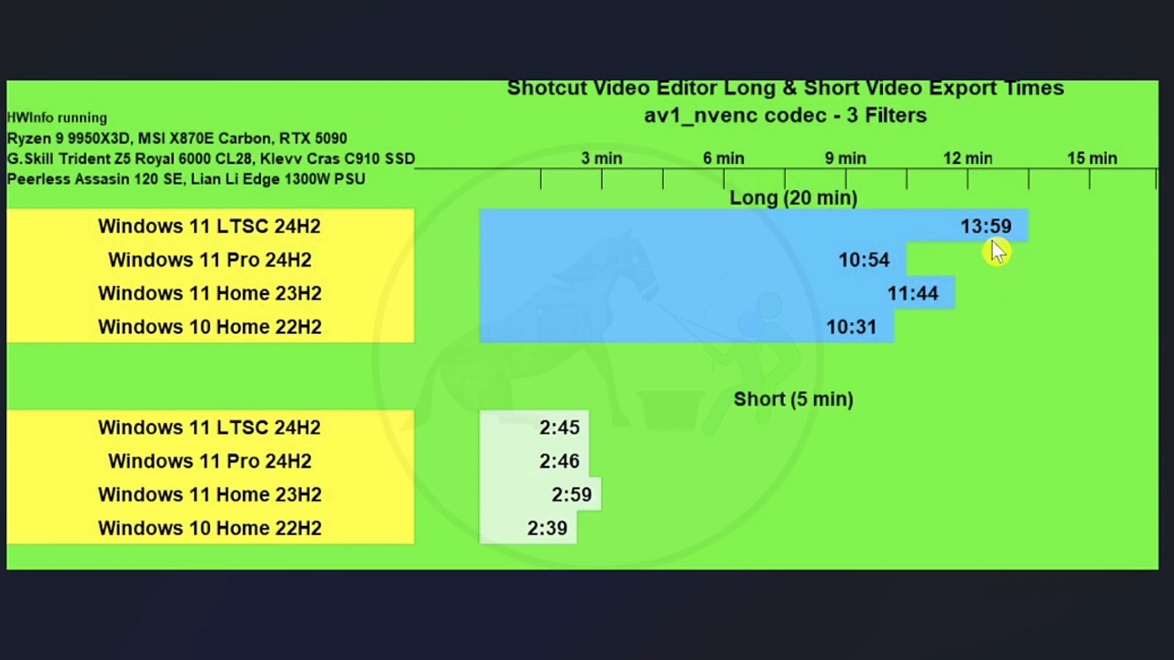
{"action": "mouse_move", "coordinate": [1014, 238]}
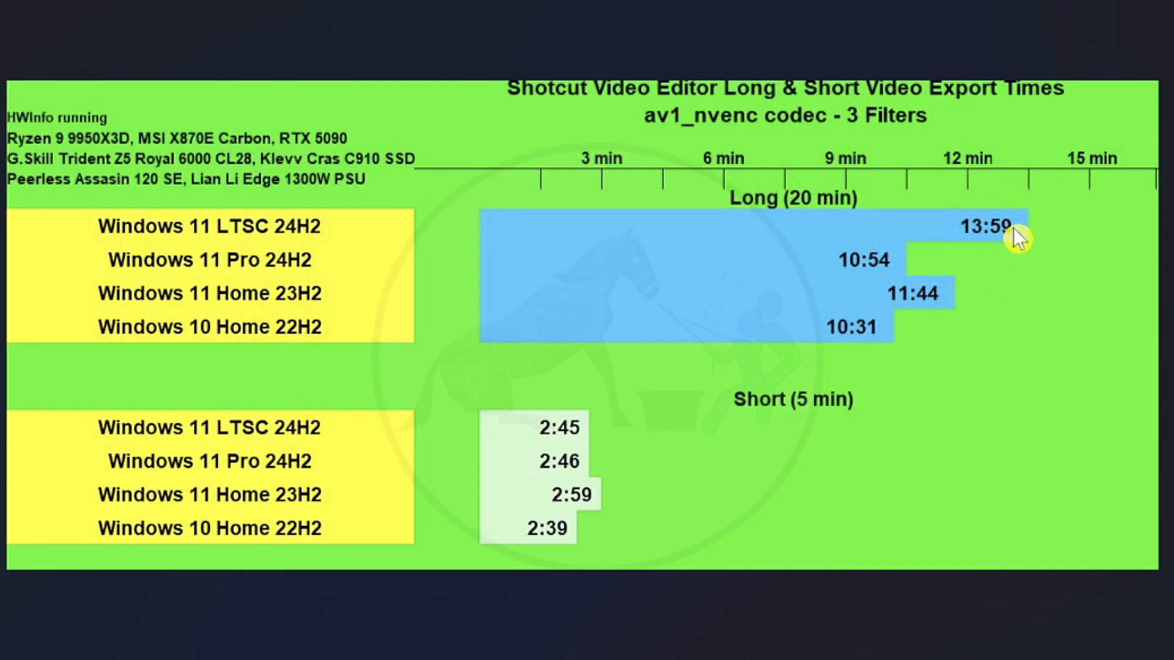
{"action": "mouse_move", "coordinate": [334, 249]}
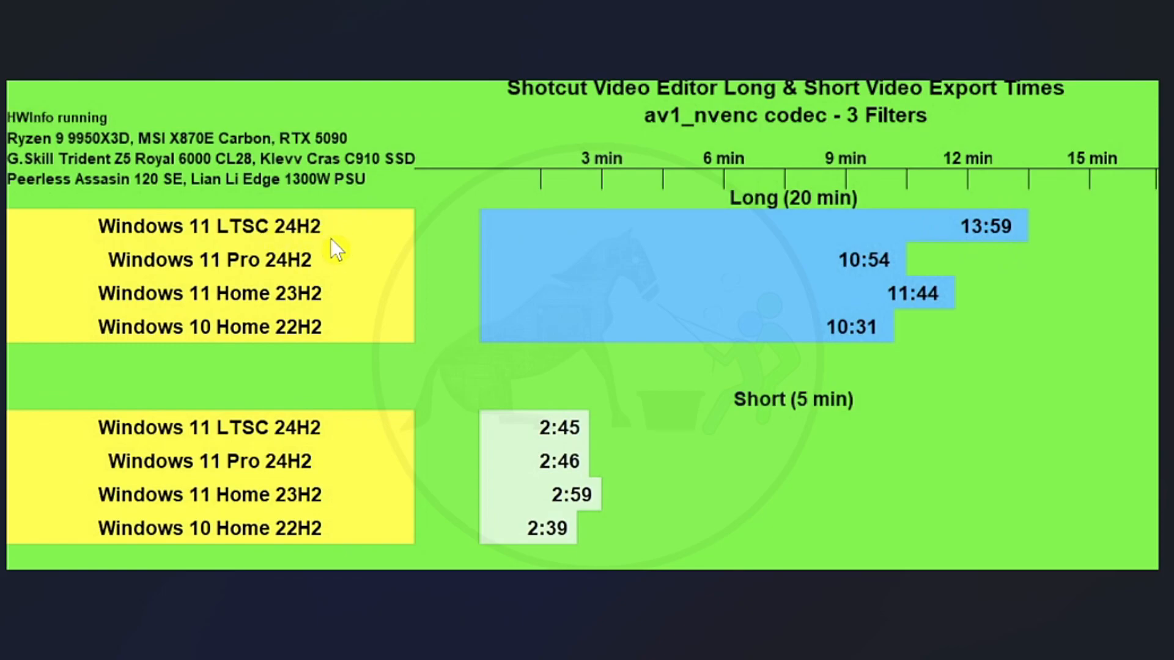
{"action": "mouse_move", "coordinate": [320, 276]}
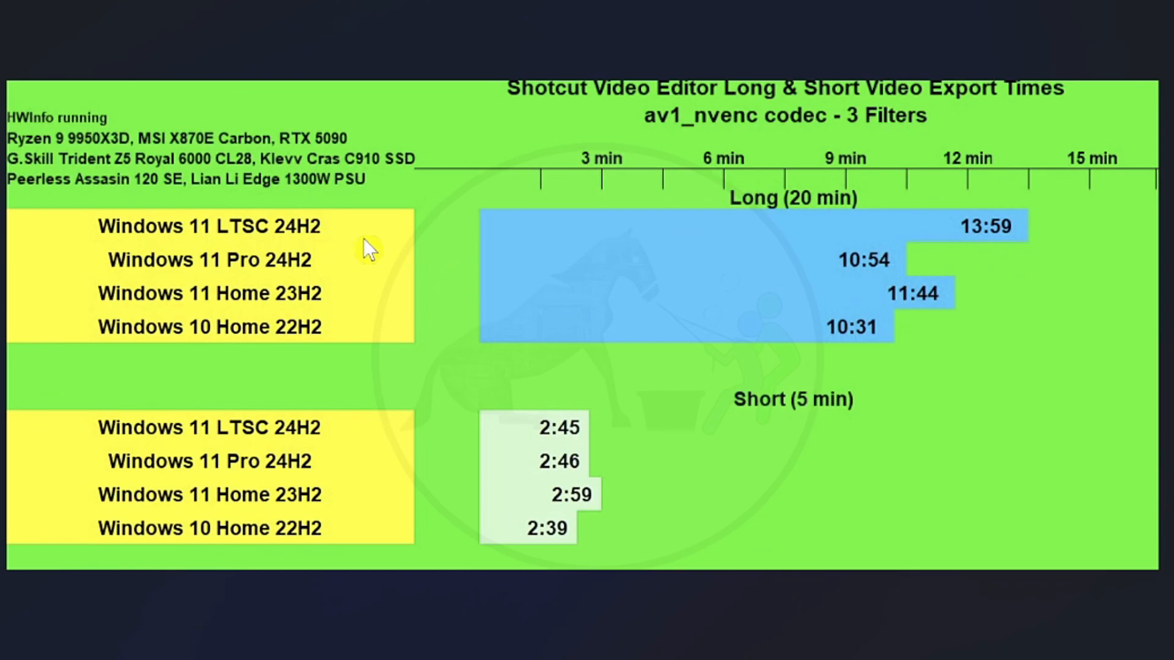
{"action": "mouse_move", "coordinate": [987, 255]}
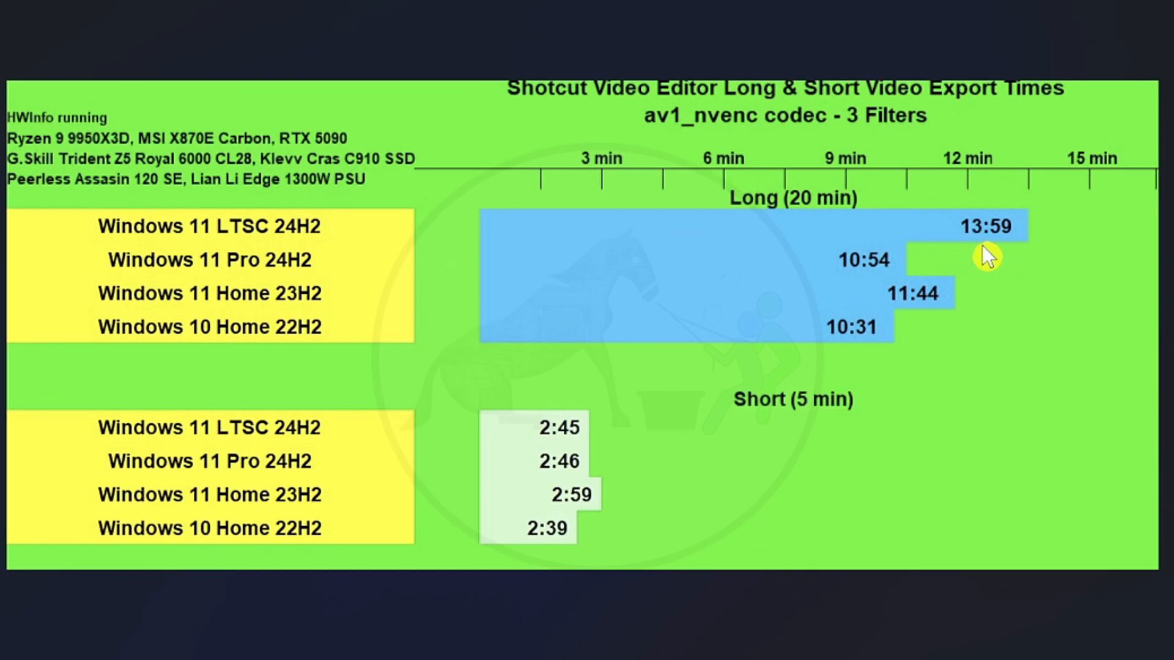
{"action": "mouse_move", "coordinate": [945, 314]}
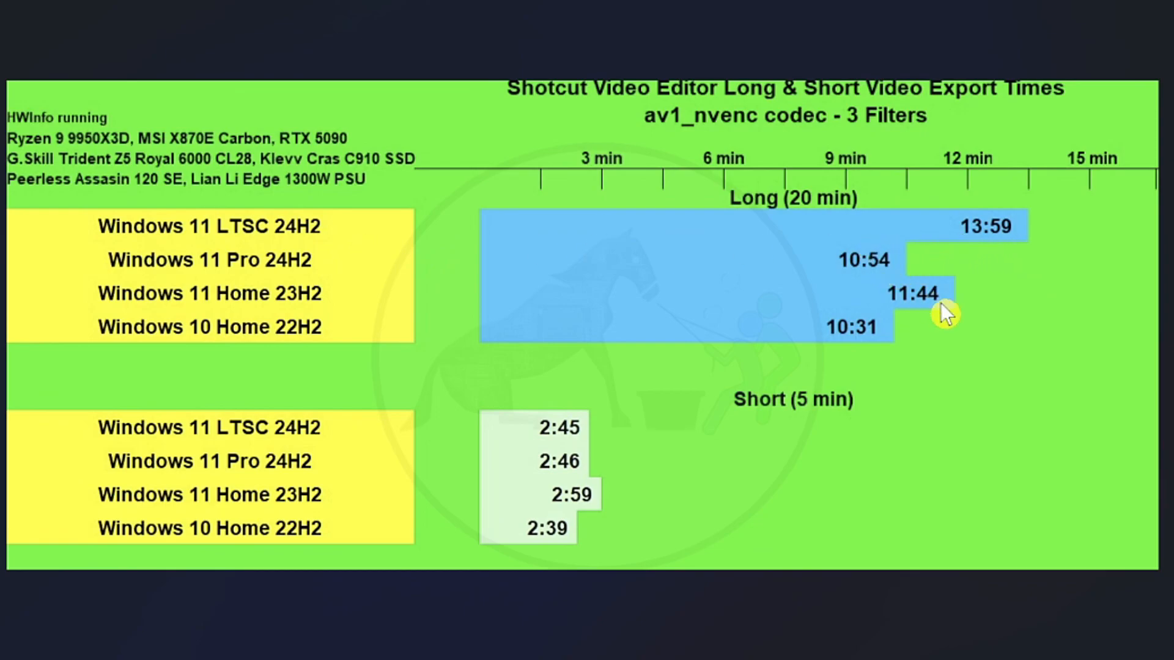
{"action": "mouse_move", "coordinate": [1015, 257]}
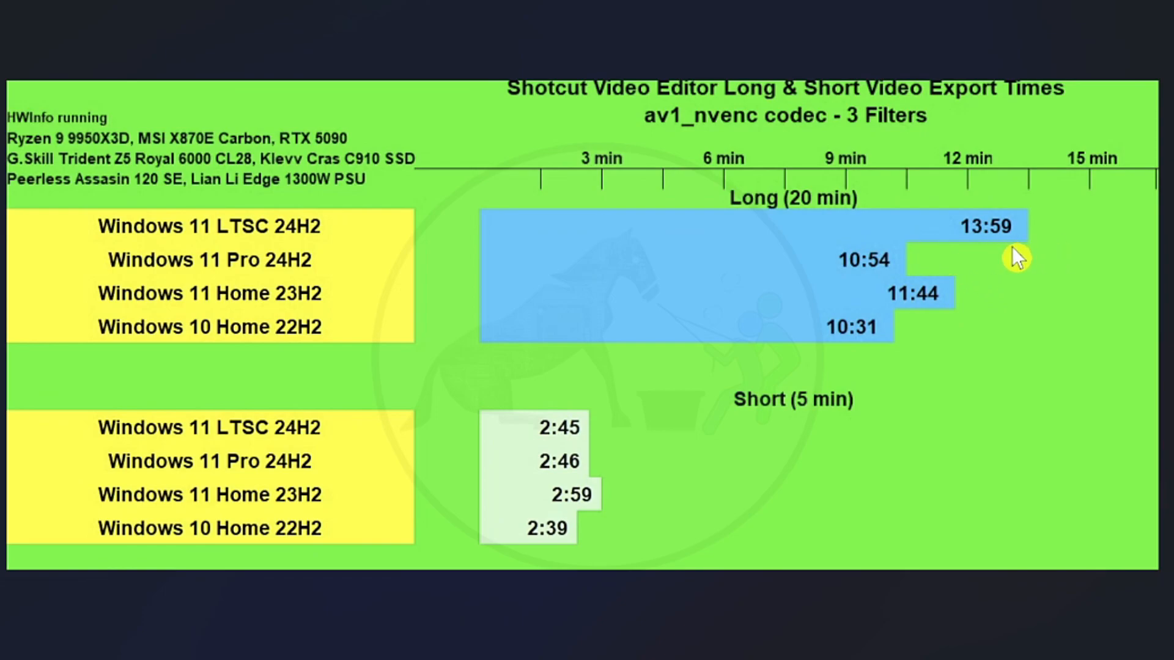
{"action": "mouse_move", "coordinate": [954, 310]}
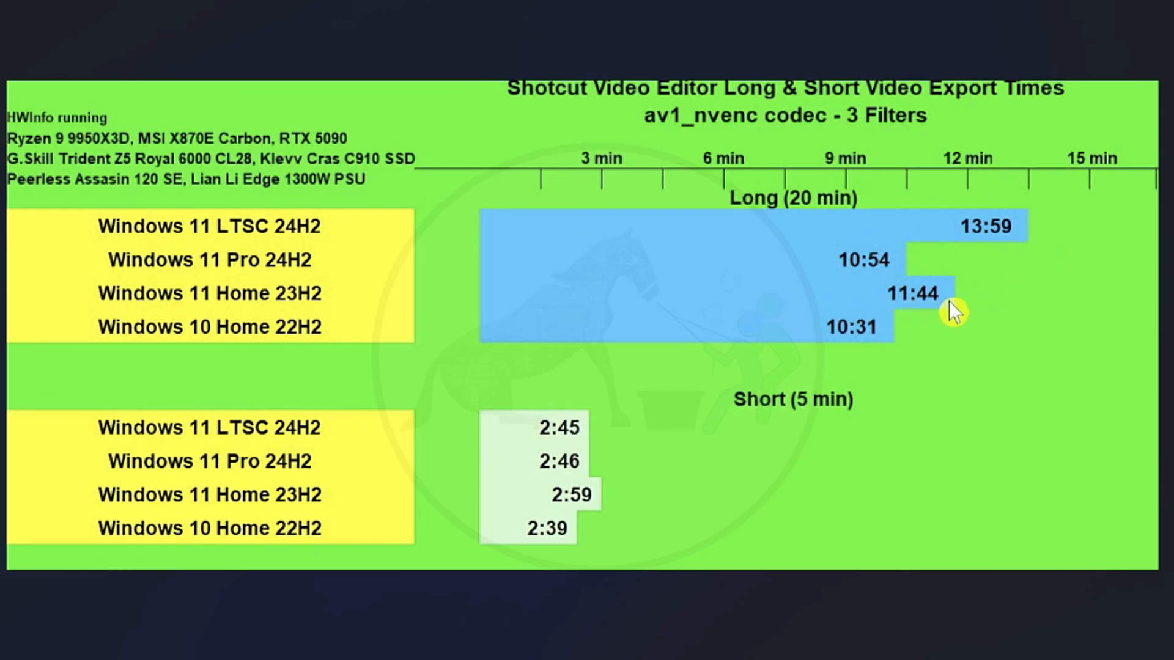
{"action": "mouse_move", "coordinate": [861, 348]}
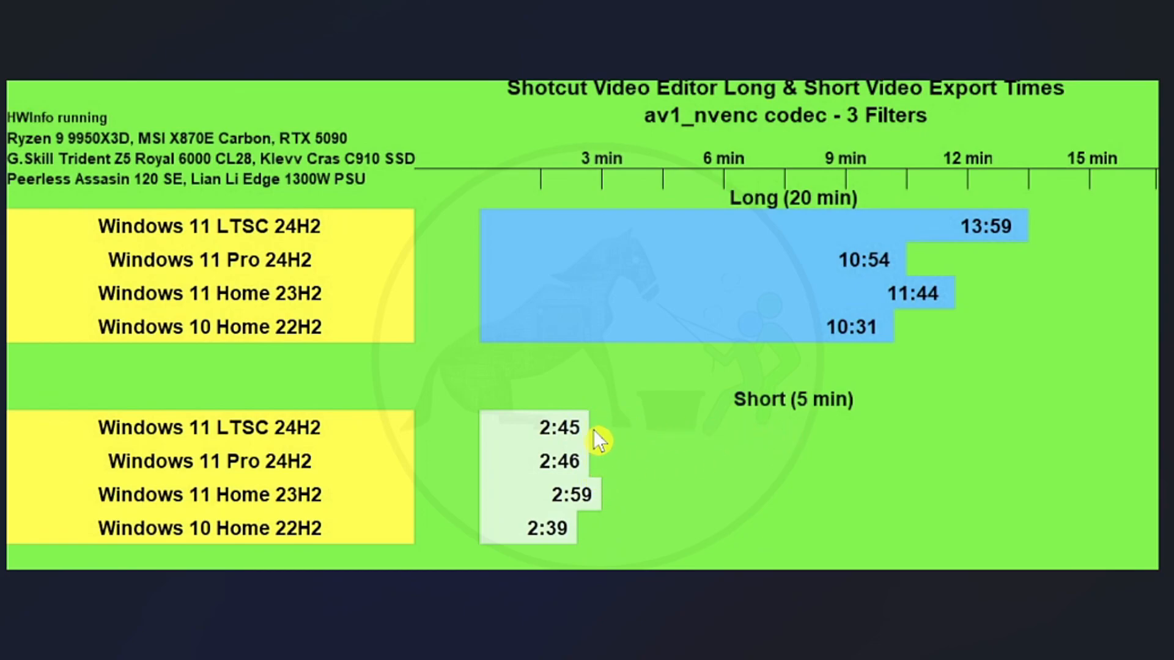
{"action": "mouse_move", "coordinate": [599, 475]}
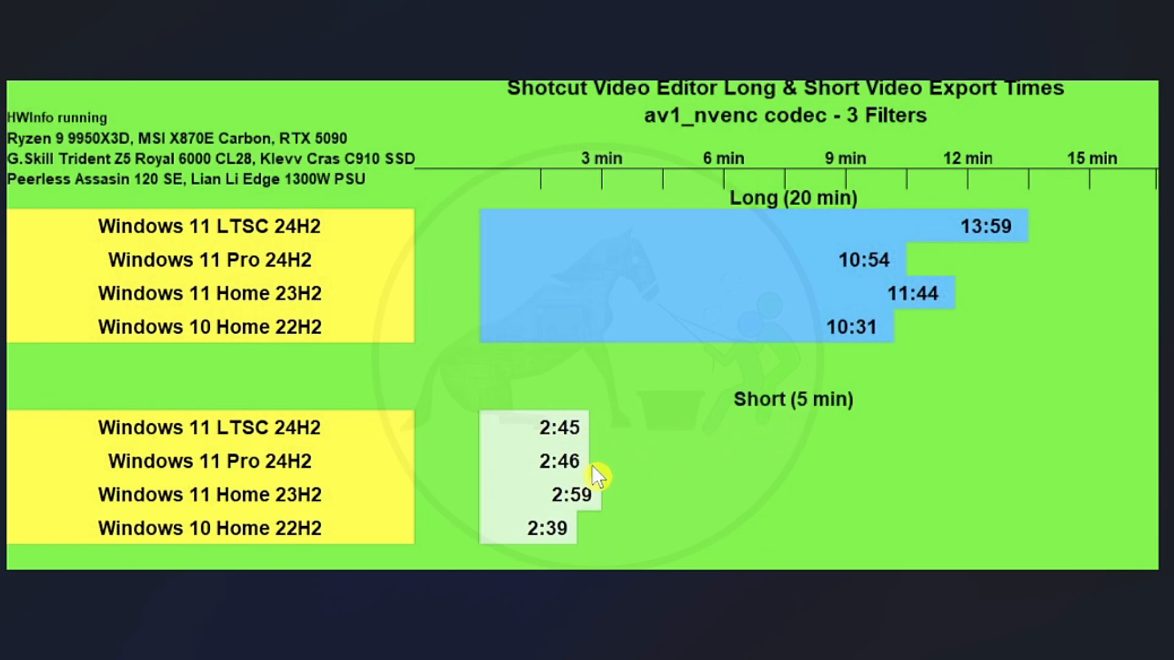
{"action": "mouse_move", "coordinate": [600, 520]}
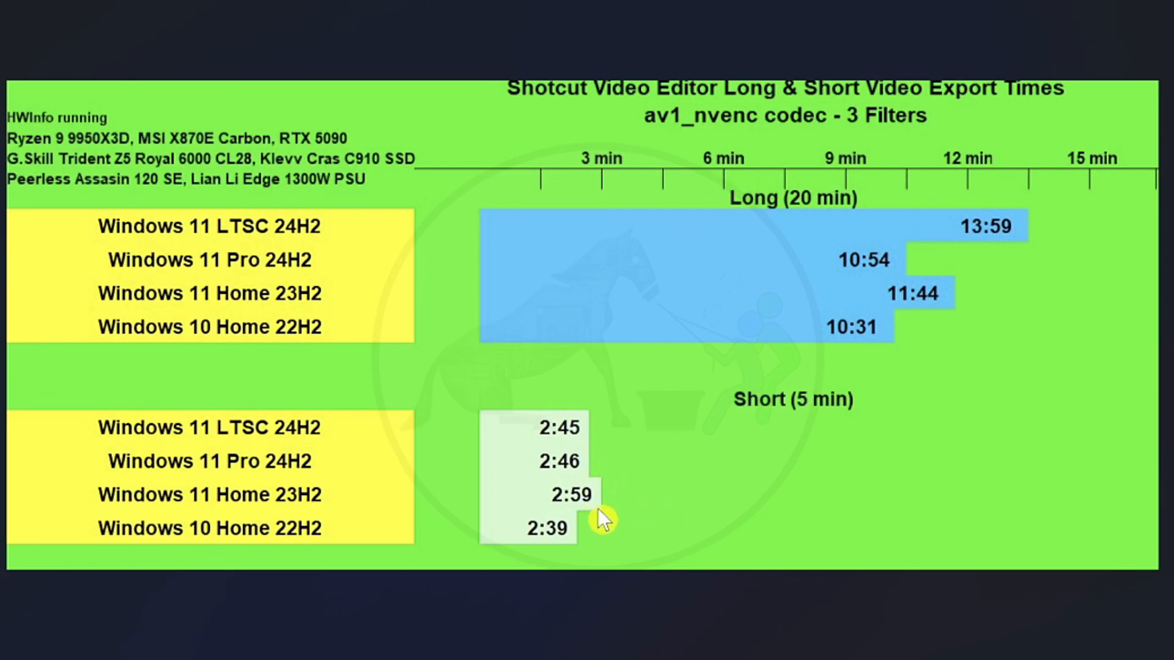
{"action": "mouse_move", "coordinate": [604, 544]}
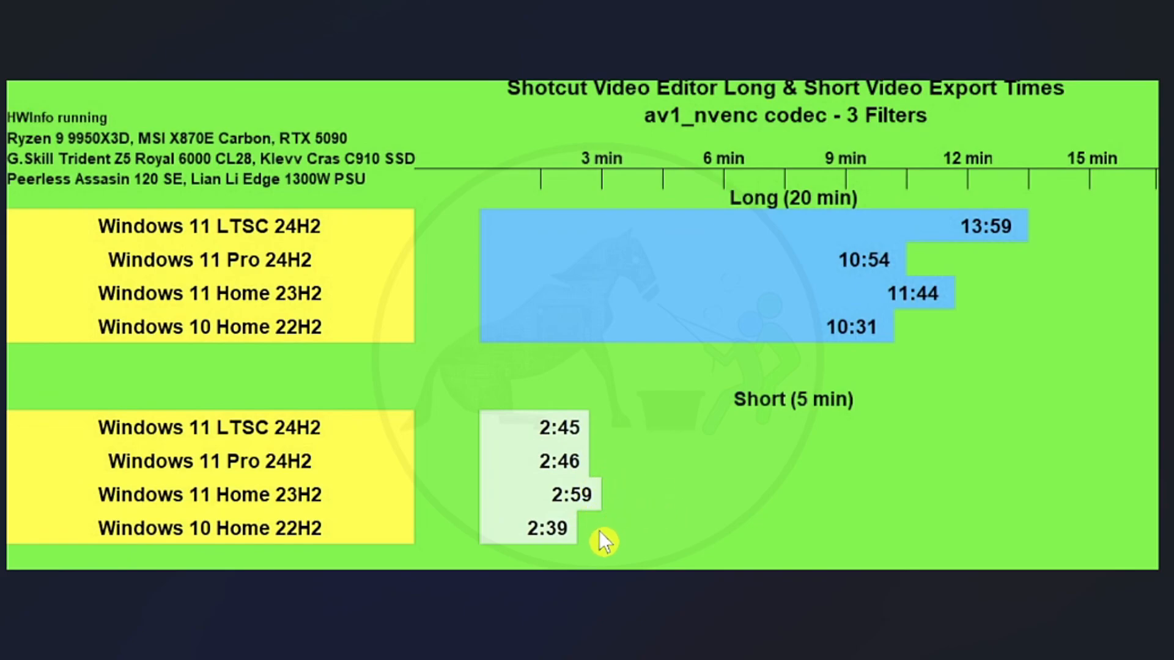
{"action": "mouse_move", "coordinate": [518, 548]}
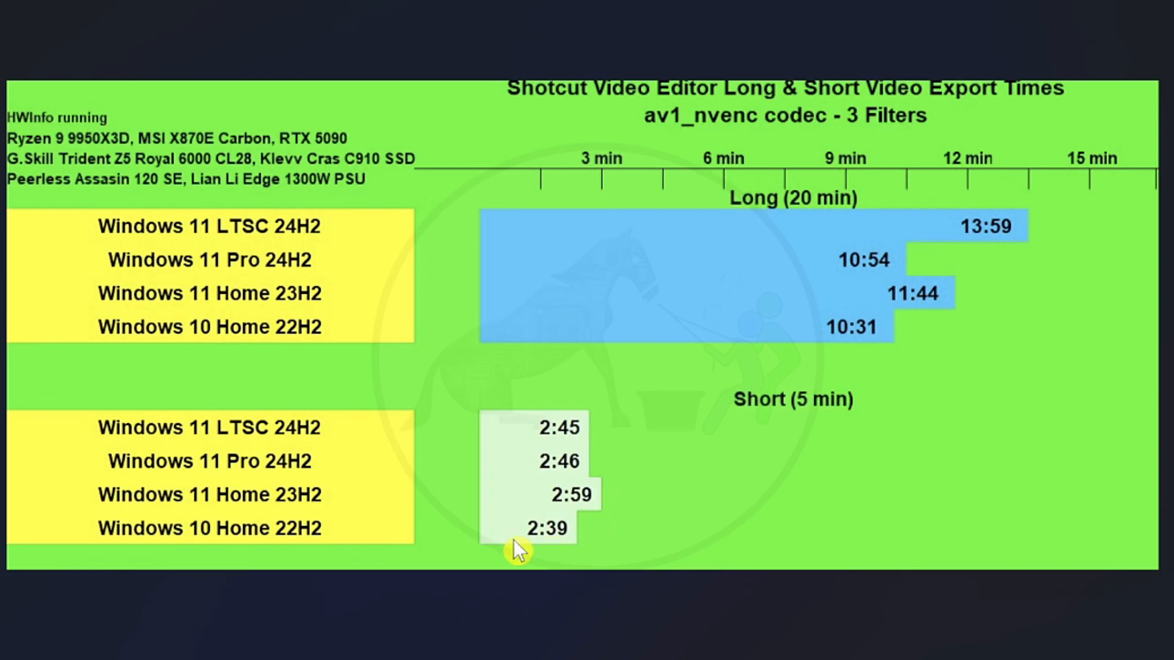
{"action": "mouse_move", "coordinate": [741, 515]}
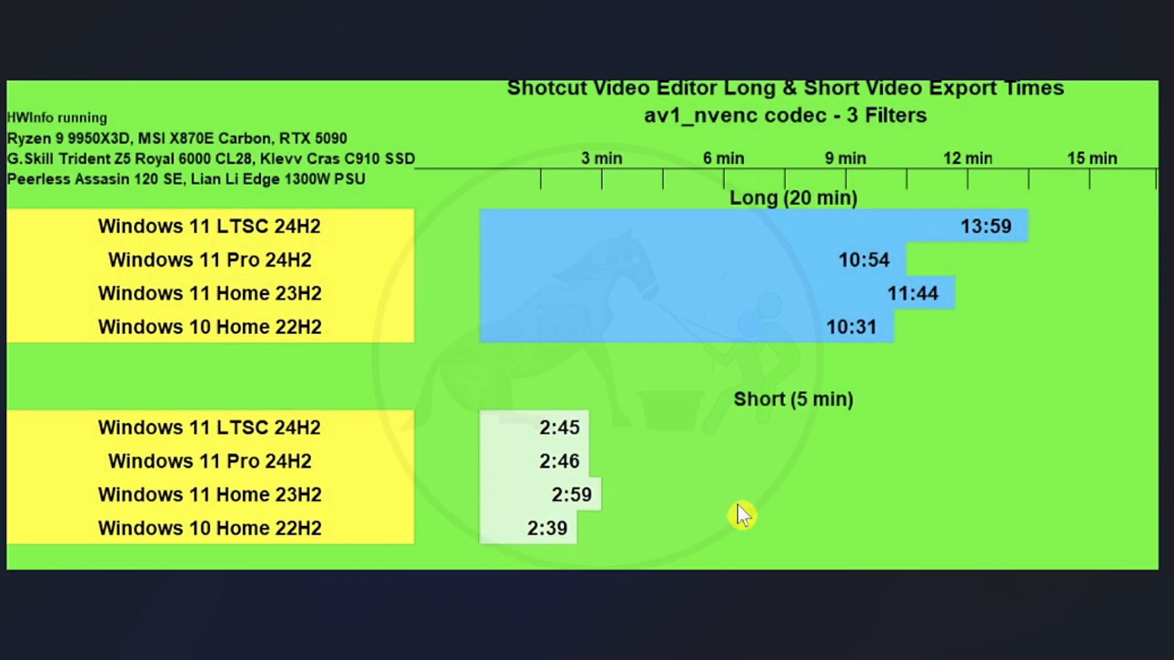
{"action": "mouse_move", "coordinate": [850, 352]}
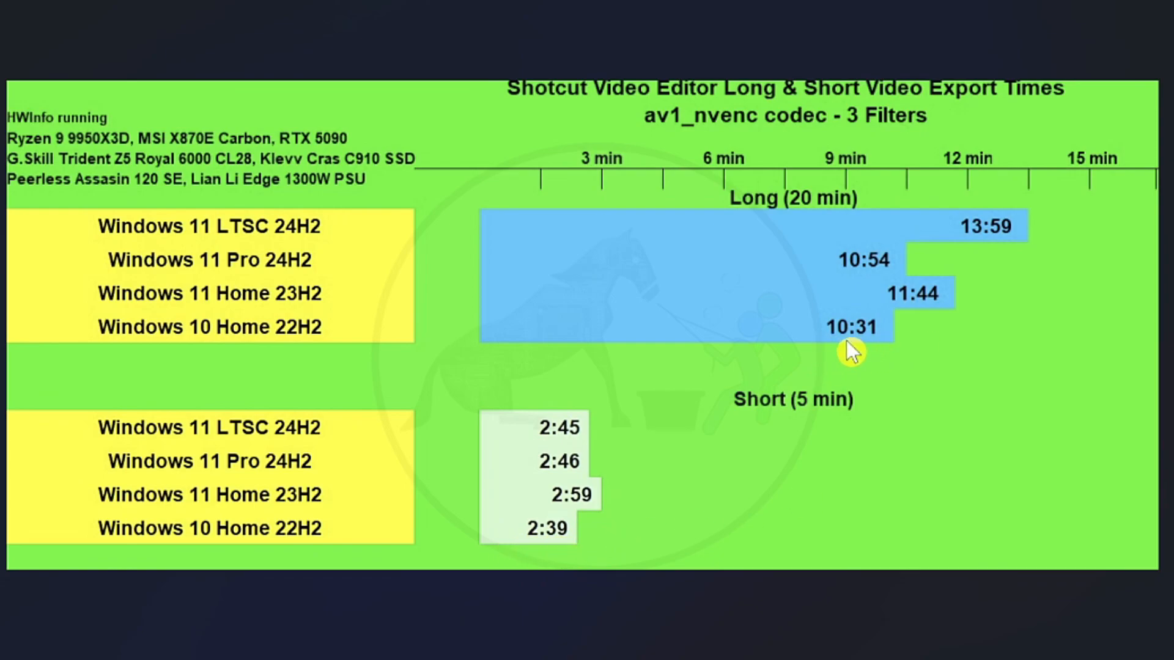
{"action": "mouse_move", "coordinate": [874, 356]}
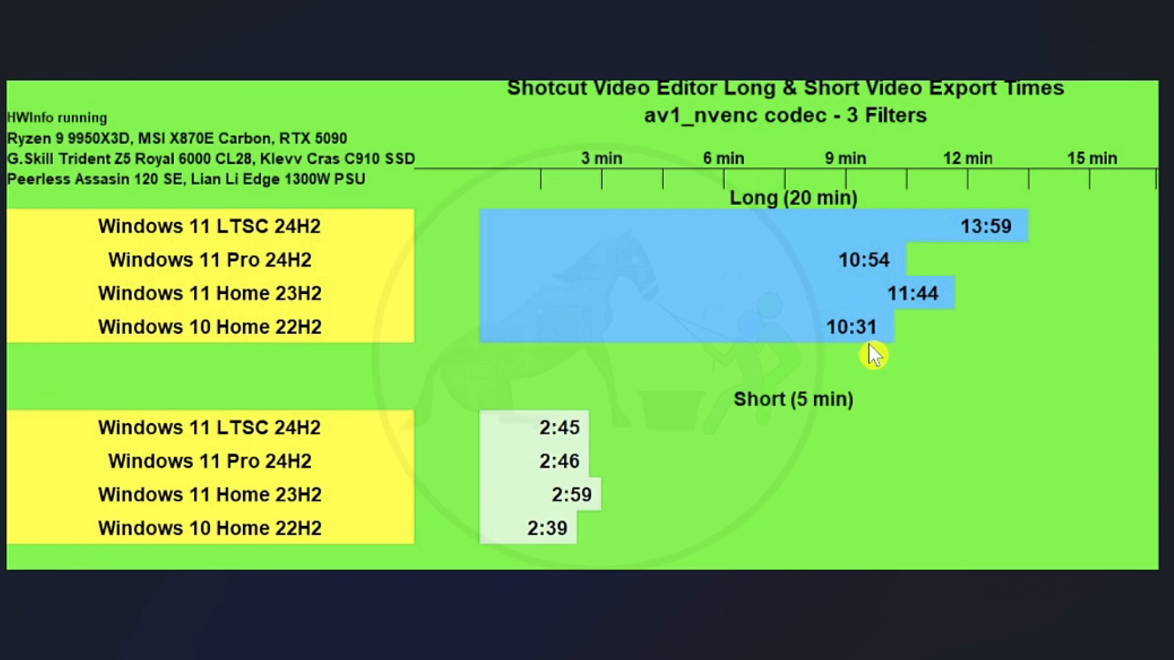
{"action": "mouse_move", "coordinate": [599, 346]}
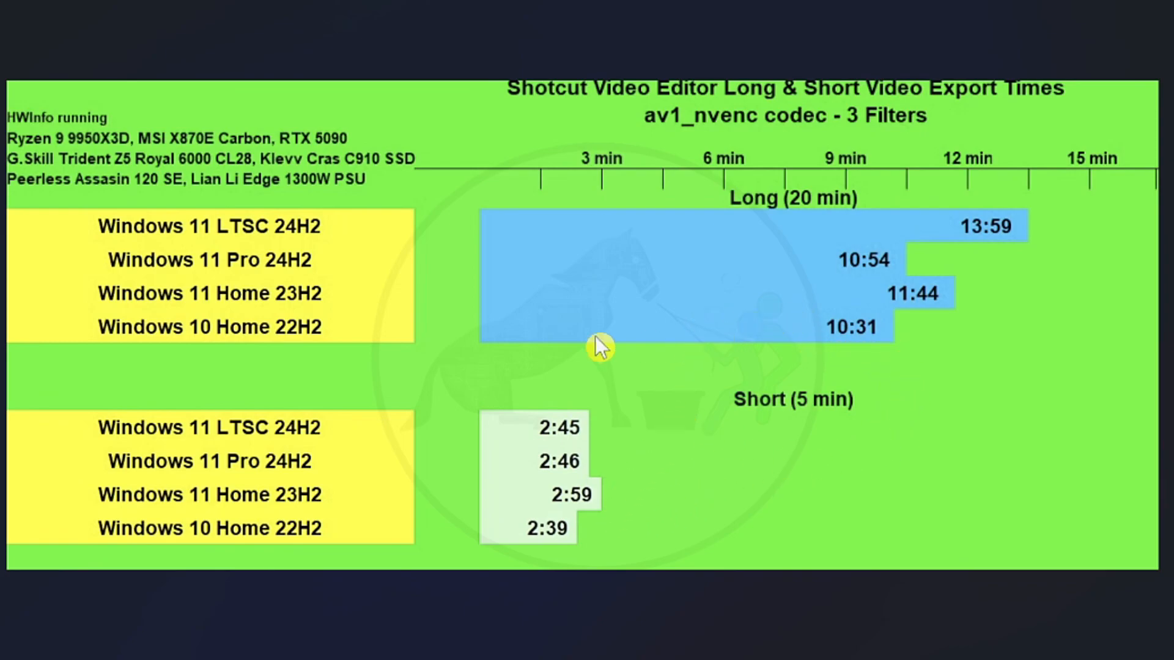
{"action": "mouse_move", "coordinate": [608, 541]}
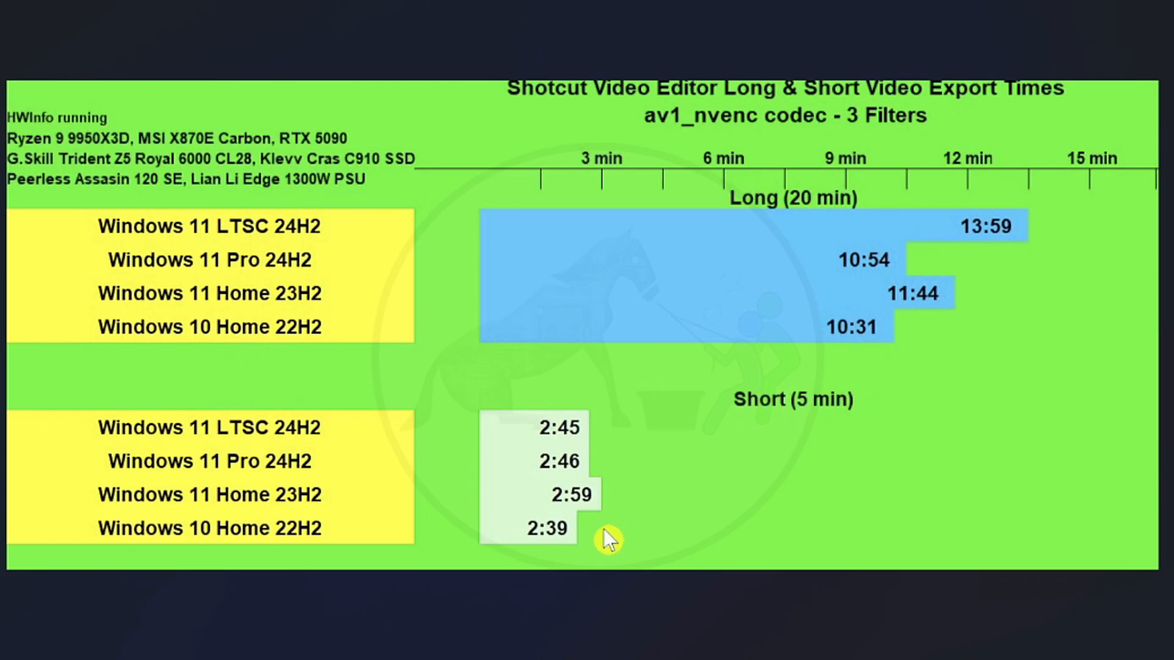
{"action": "mouse_move", "coordinate": [677, 476]}
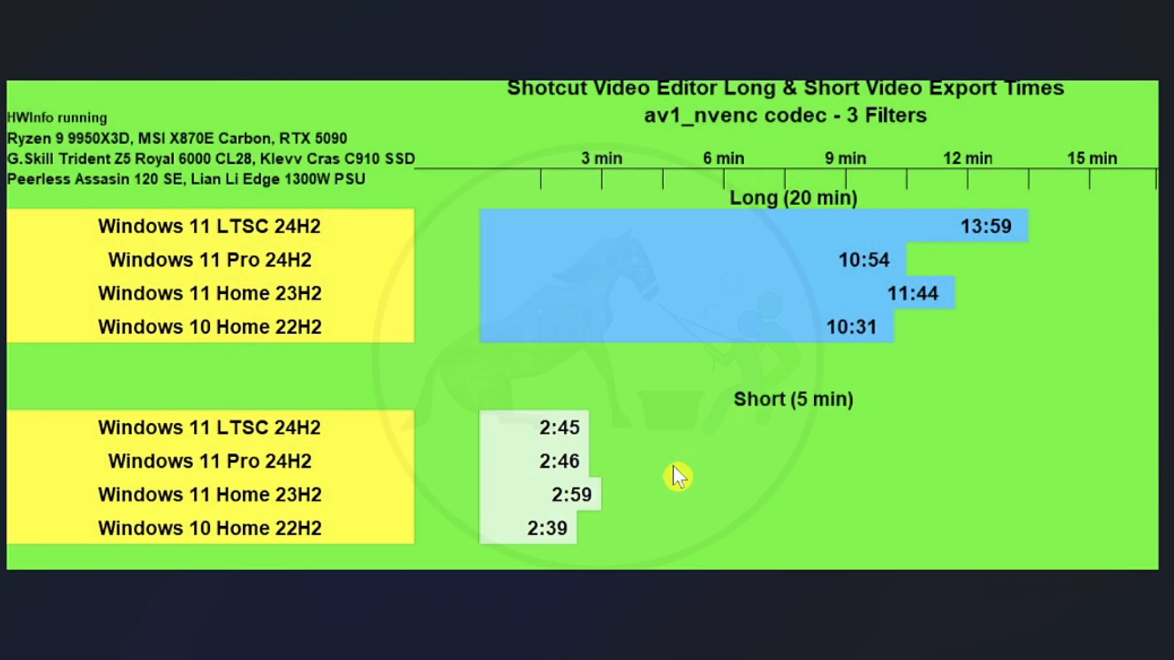
{"action": "mouse_move", "coordinate": [973, 326]}
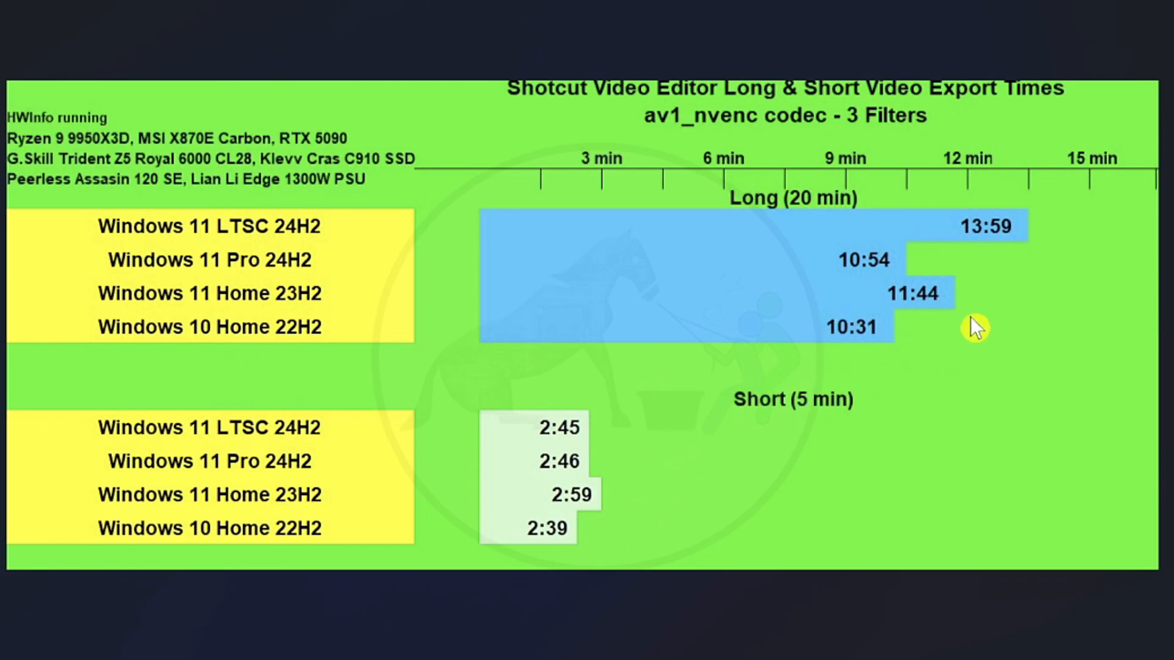